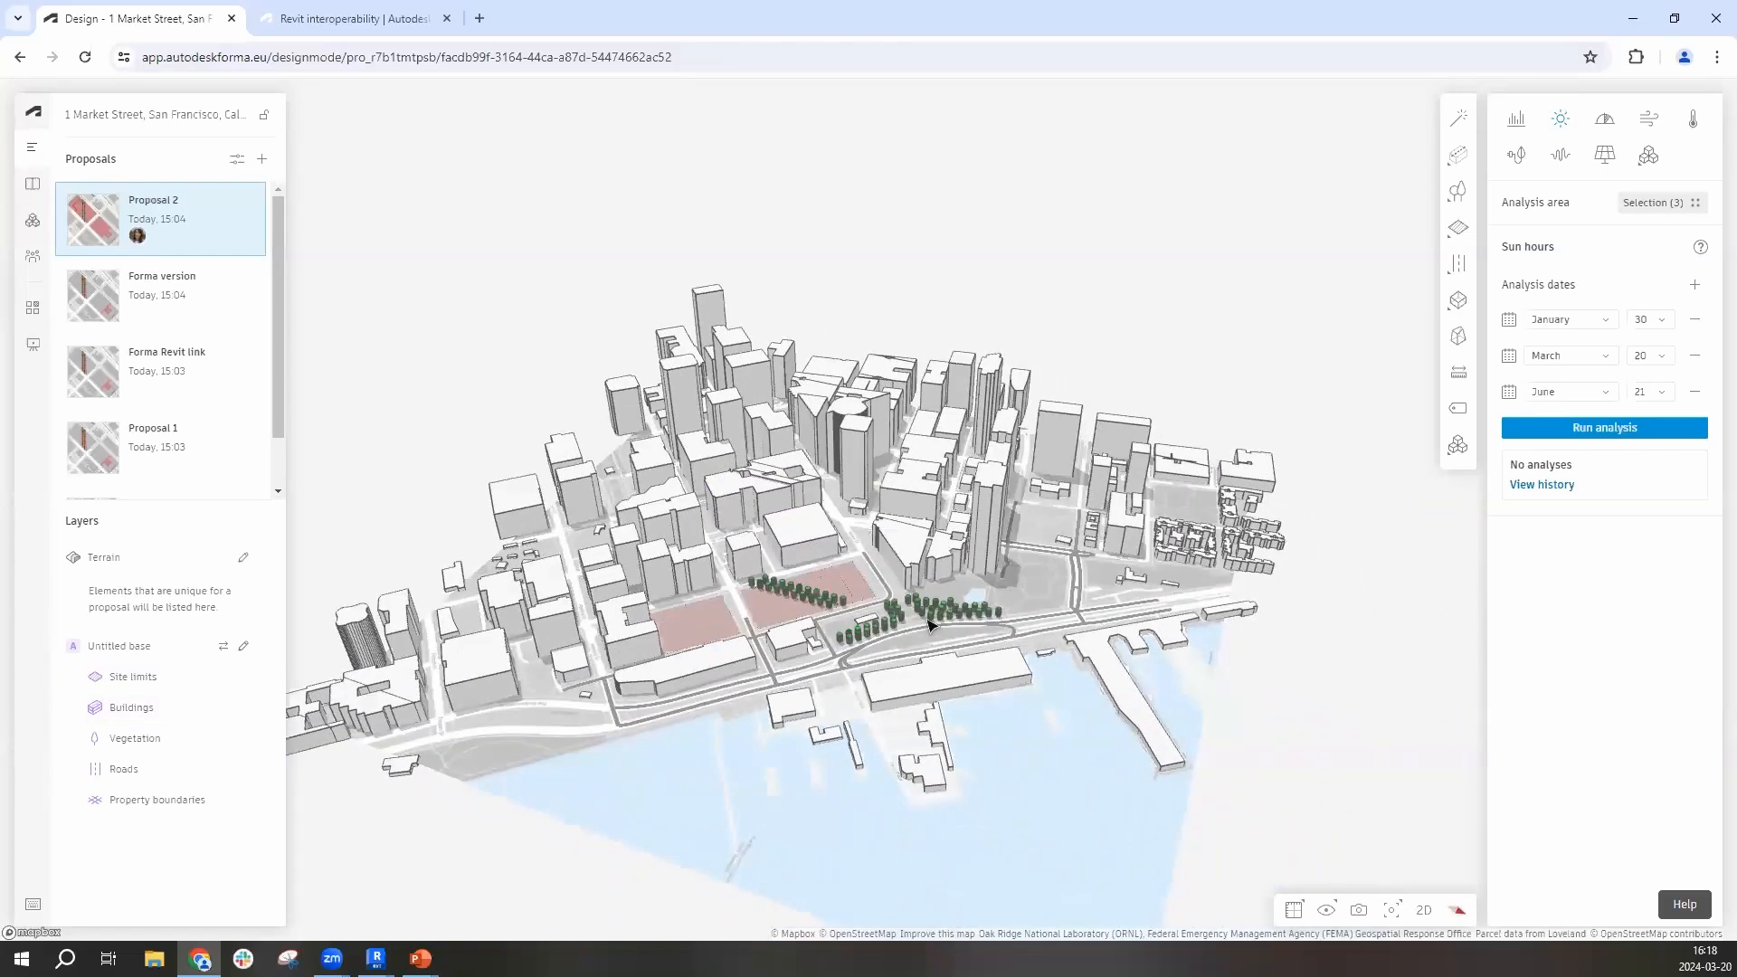
Switch to the 'Forma version' proposal from the project's data library
{"action": "left_click_drag", "start_coordinate": [931, 626], "coordinate": [759, 659]}
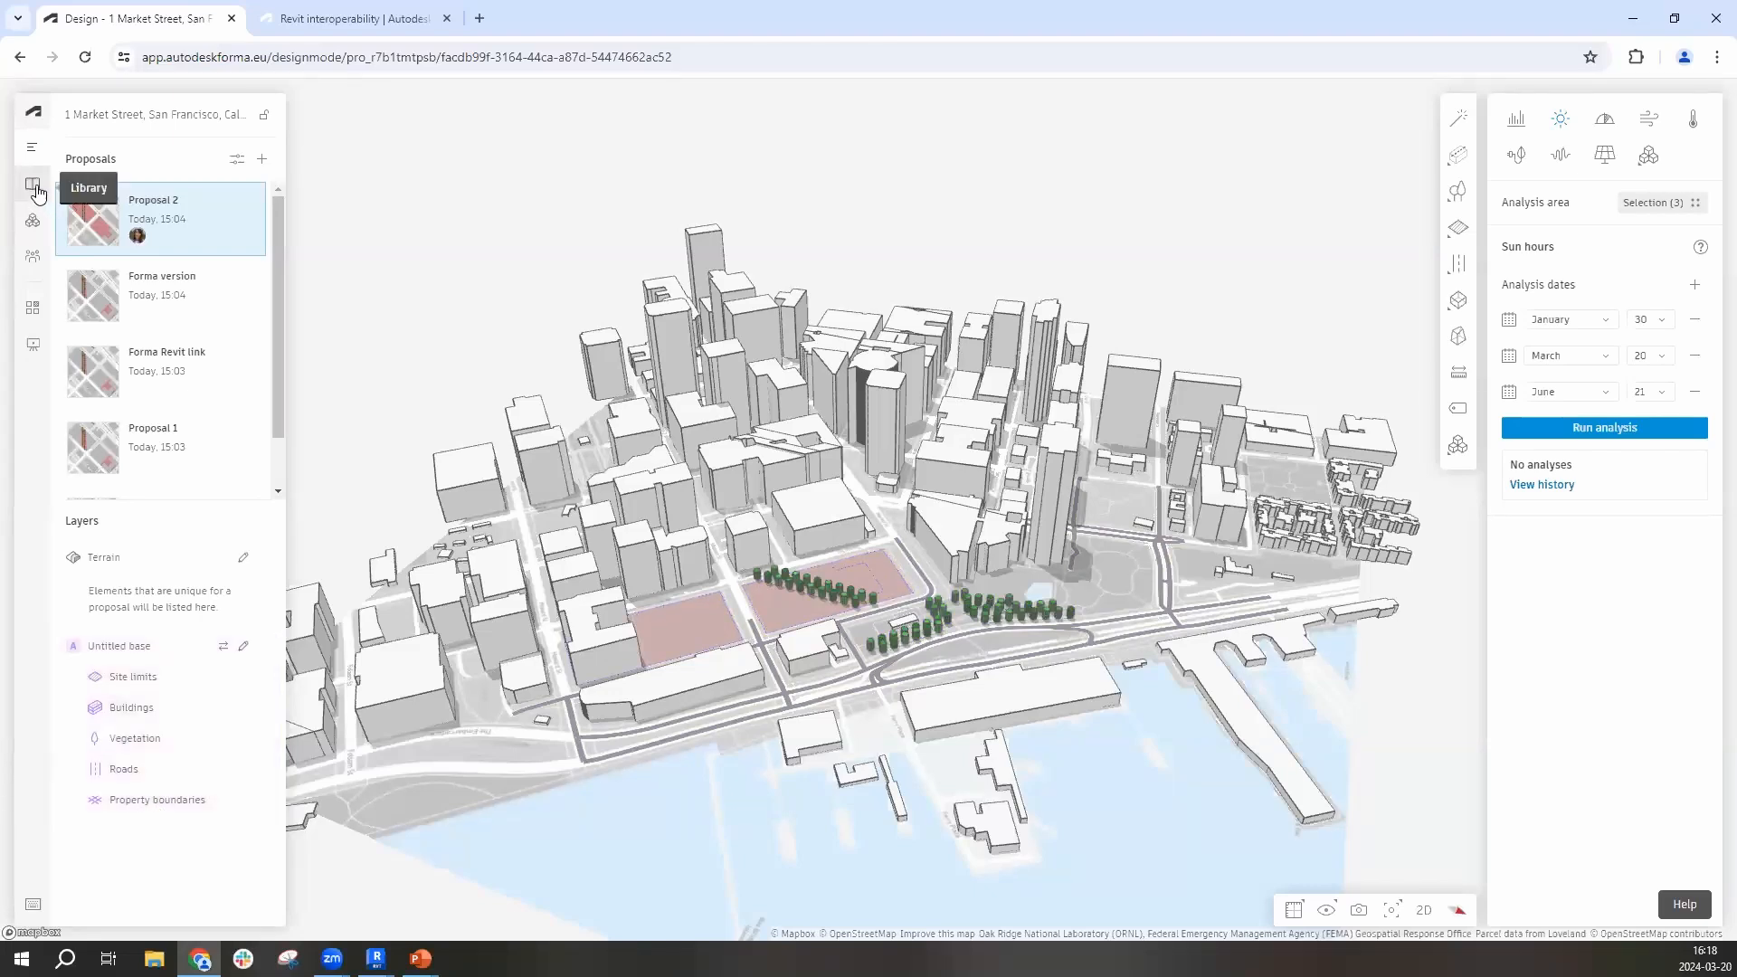
{"action": "left_click", "coordinate": [33, 183]}
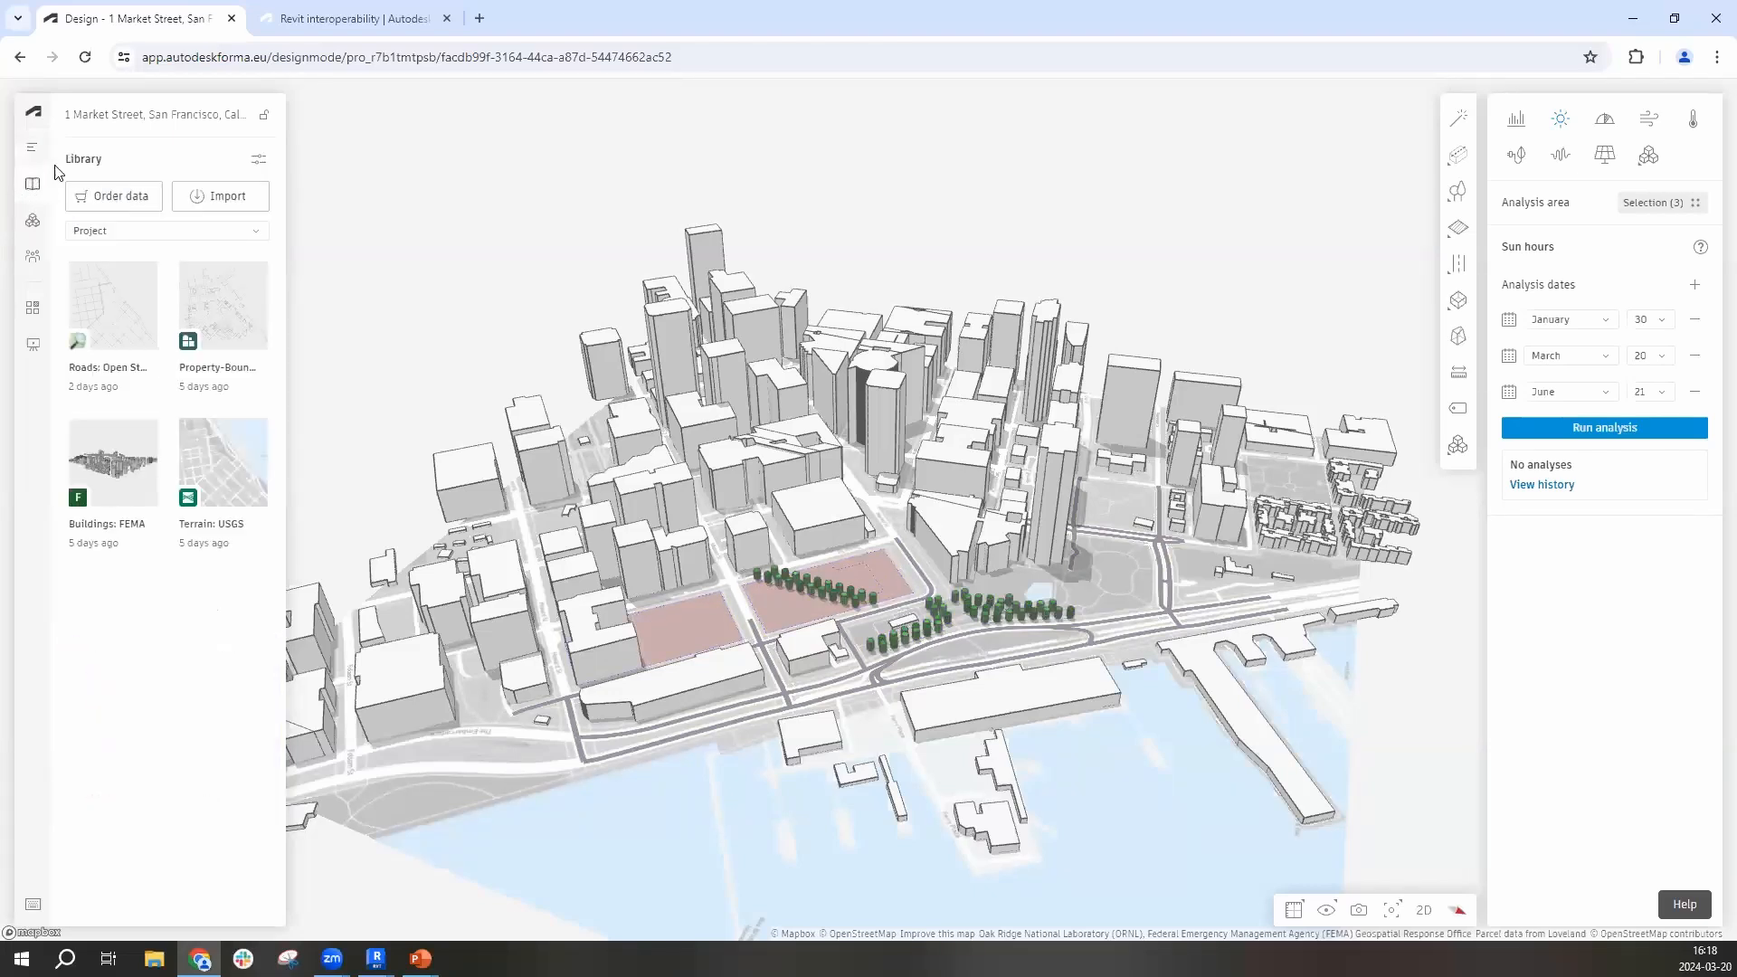
{"action": "mouse_move", "coordinate": [112, 197]}
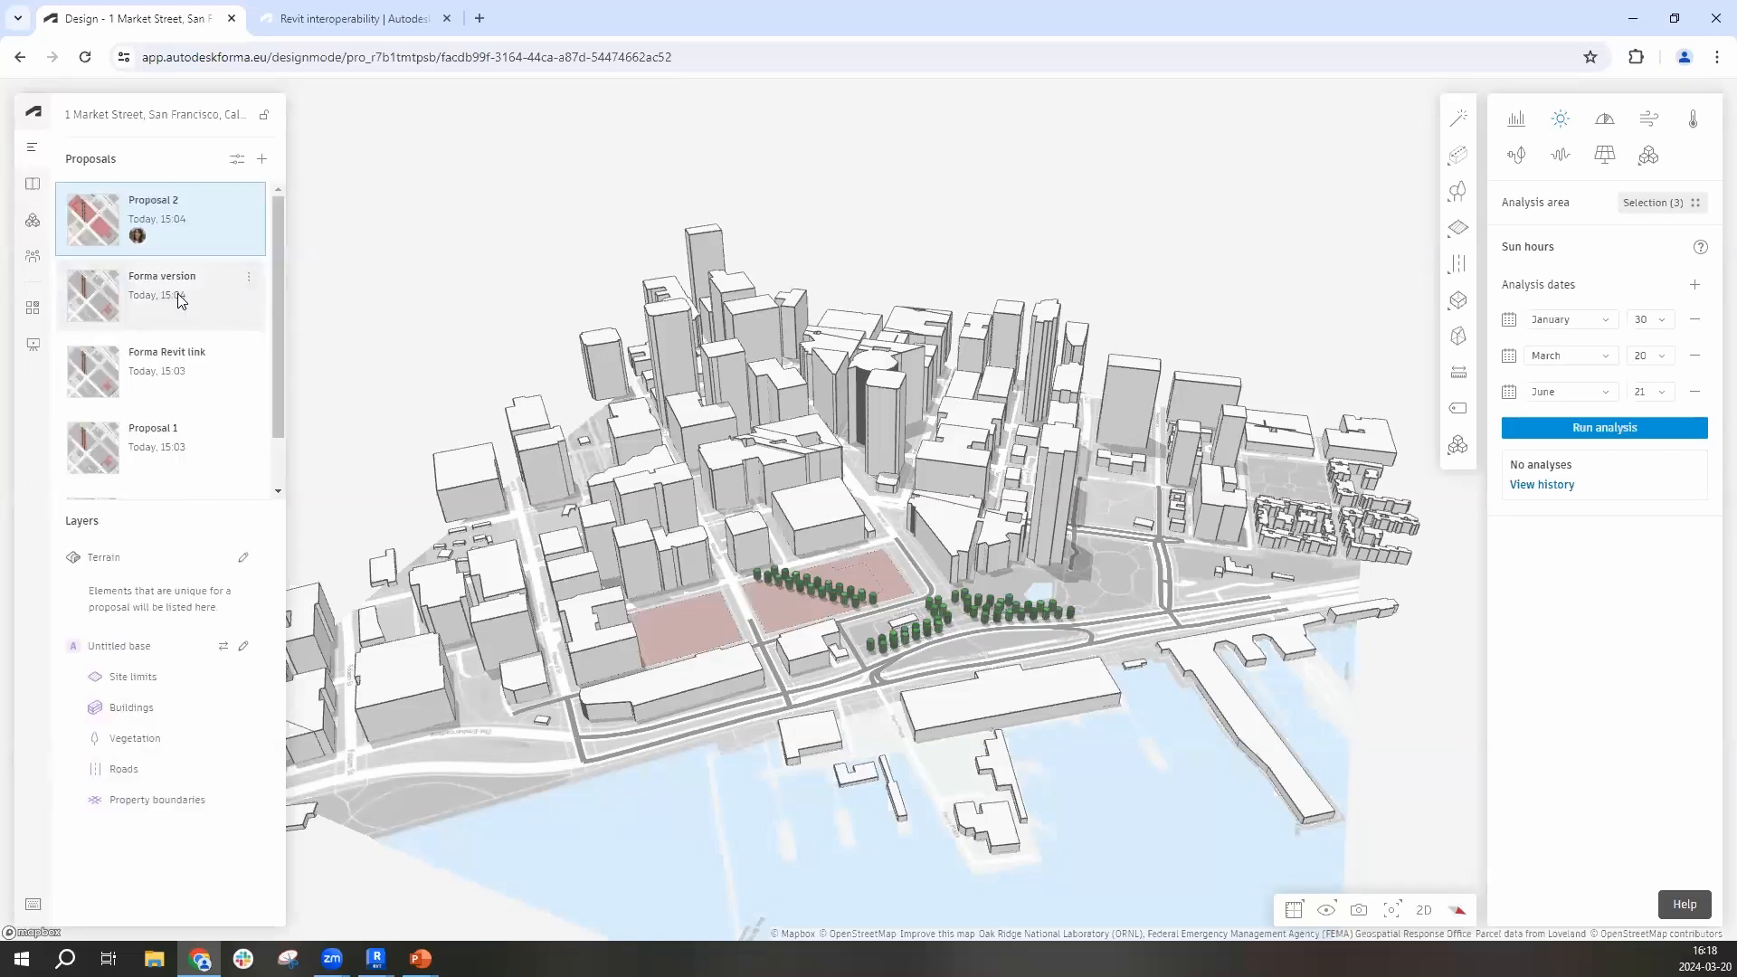
{"action": "left_click", "coordinate": [162, 295]}
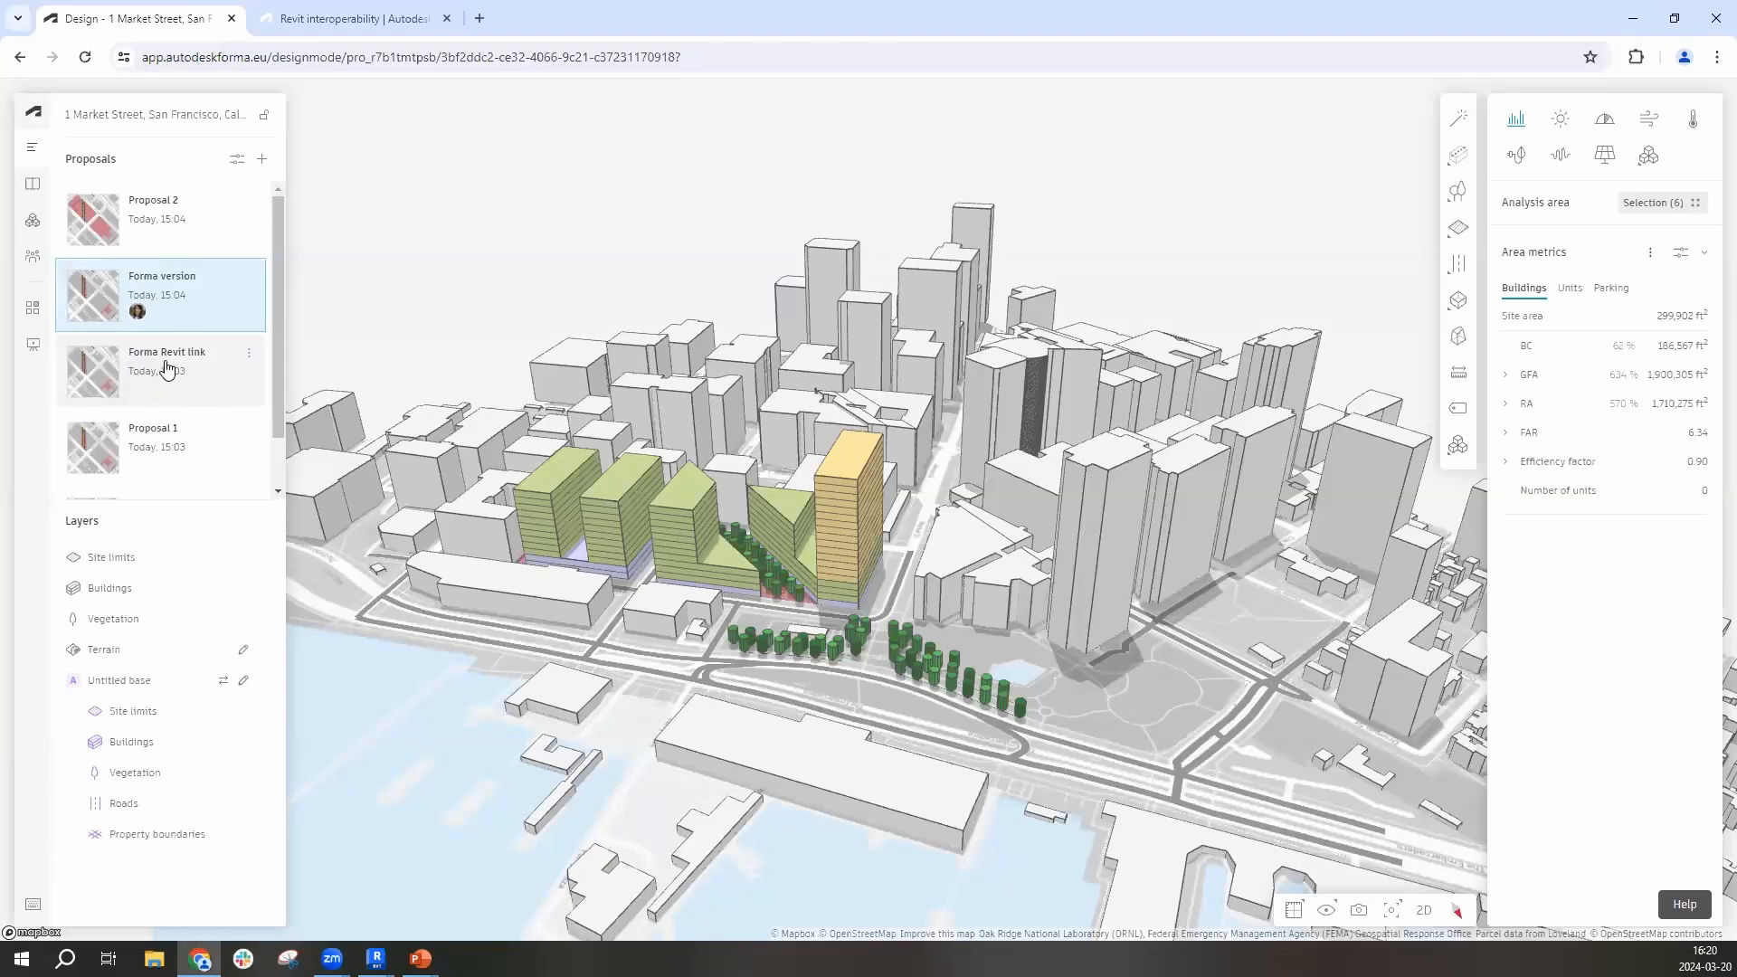
{"action": "mouse_move", "coordinate": [152, 369]}
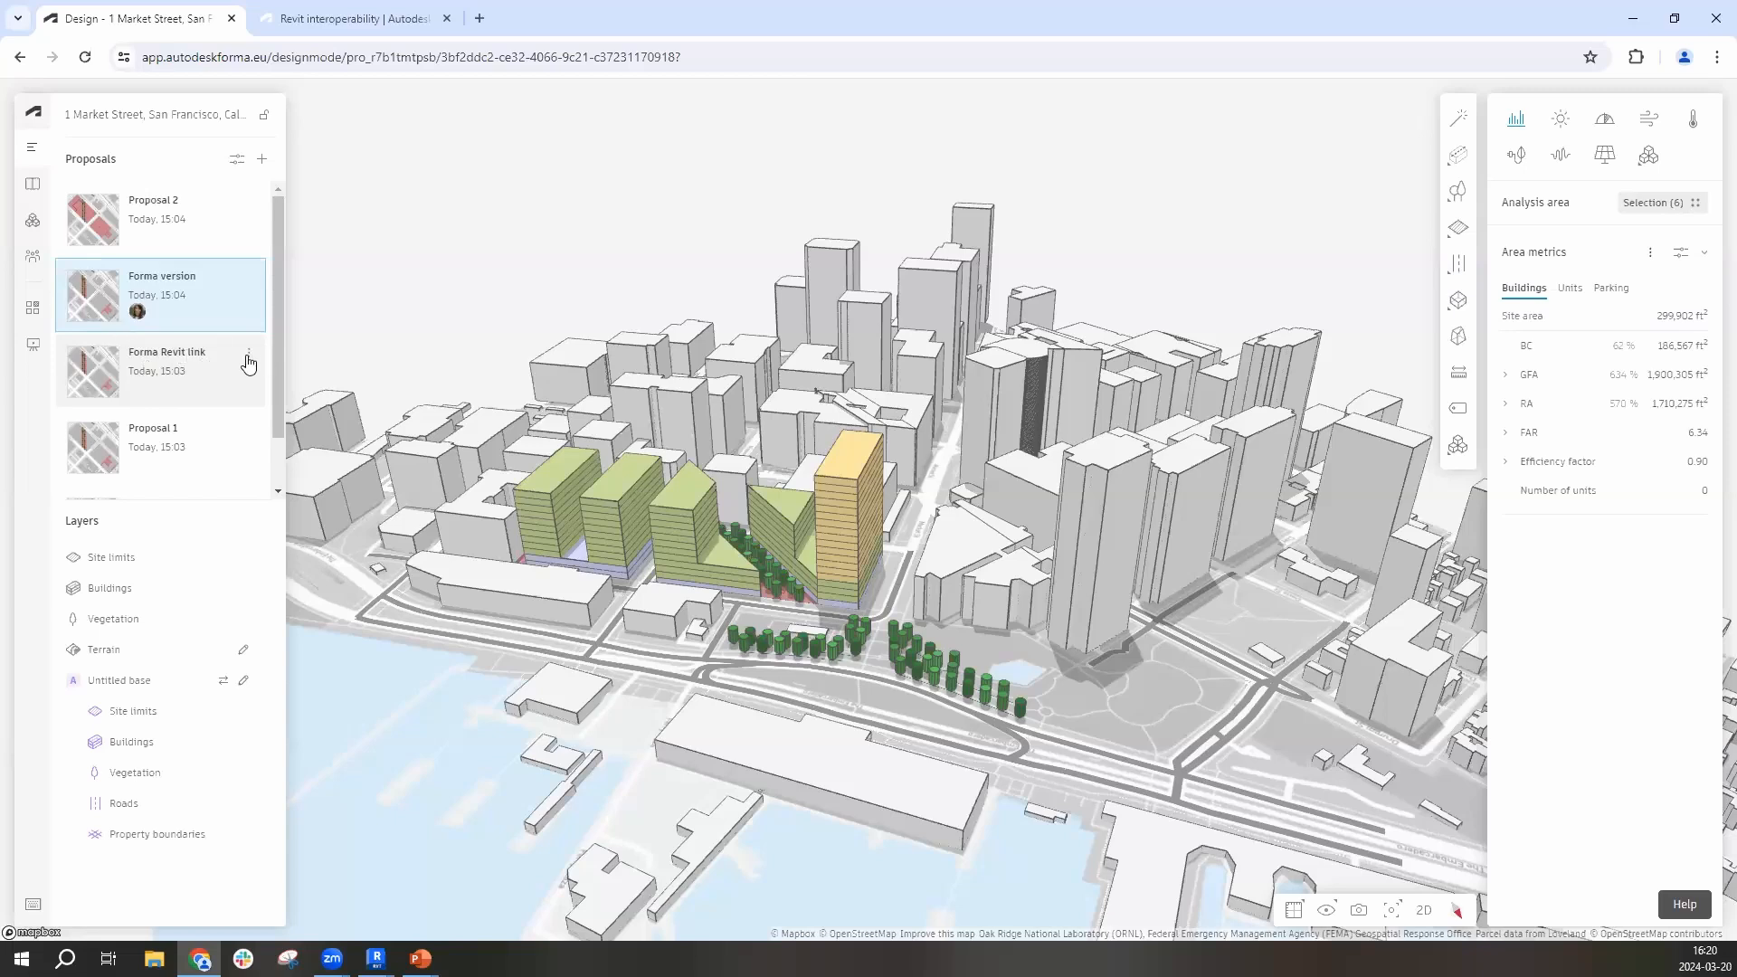
Send the 'Forma Revit link' proposal to Revit via Send to Revit (Beta)
{"action": "left_click", "coordinate": [250, 365]}
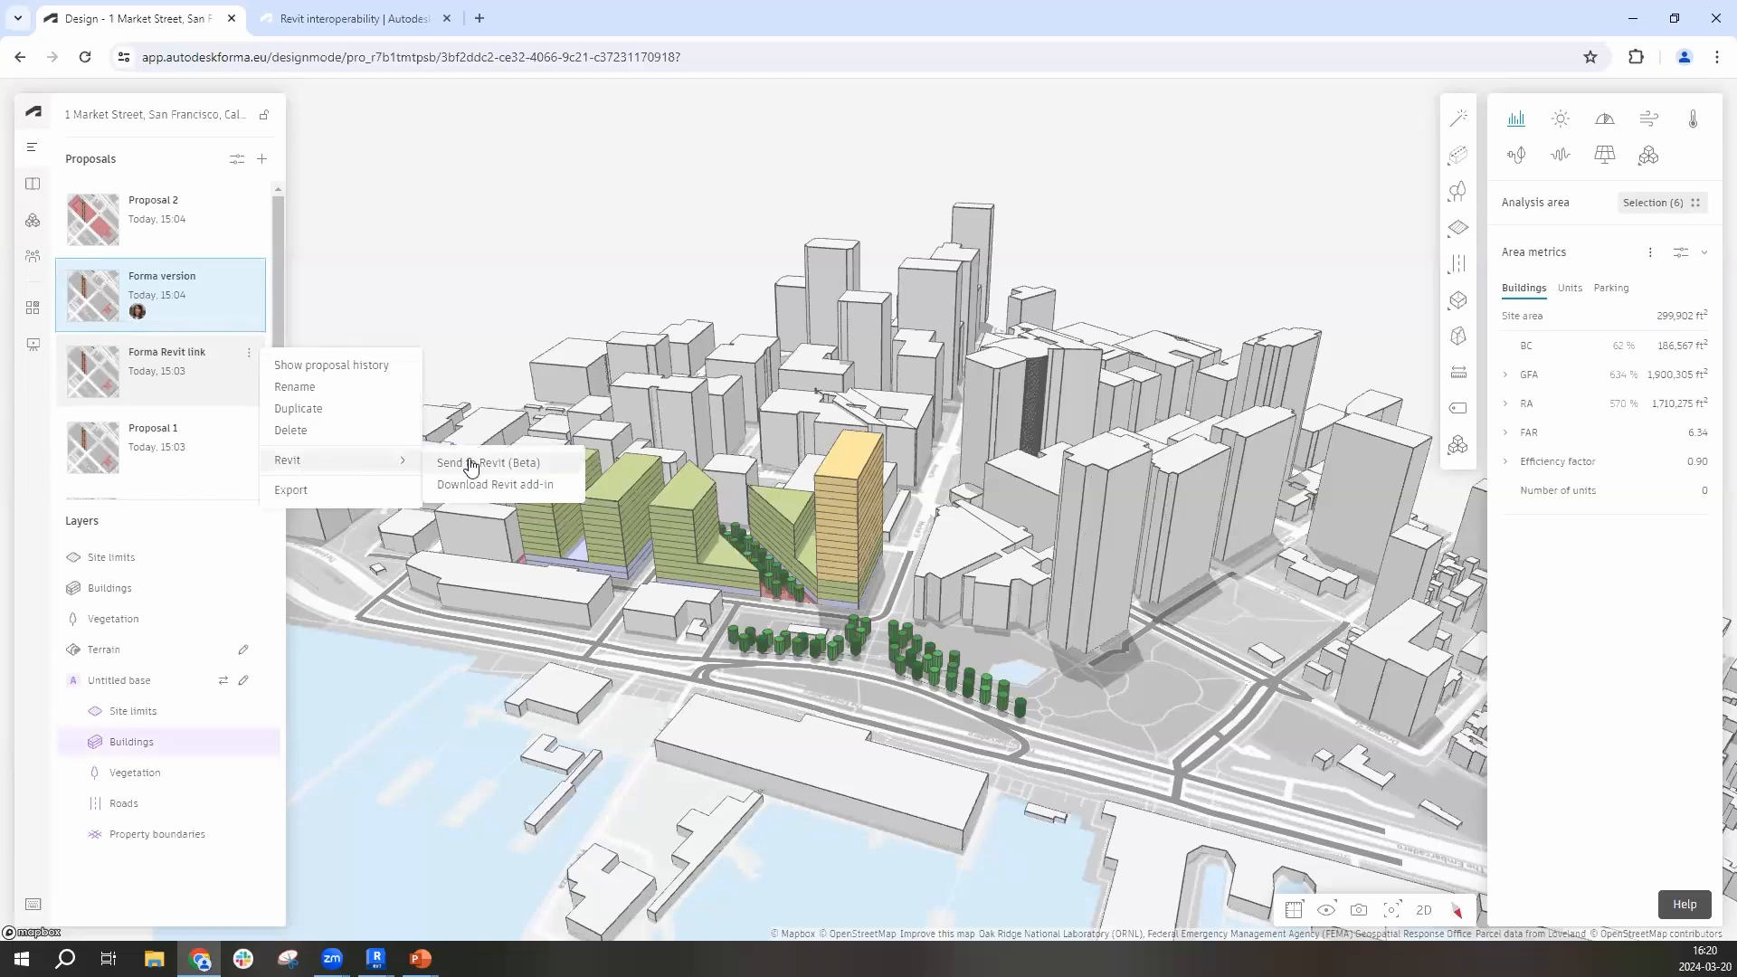
{"action": "left_click", "coordinate": [488, 462]}
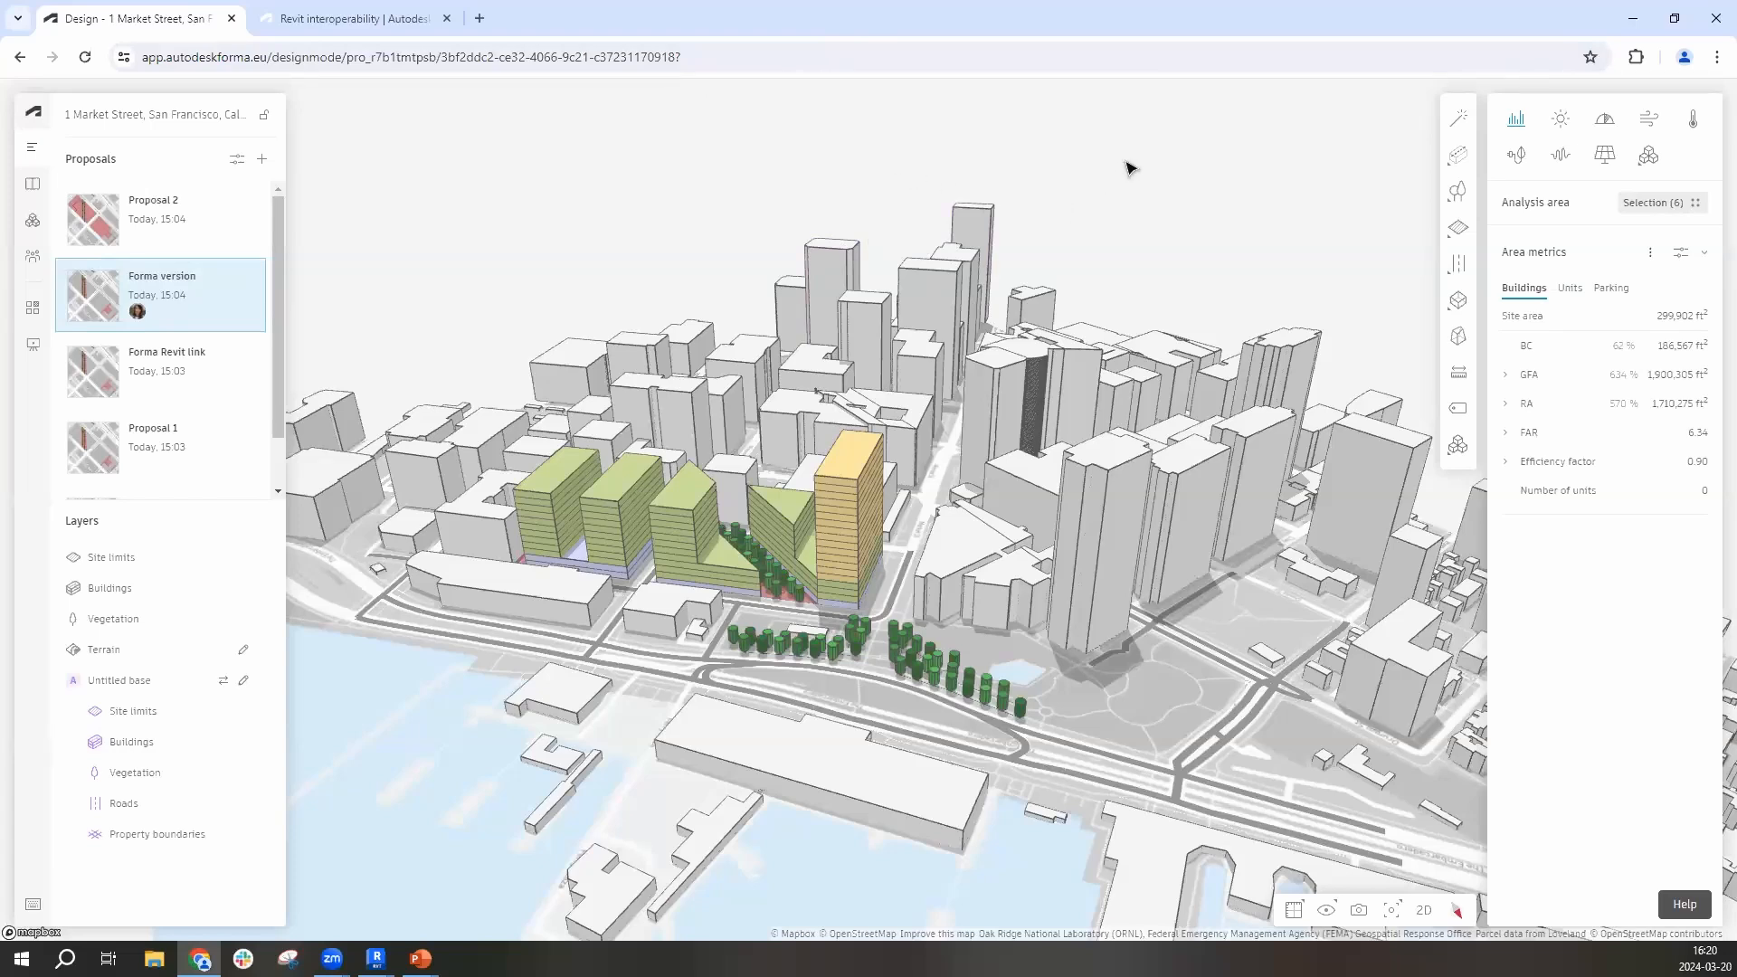
{"action": "left_click", "coordinate": [130, 741]}
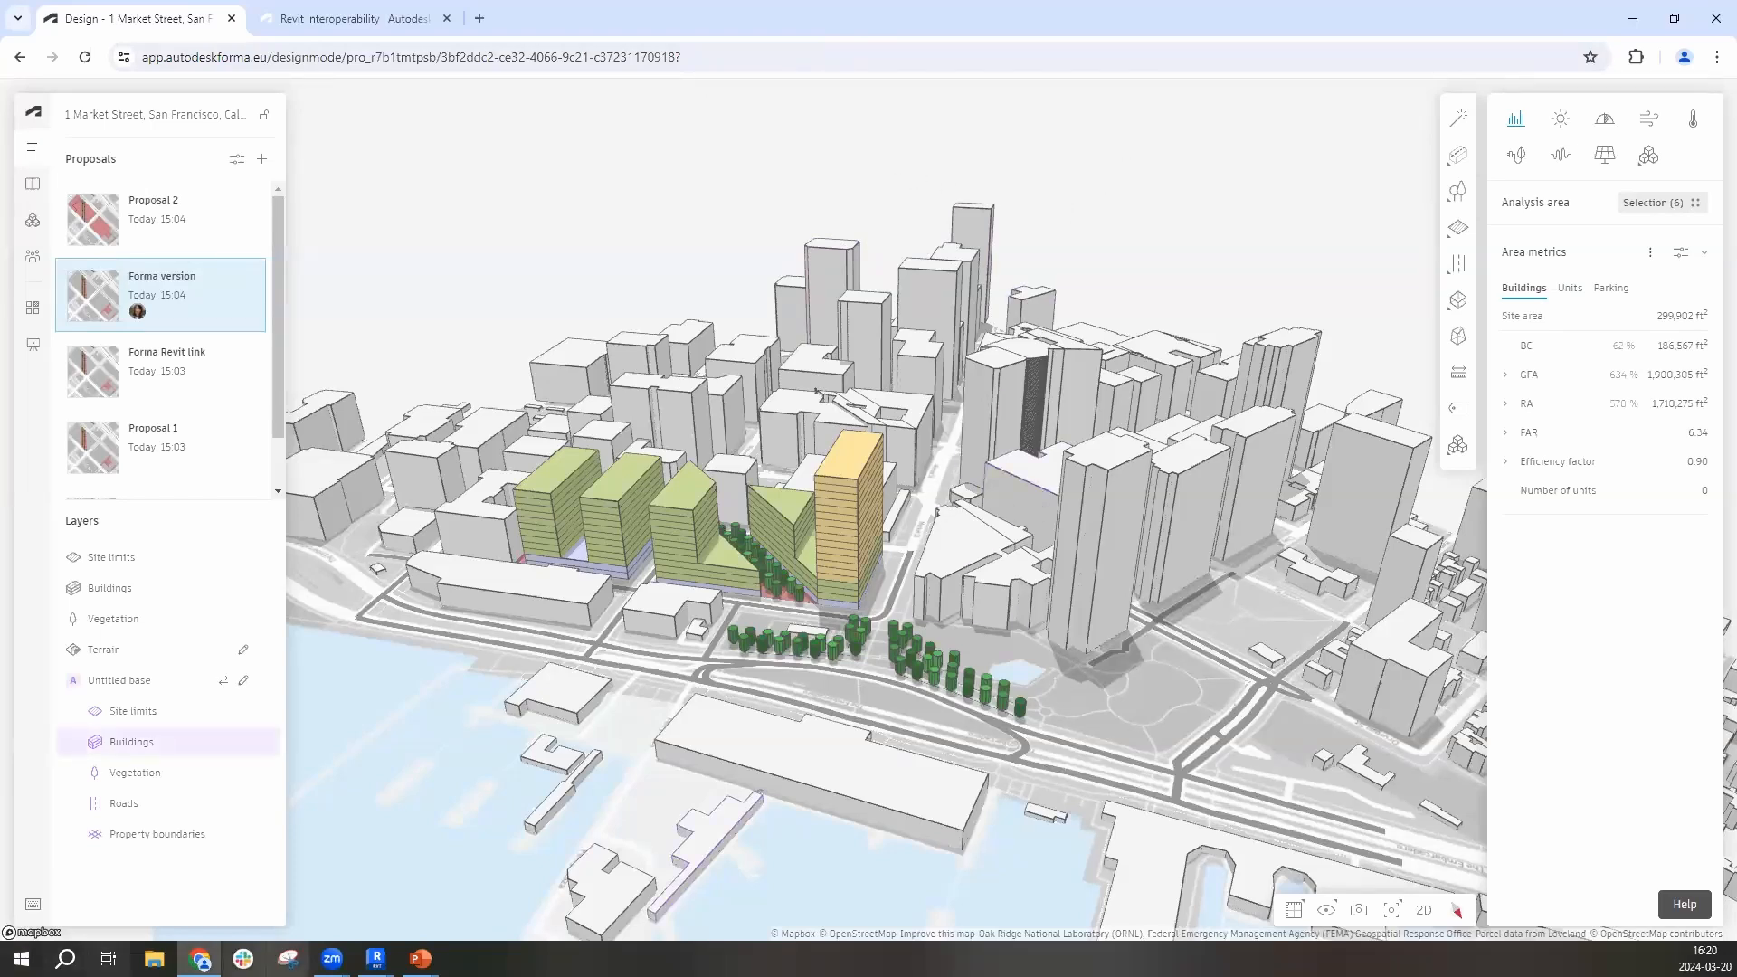
{"action": "mouse_move", "coordinate": [376, 958]}
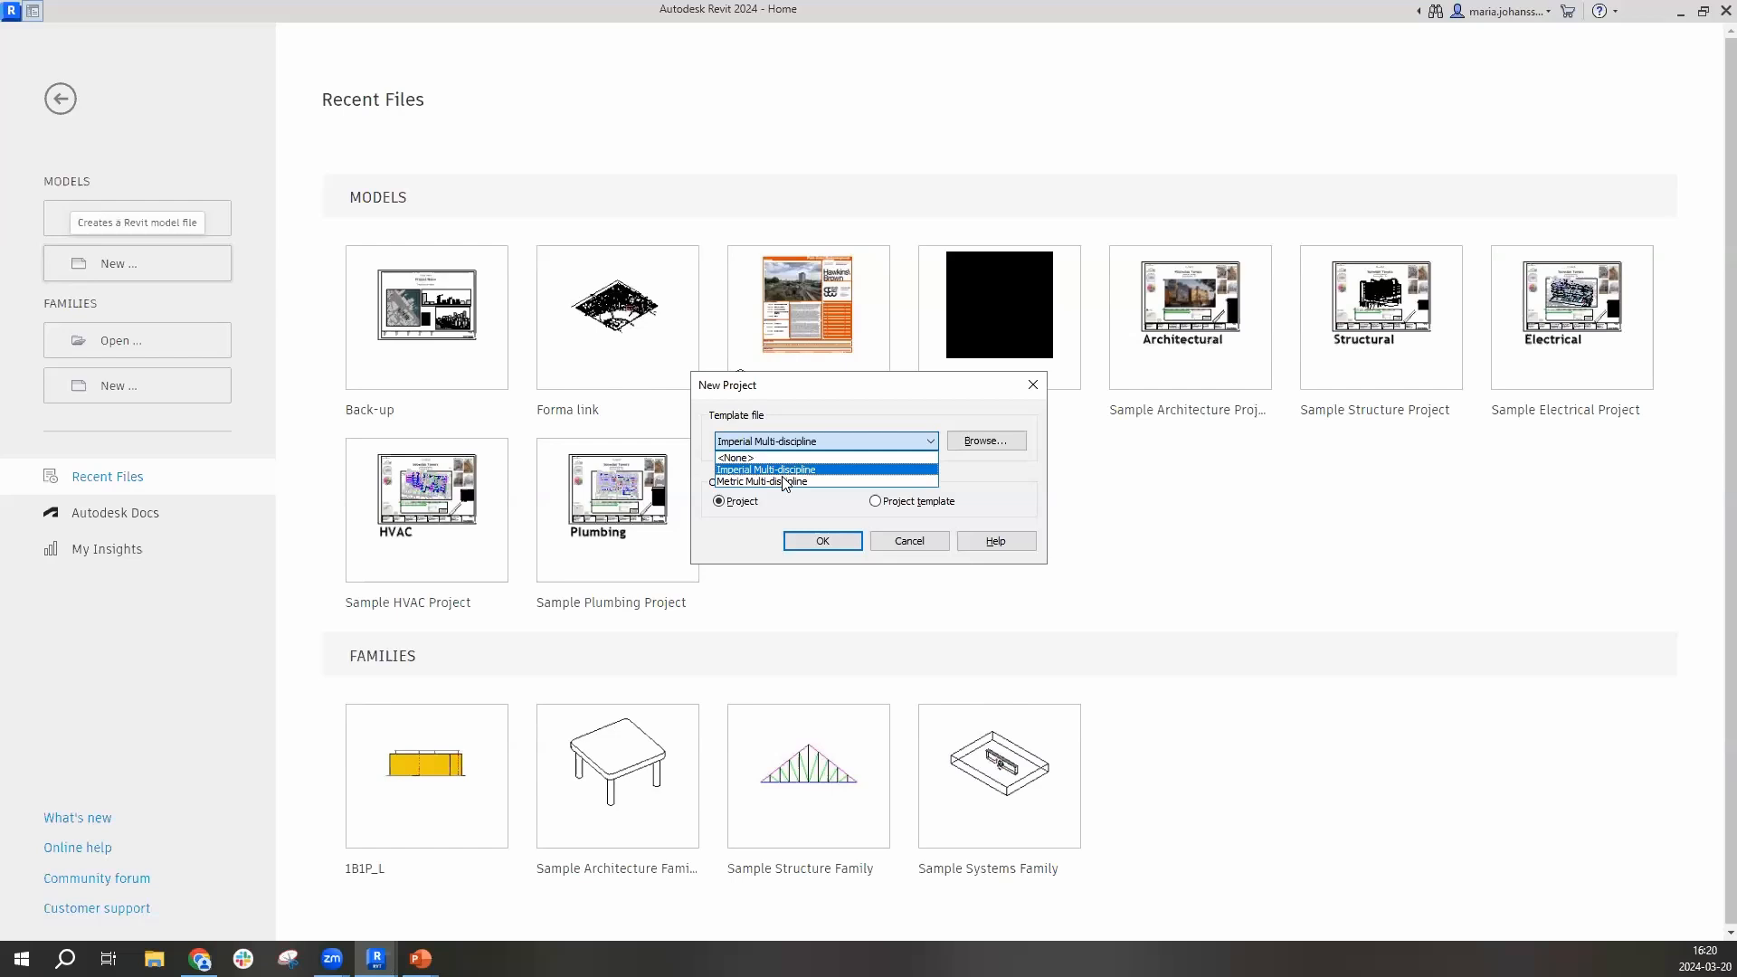
Start a Metric Multi-discipline project and open the Load Proposal choices under Massing & Site
{"action": "left_click", "coordinate": [820, 541]}
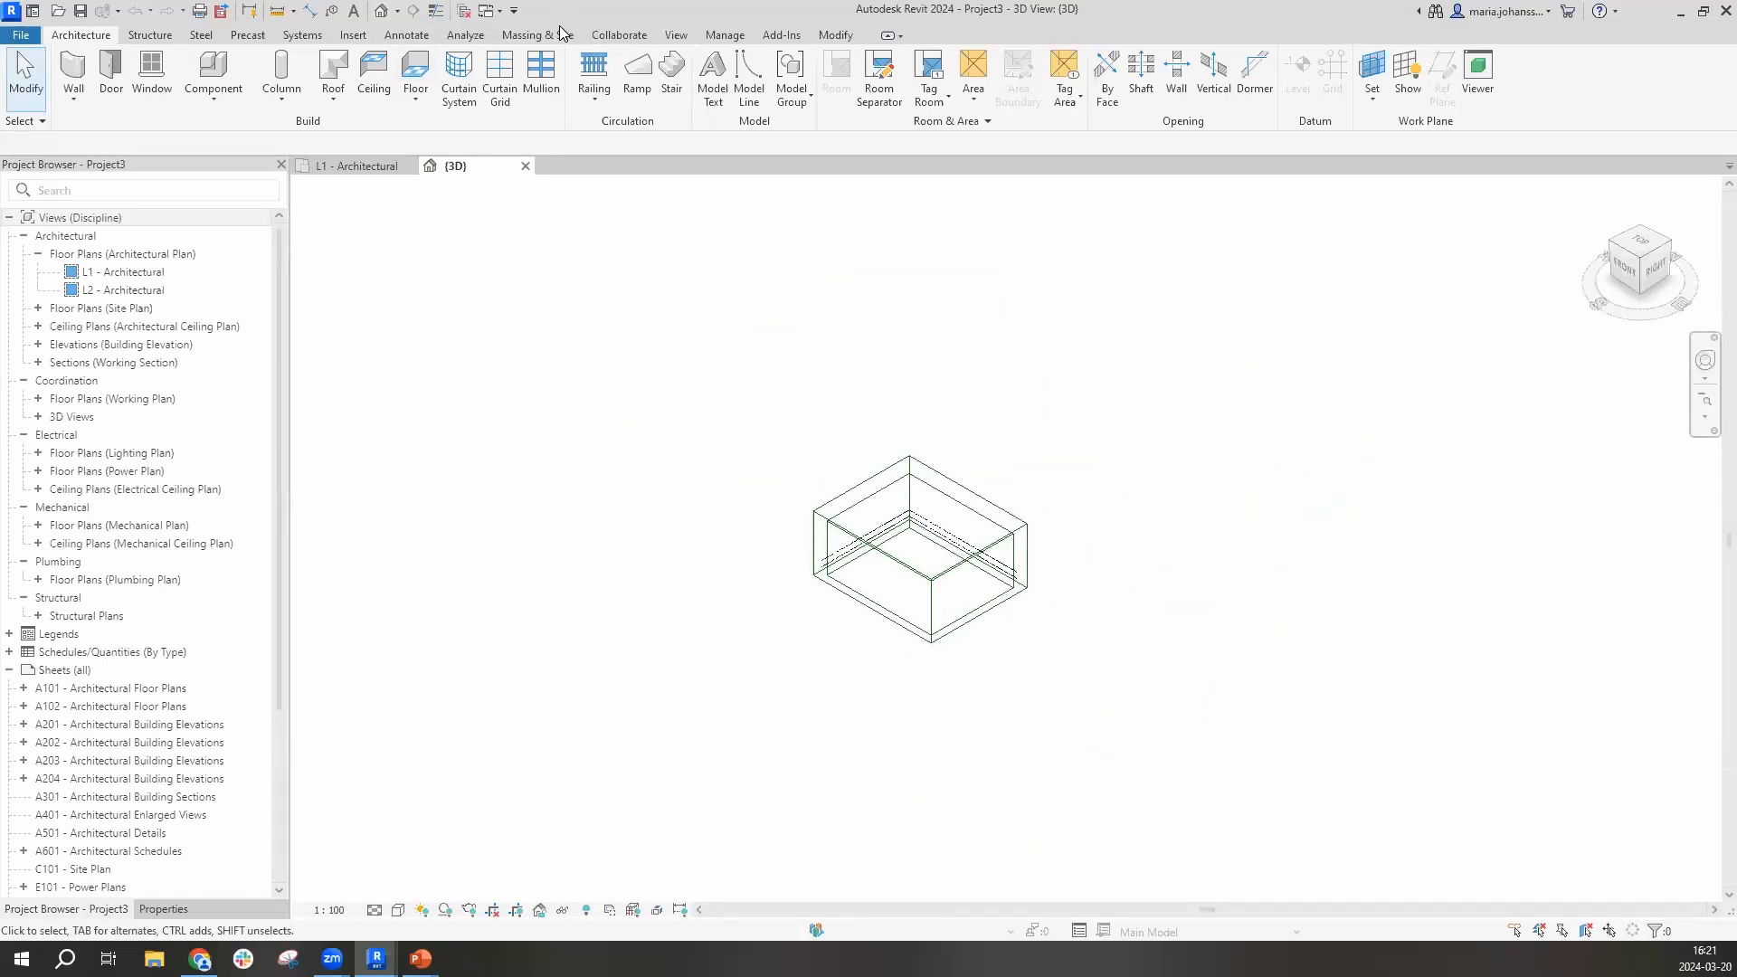
{"action": "left_click", "coordinate": [536, 35]}
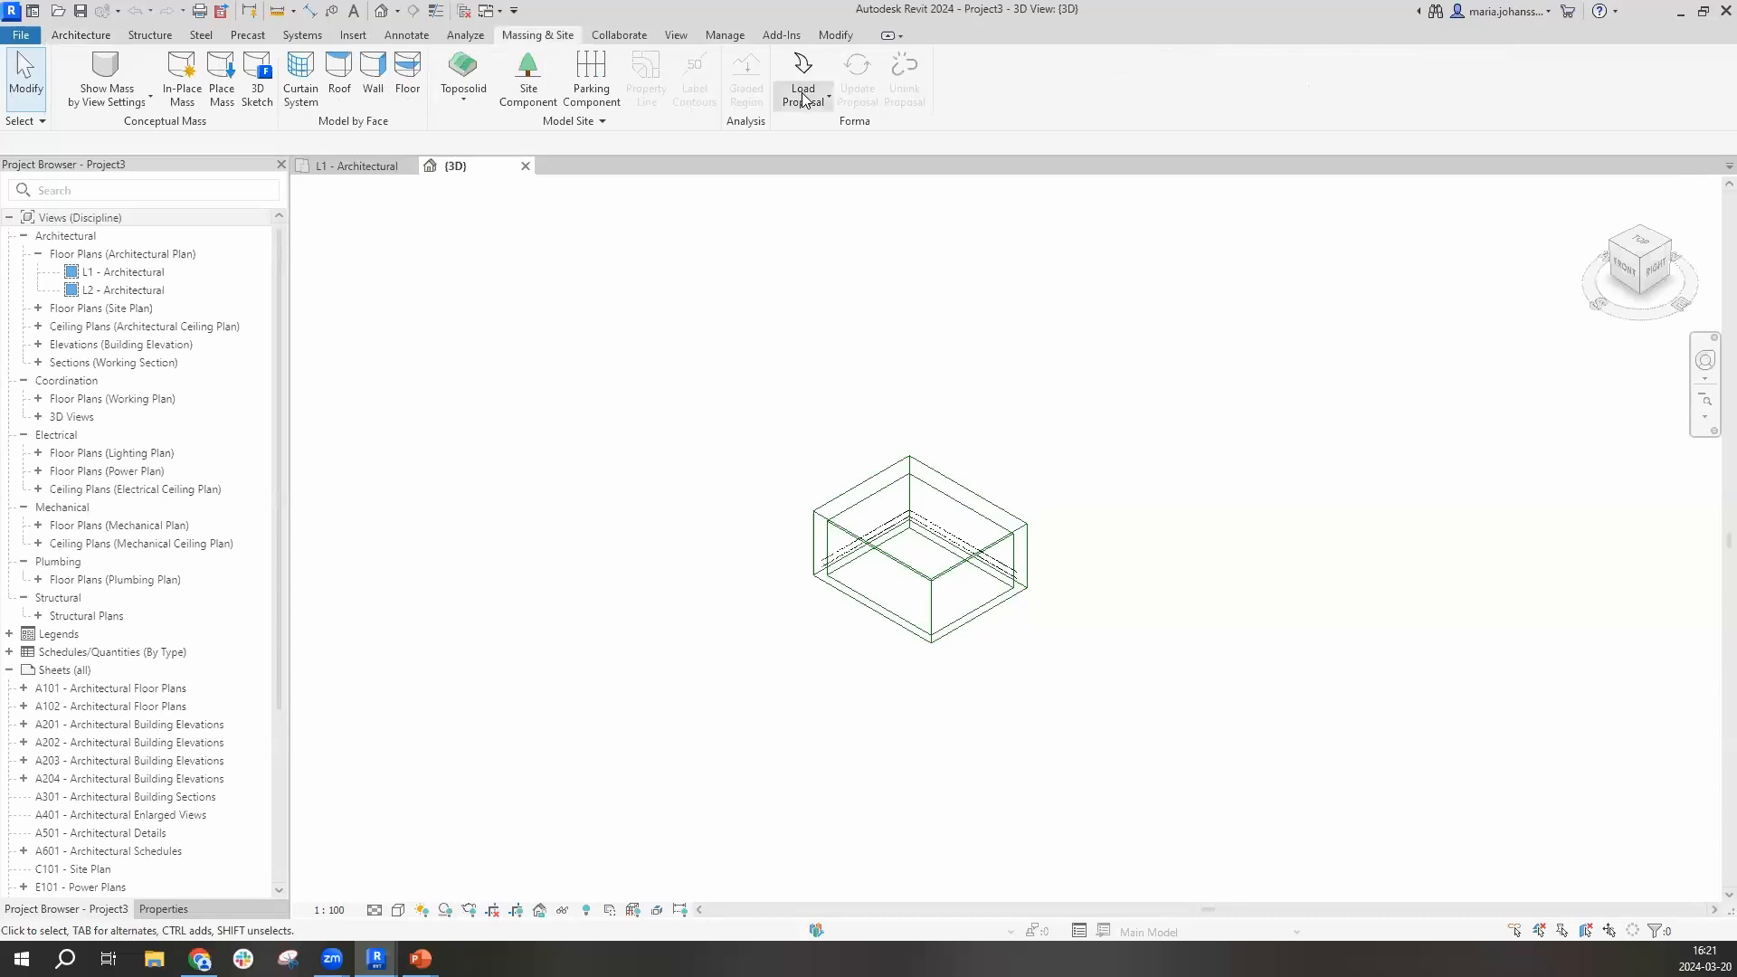
{"action": "left_click", "coordinate": [802, 94]}
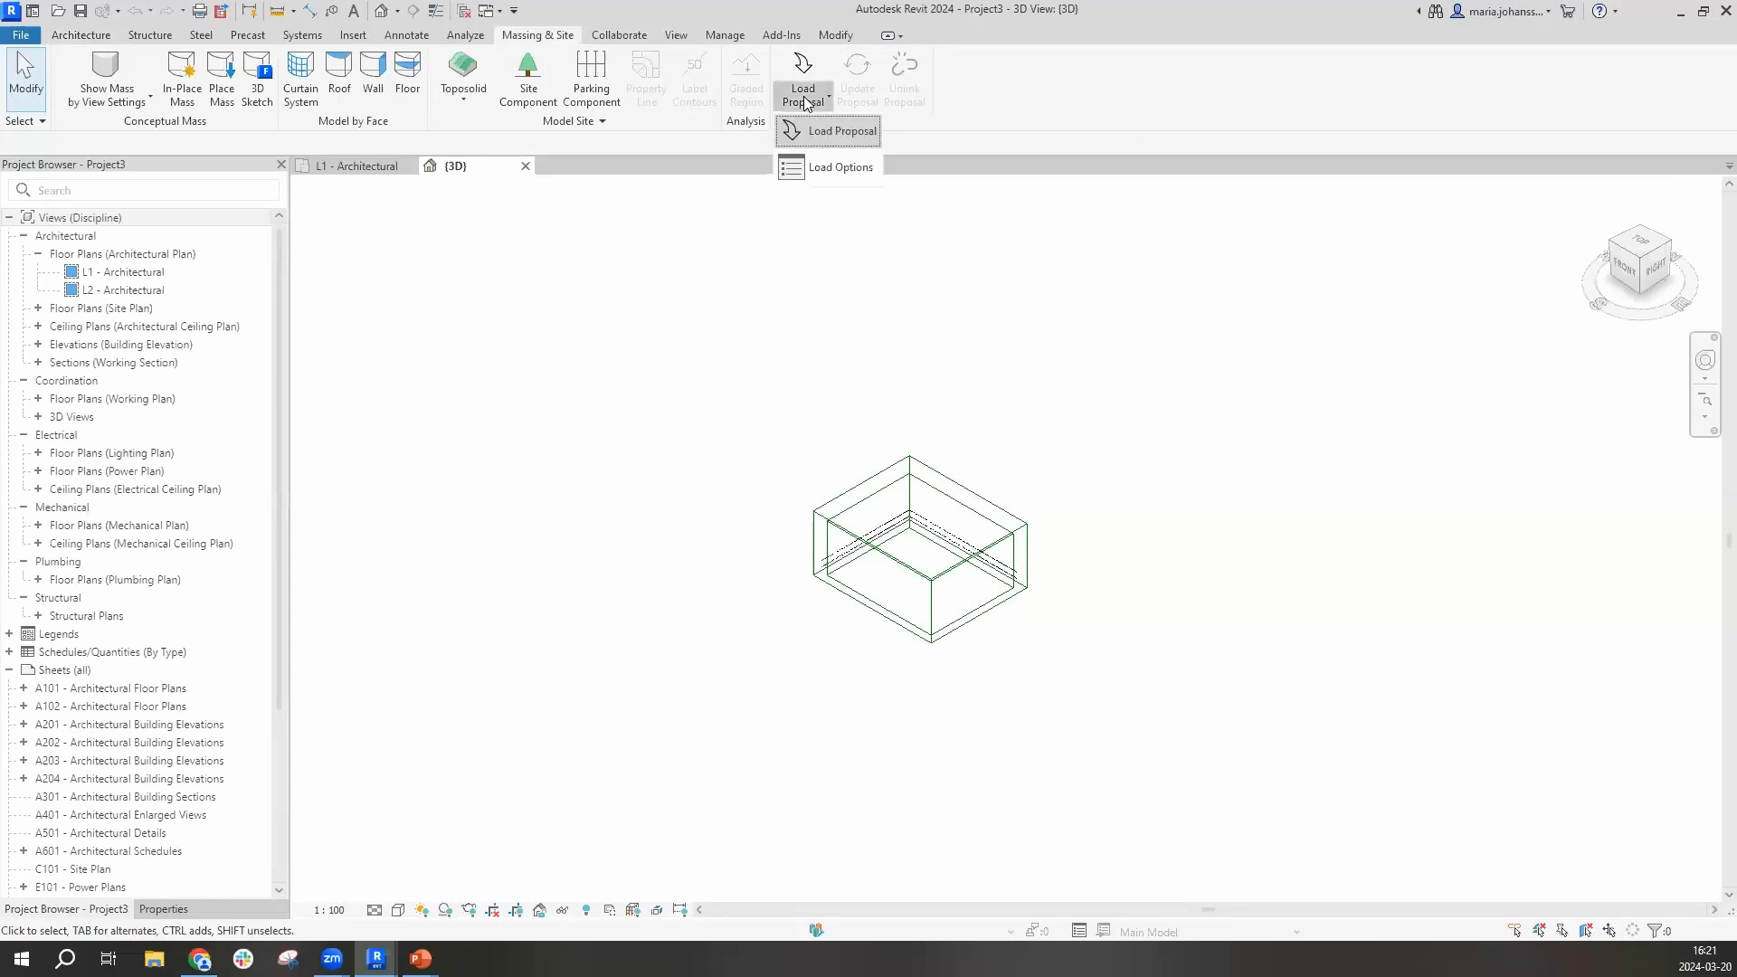
{"action": "mouse_move", "coordinate": [825, 130]}
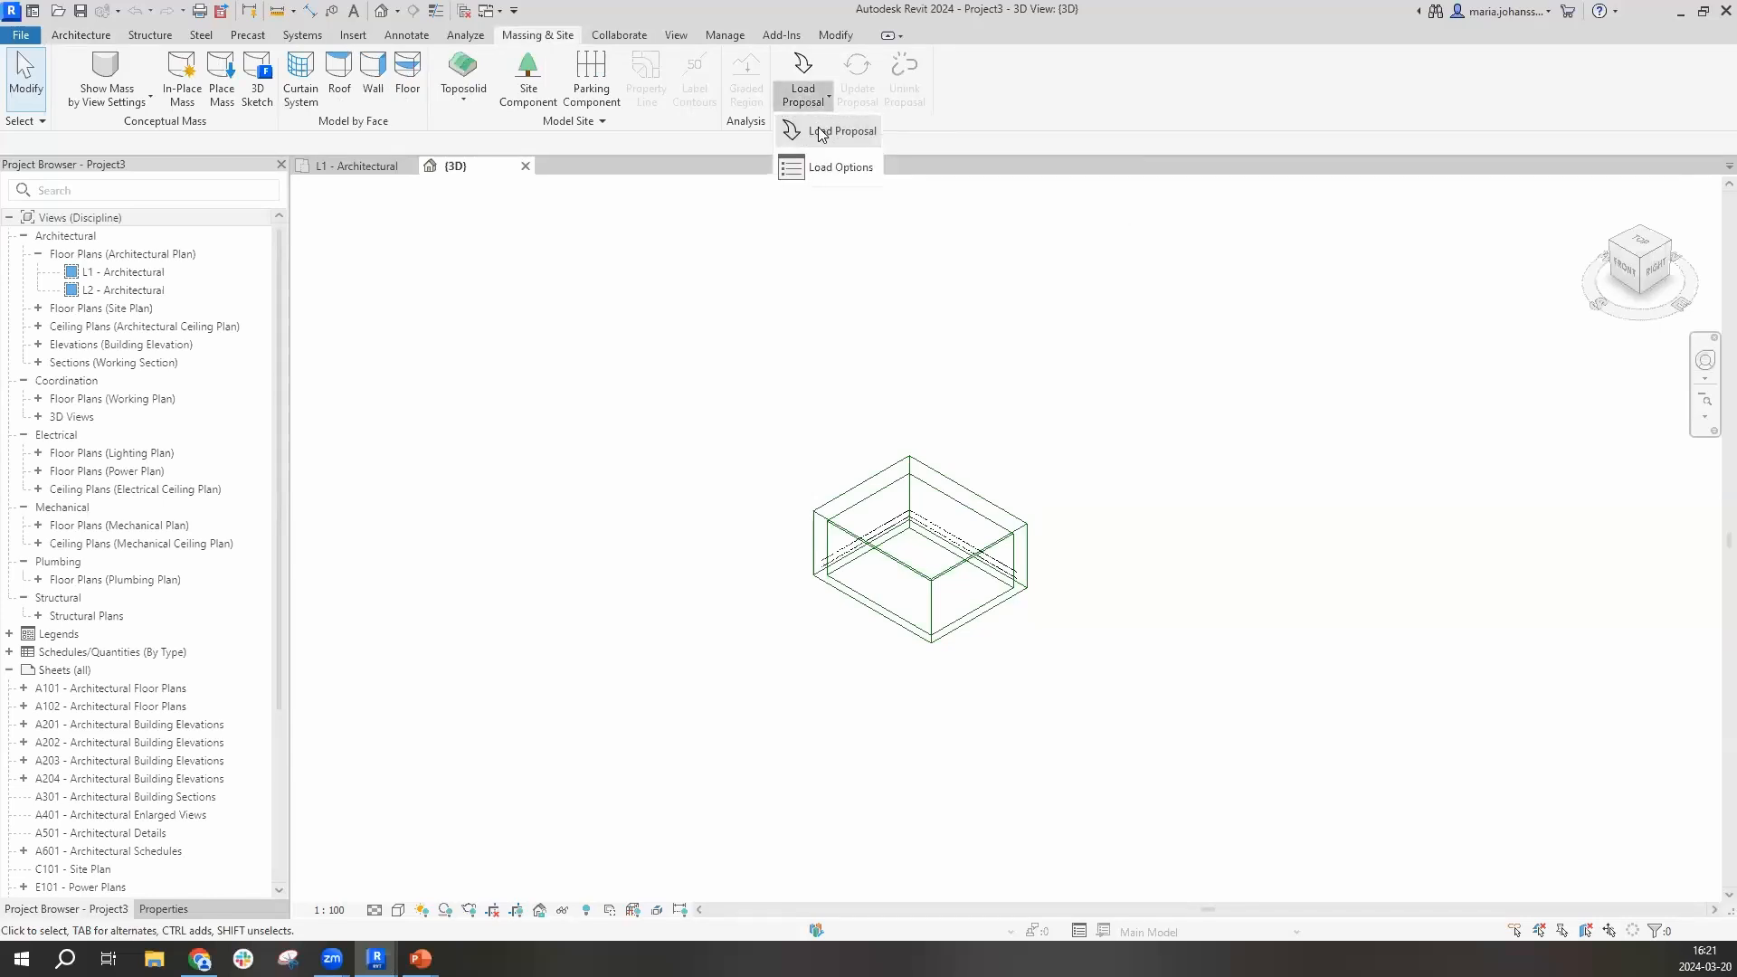
Load the 'Forma Revit link' proposal and accept the Open Data Attributions notice
{"action": "left_click", "coordinate": [840, 130]}
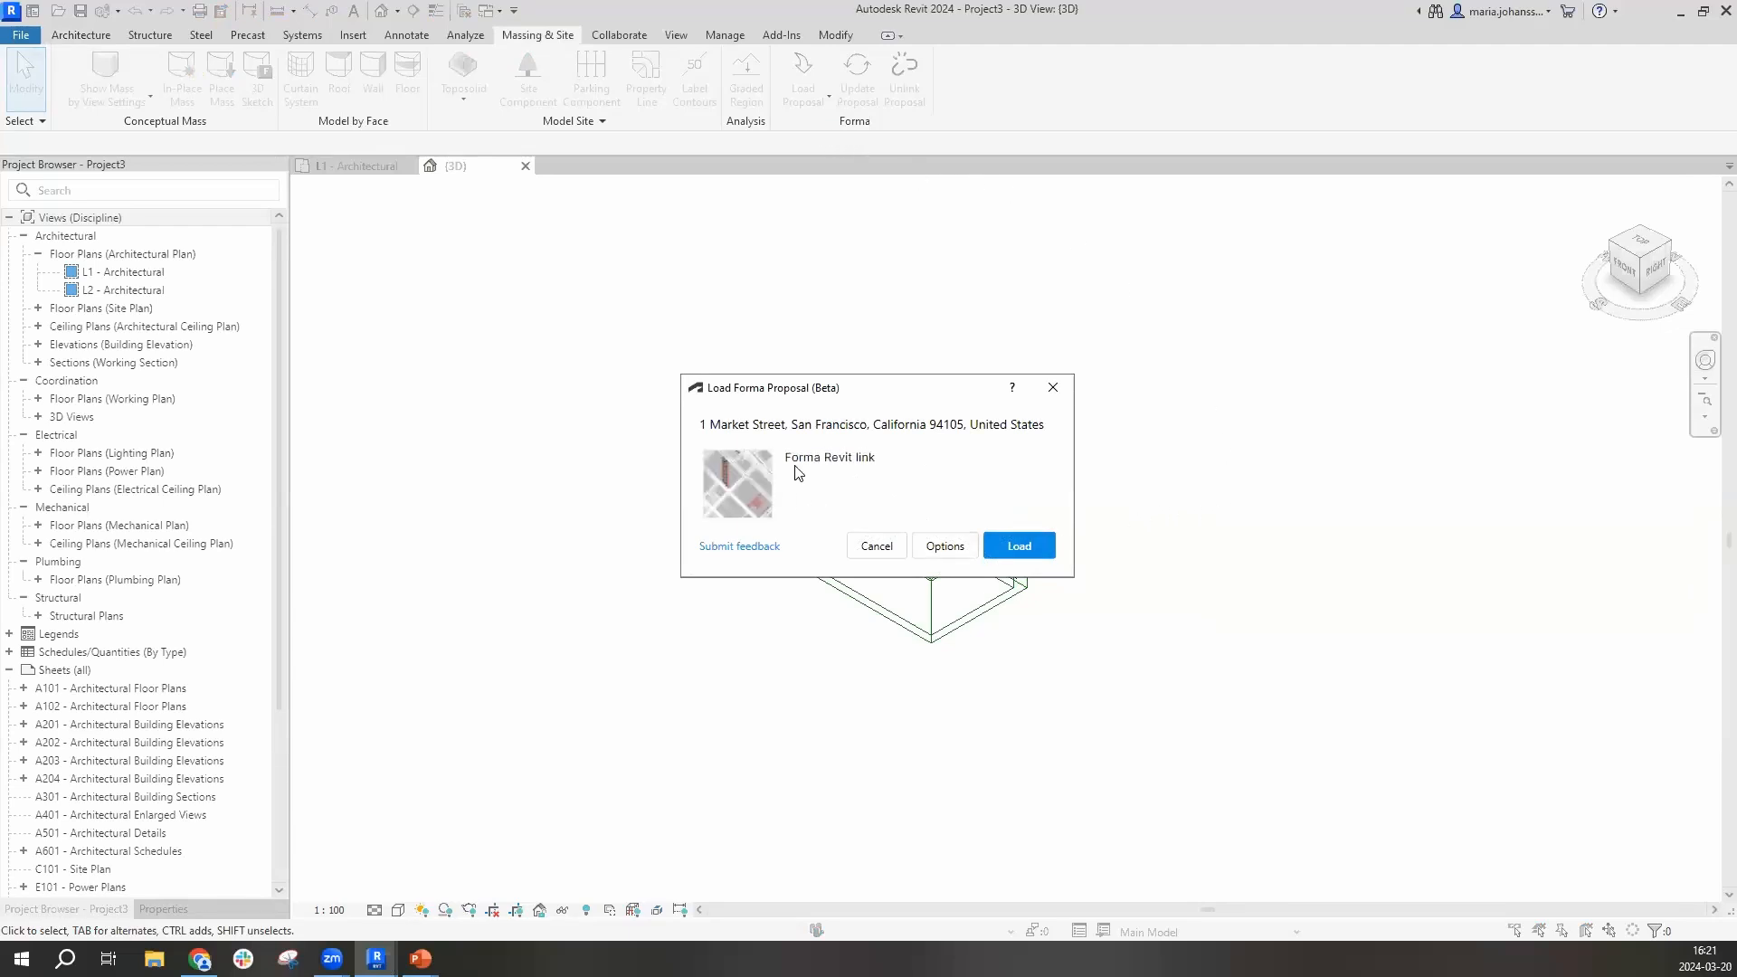
{"action": "mouse_move", "coordinate": [809, 467]}
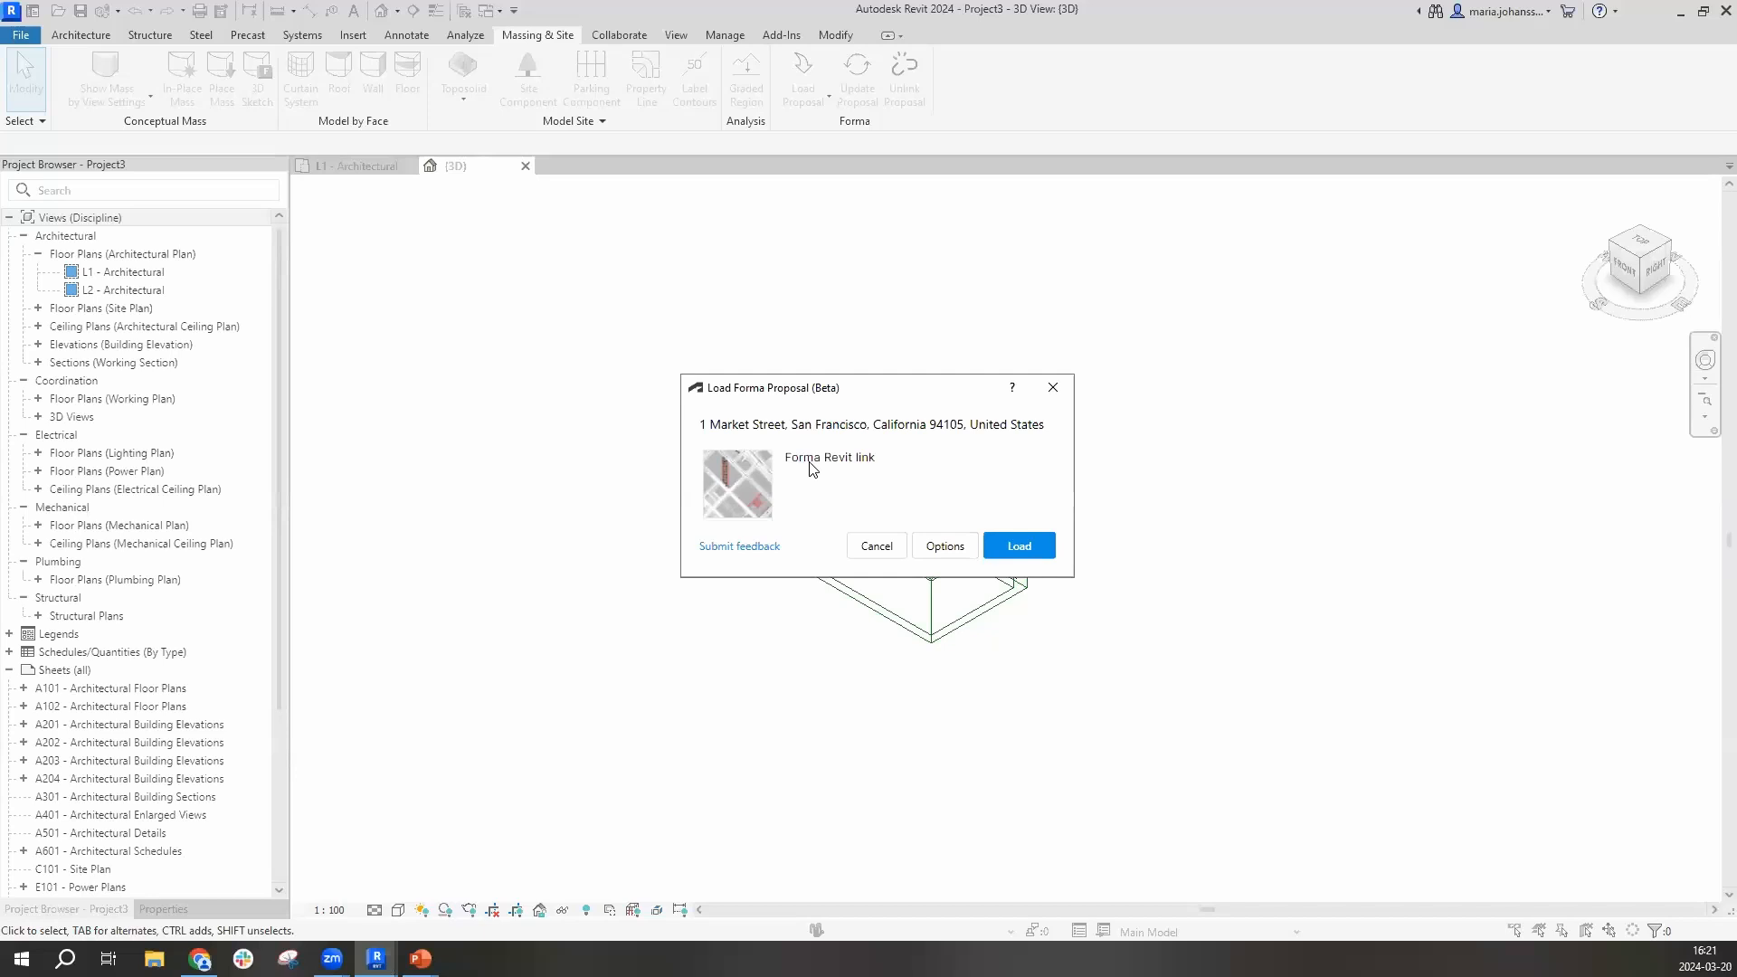
{"action": "mouse_move", "coordinate": [853, 454]}
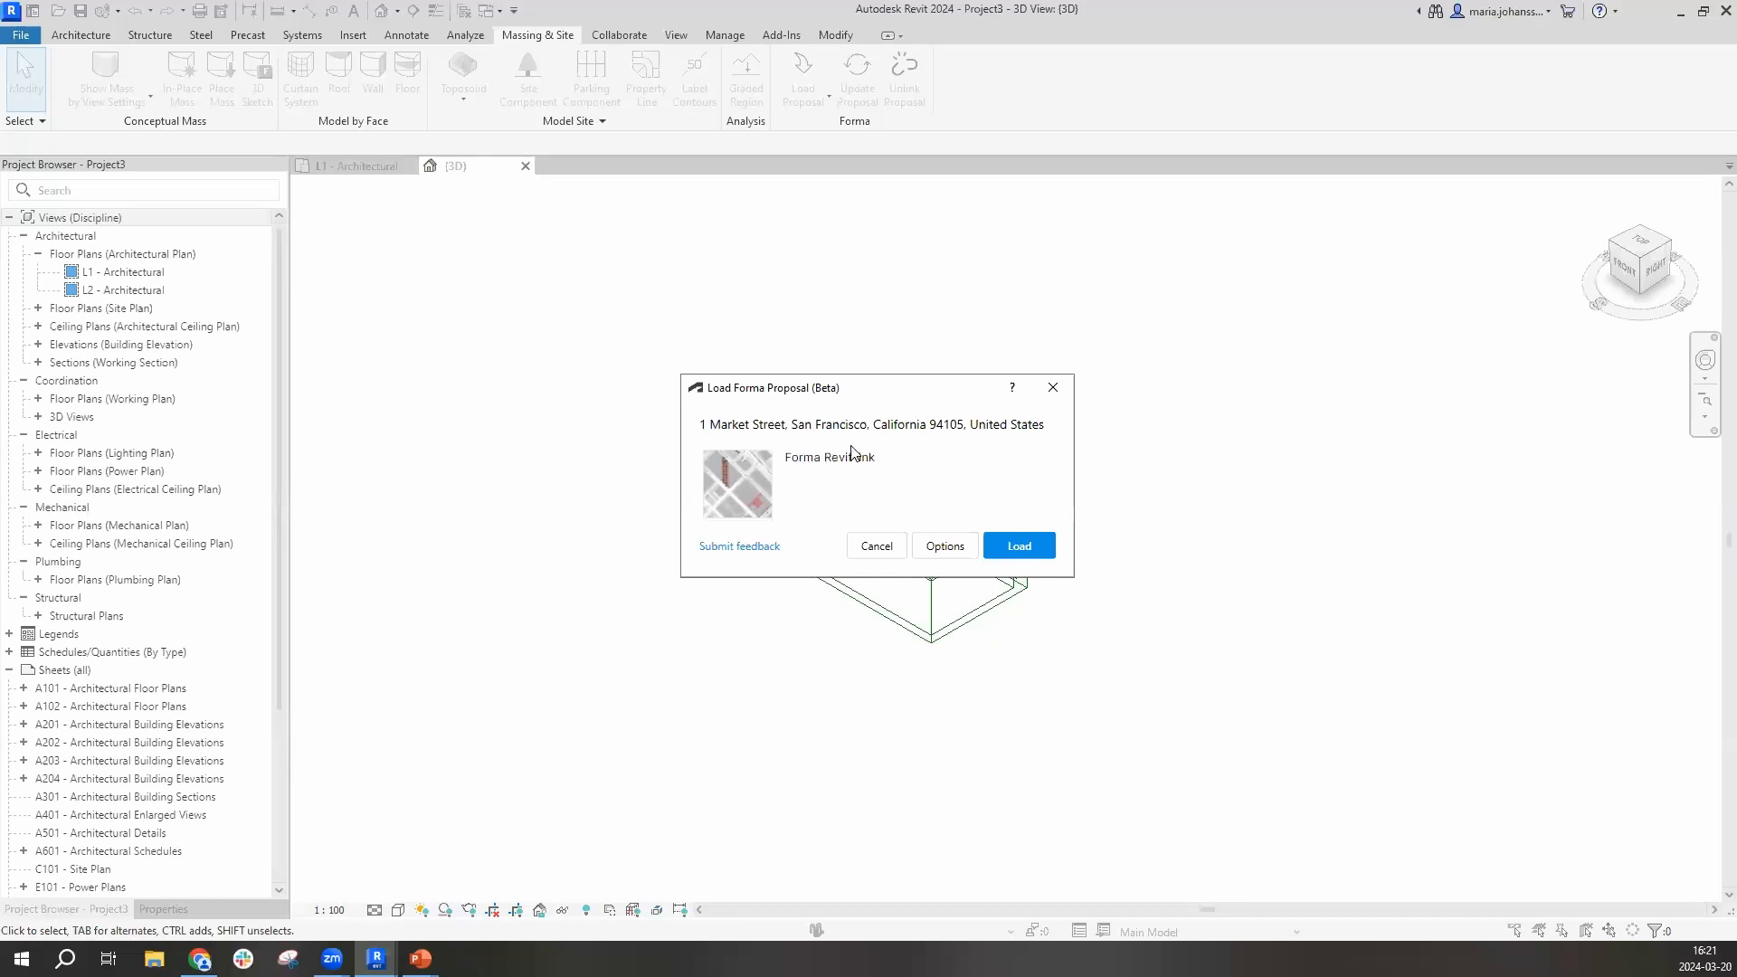
{"action": "left_click", "coordinate": [1017, 544]}
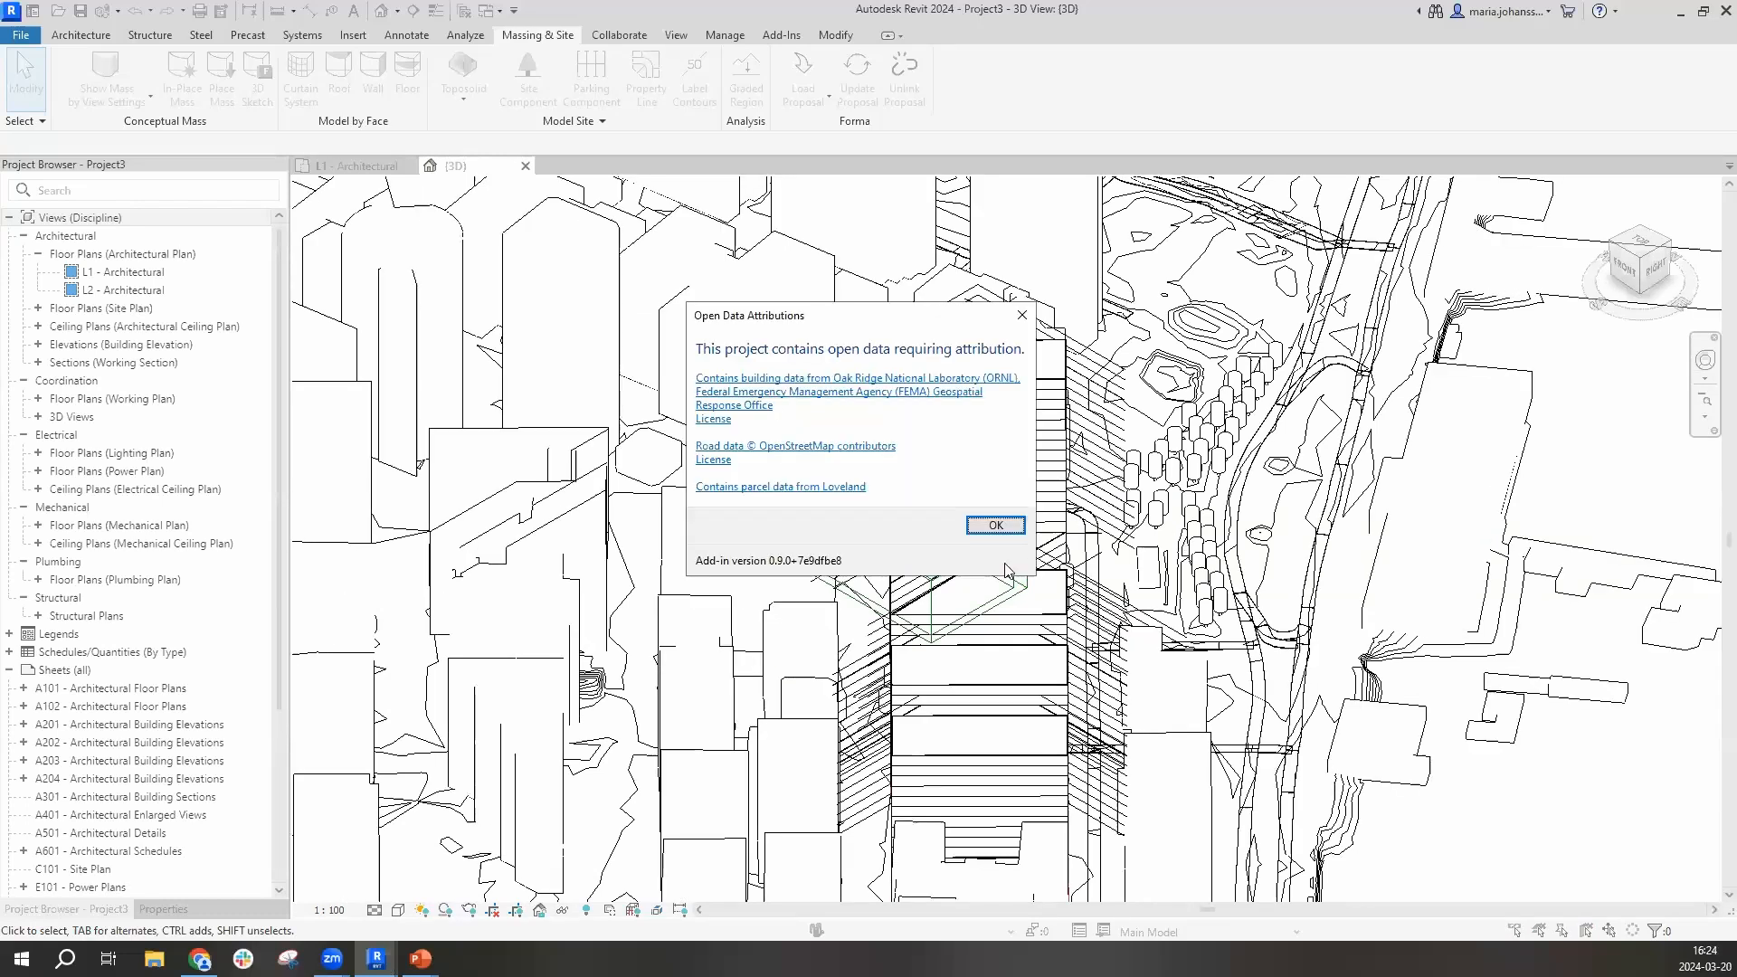
{"action": "mouse_move", "coordinate": [1000, 569]}
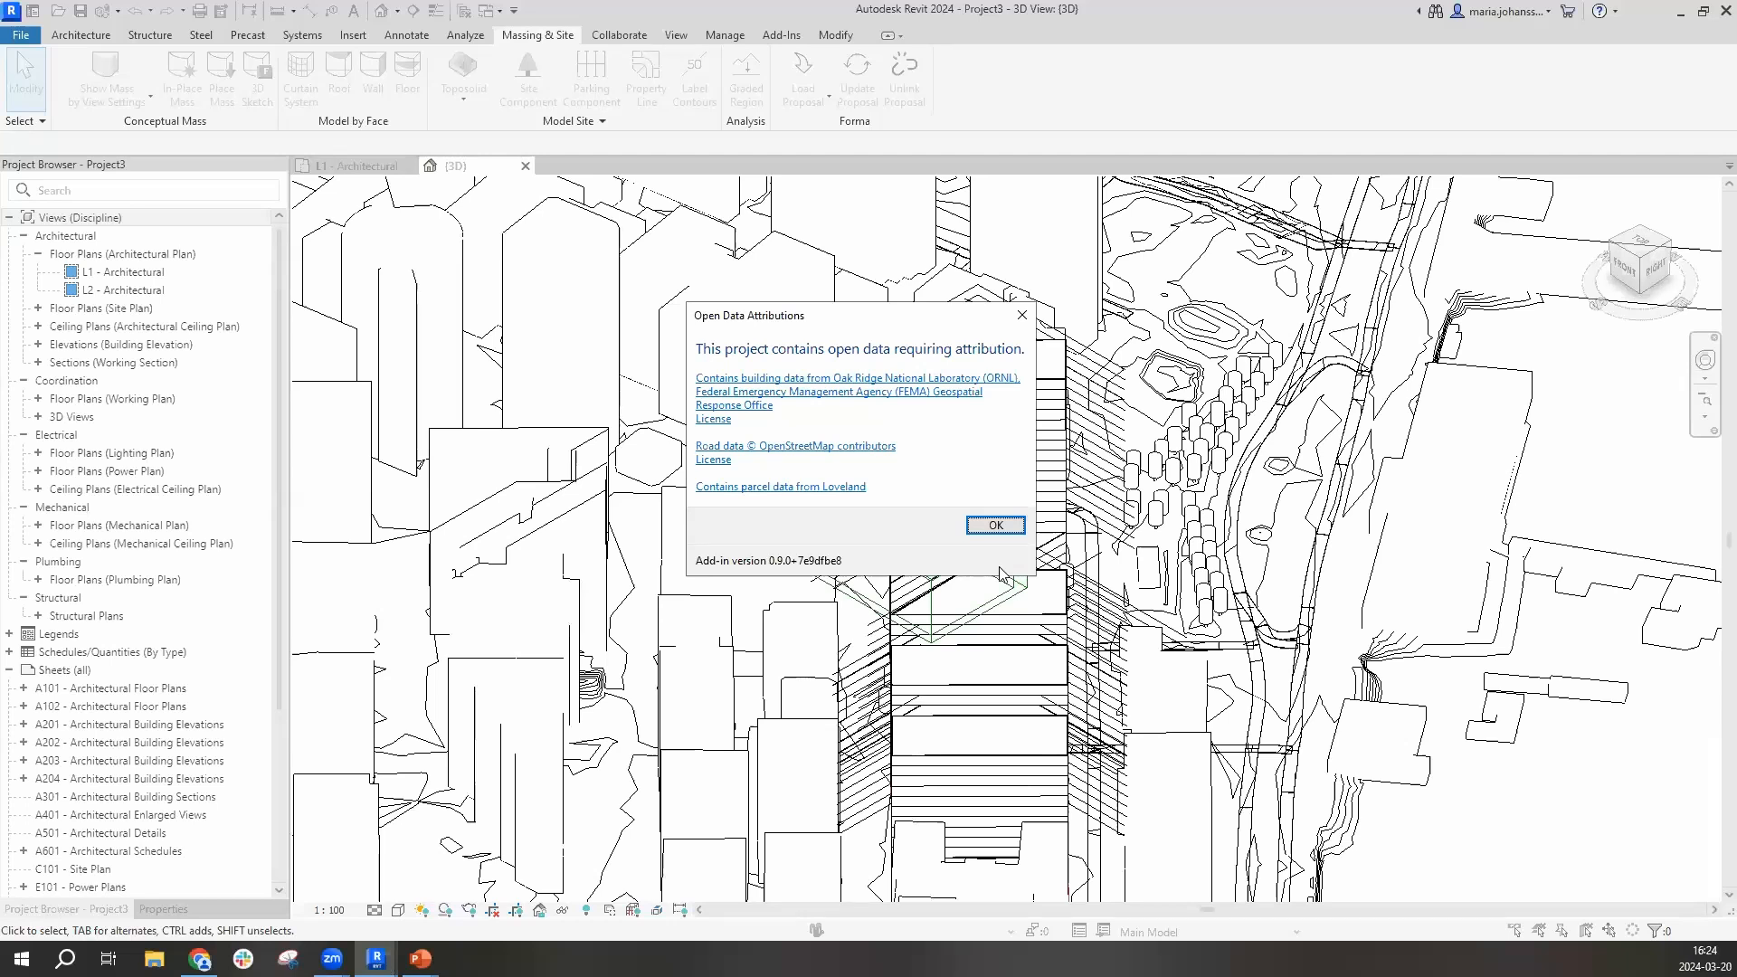
{"action": "mouse_move", "coordinate": [1003, 596]}
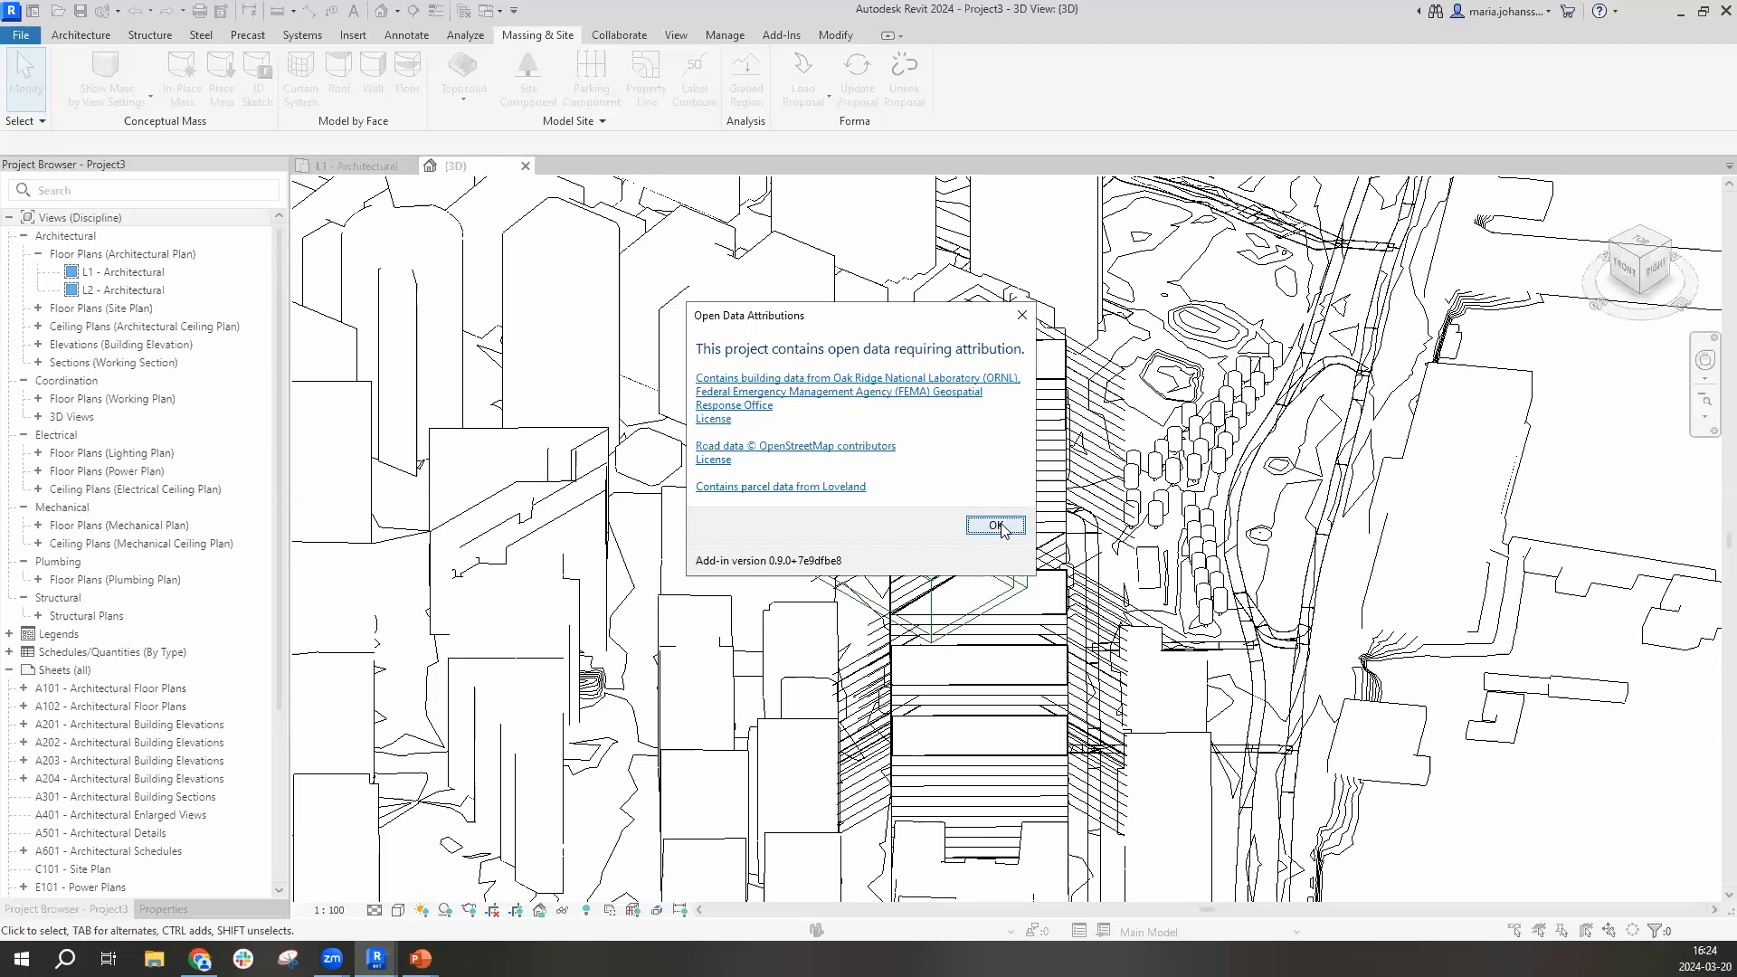
{"action": "left_click", "coordinate": [995, 524]}
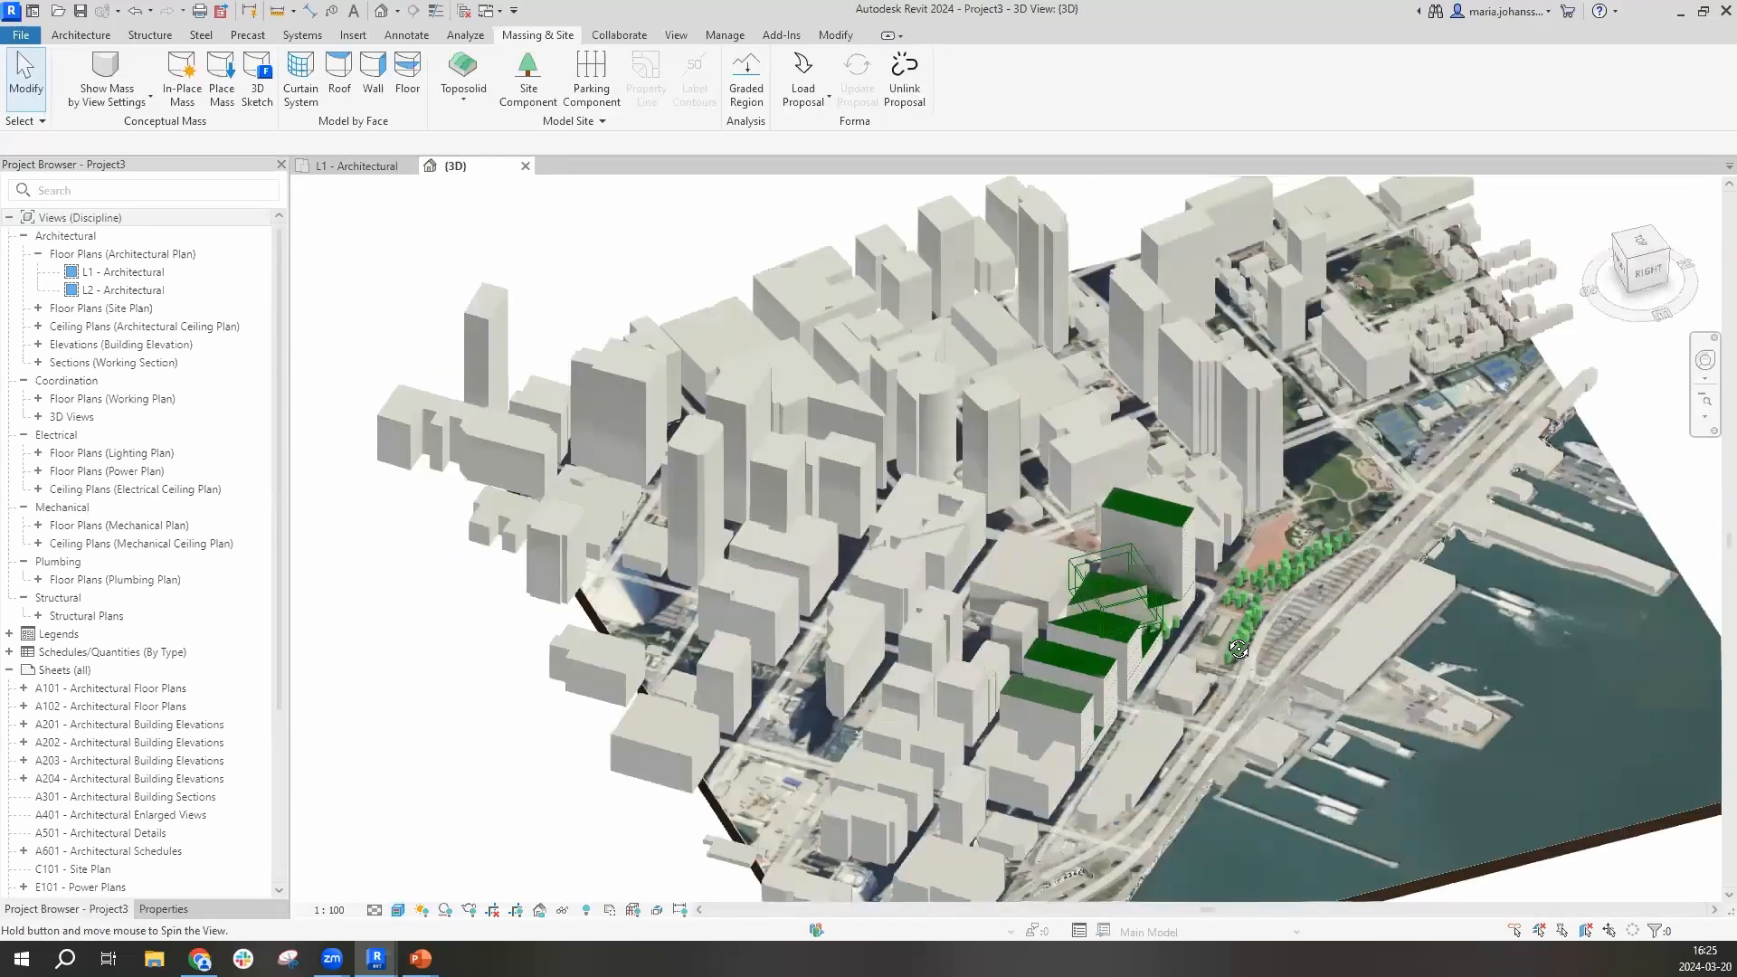
{"action": "left_click_drag", "start_coordinate": [1239, 650], "coordinate": [1164, 534]}
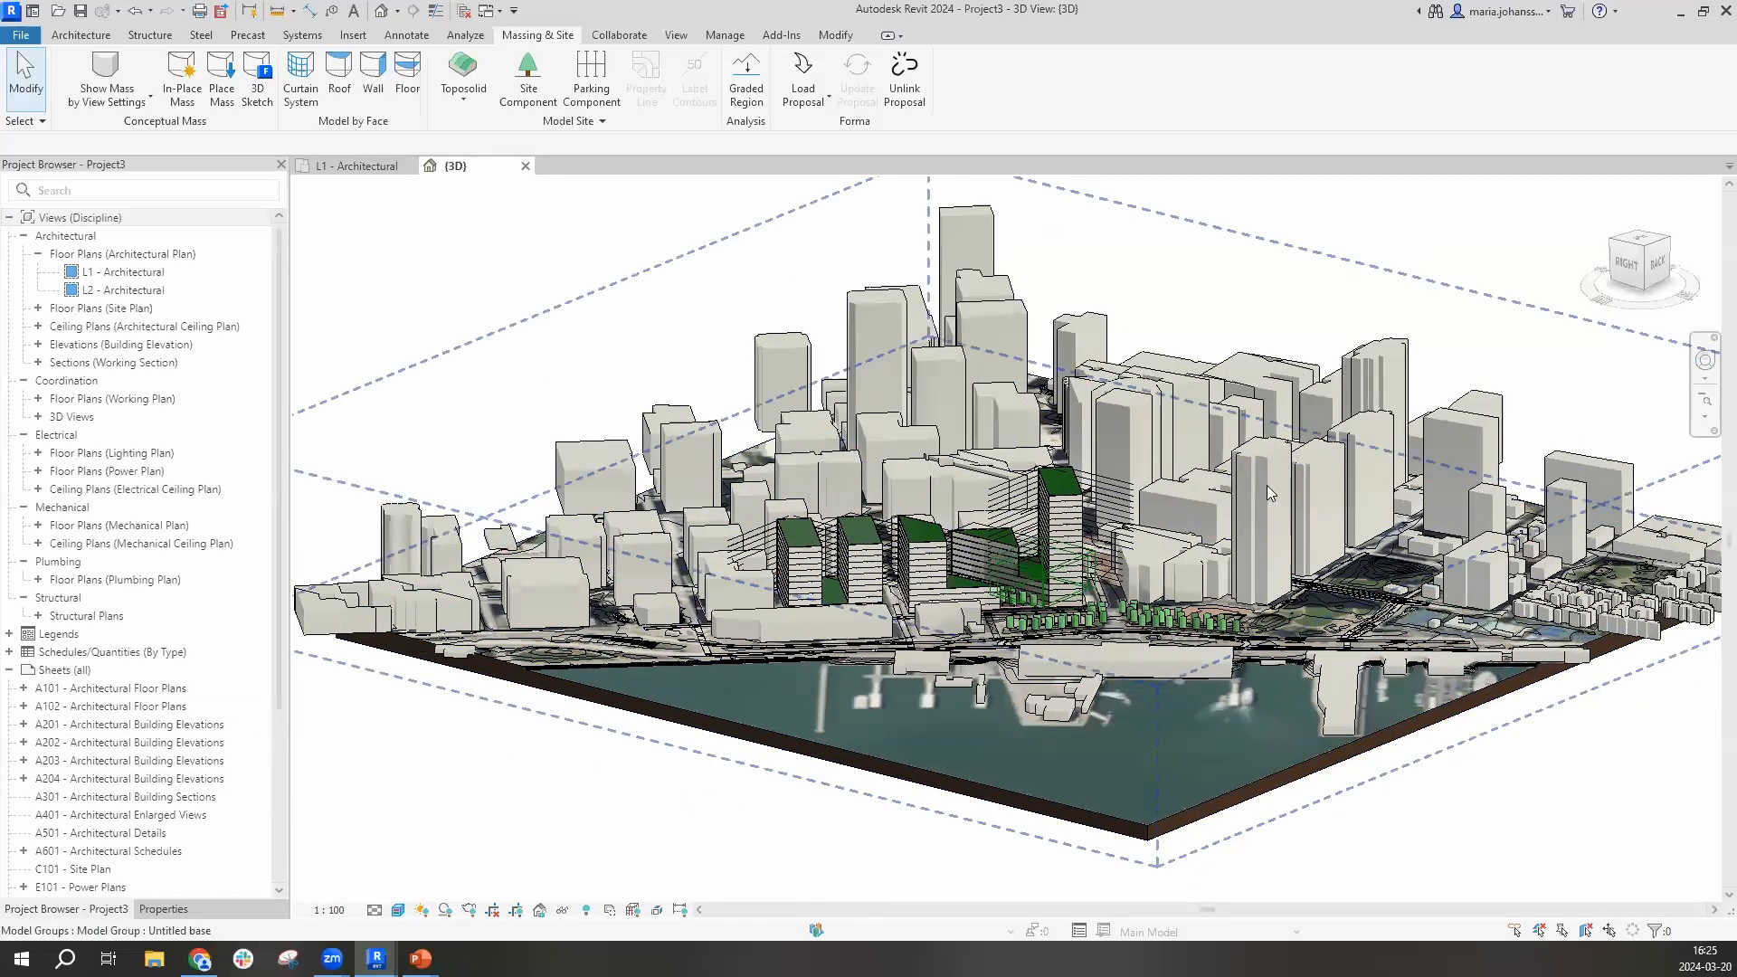
{"action": "left_click", "coordinate": [1268, 493]}
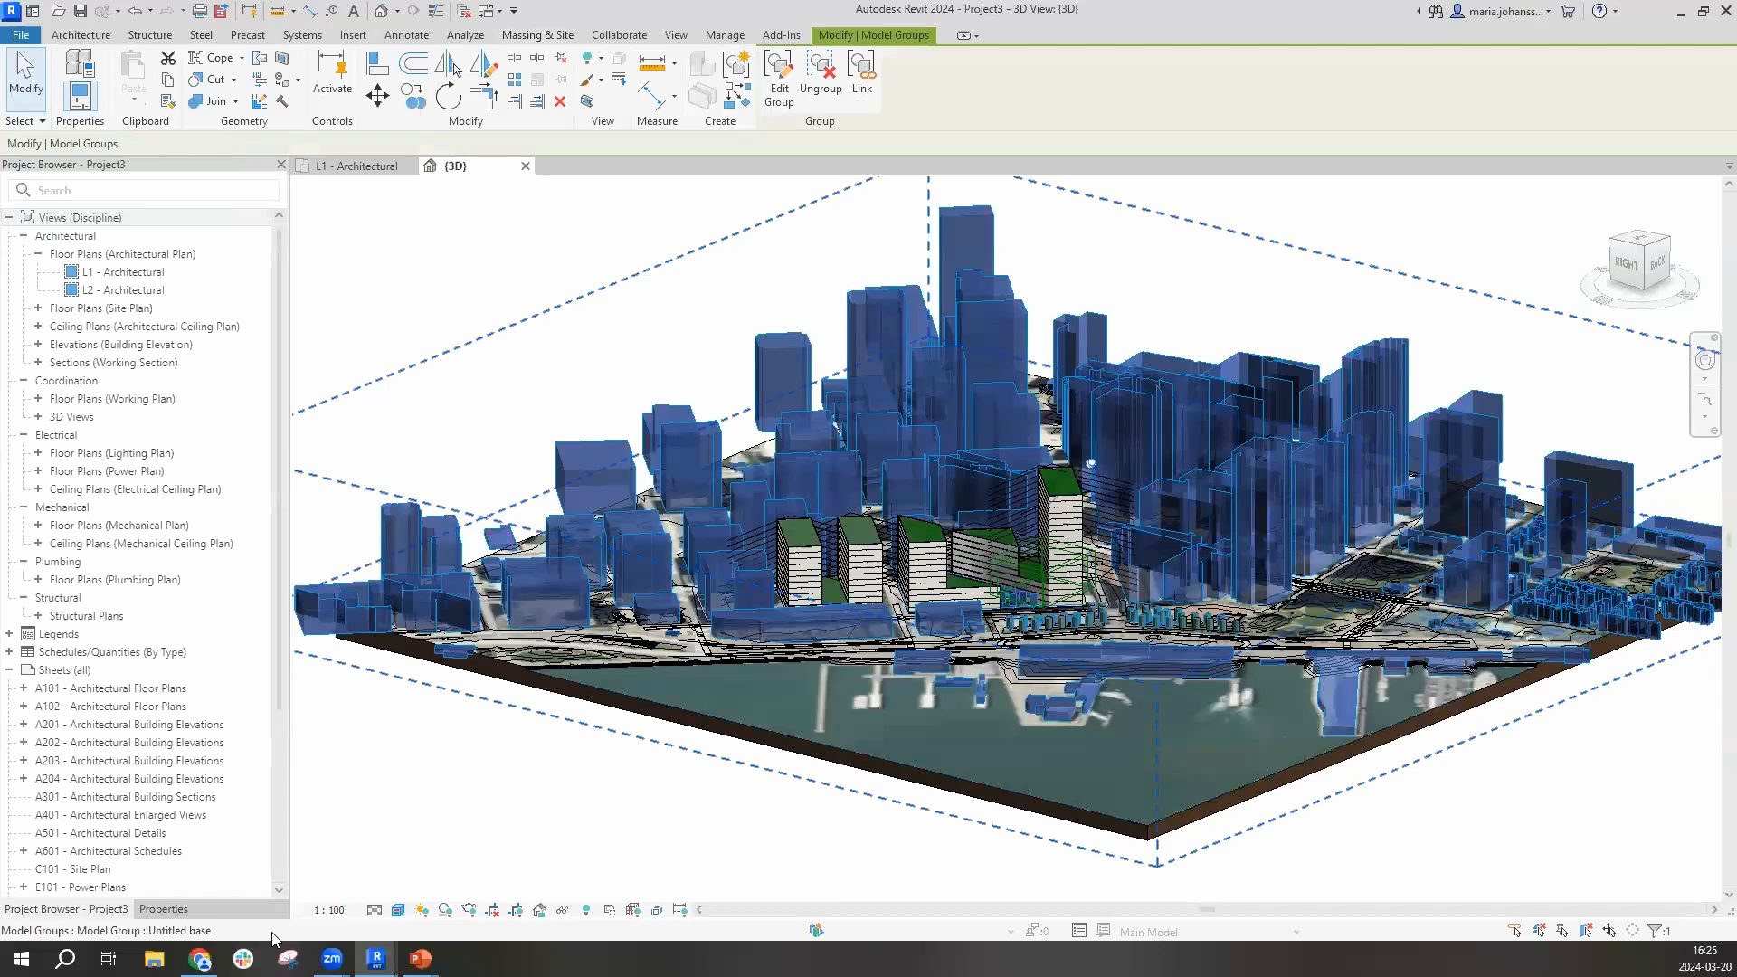
{"action": "left_click", "coordinate": [162, 908]}
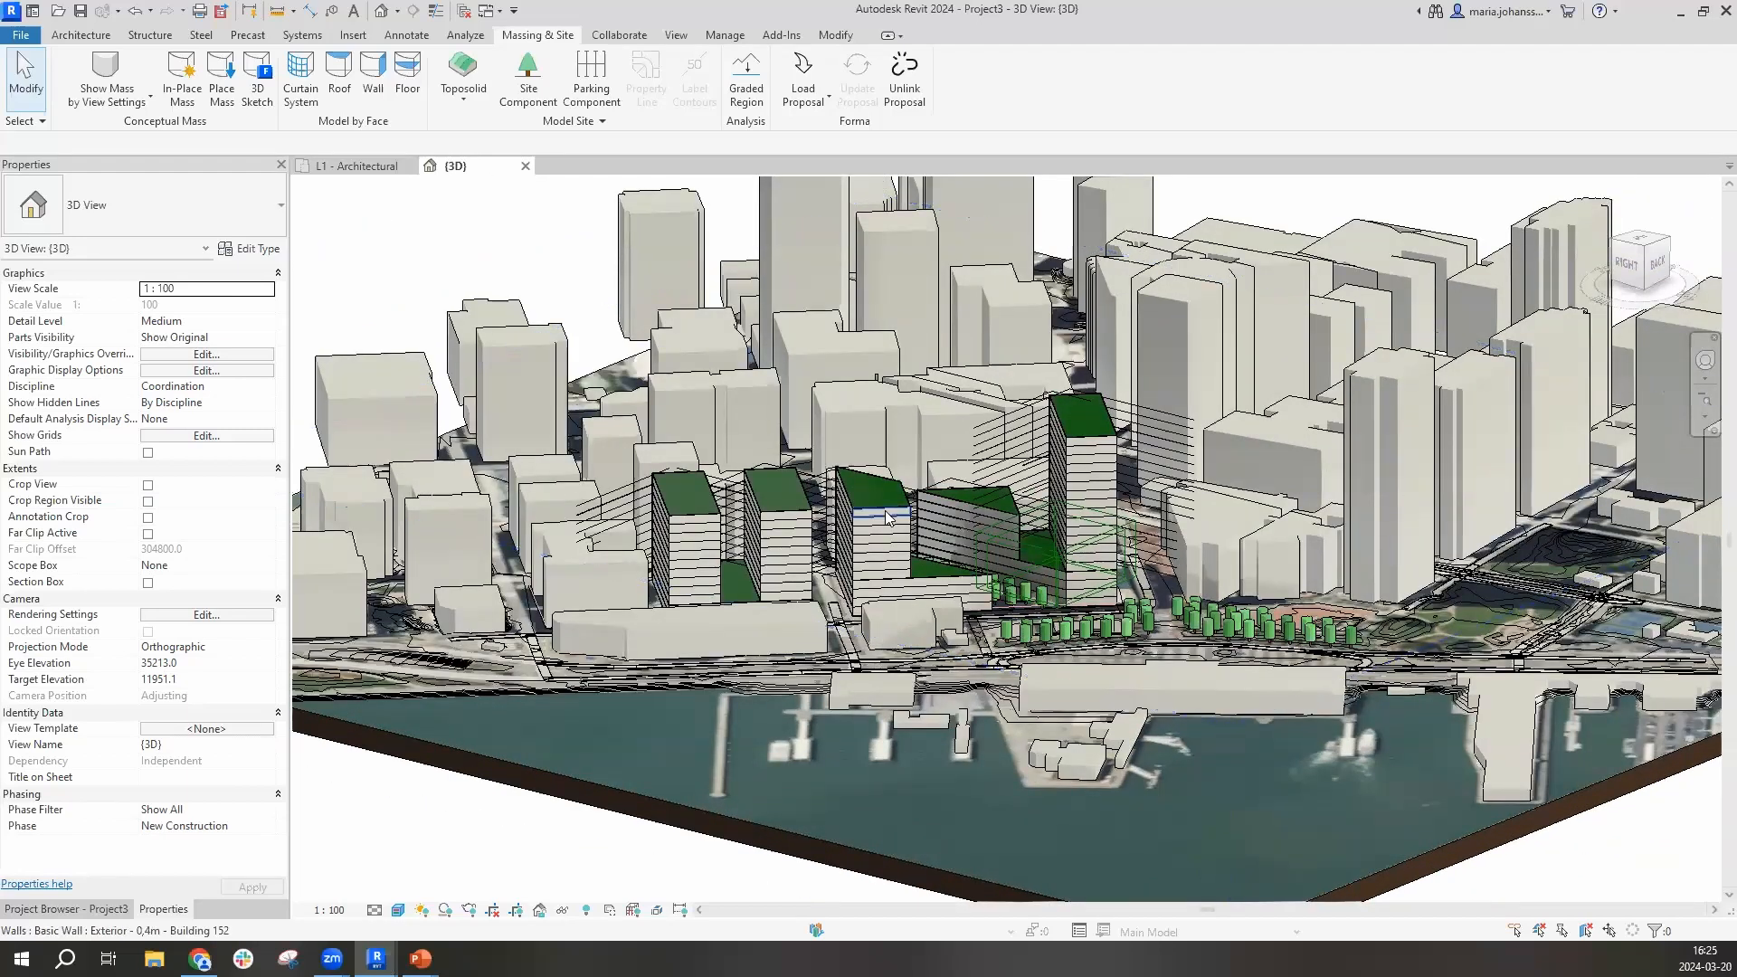
{"action": "left_click", "coordinate": [886, 516]}
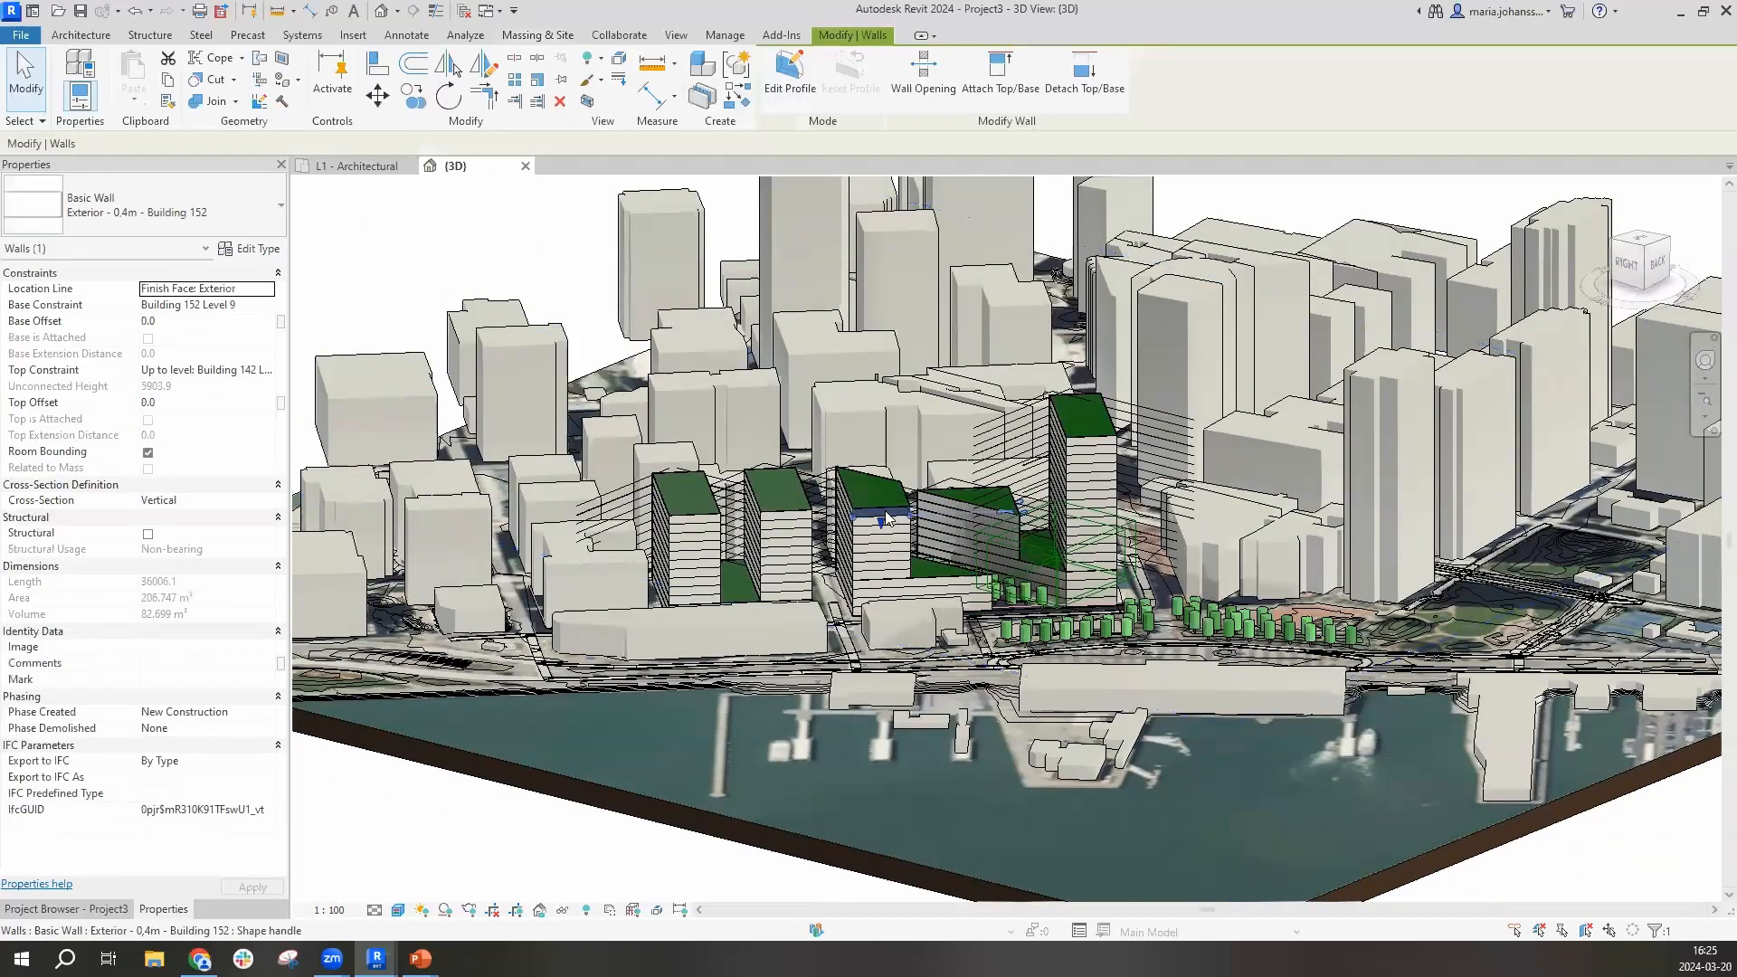
{"action": "mouse_move", "coordinate": [887, 518]}
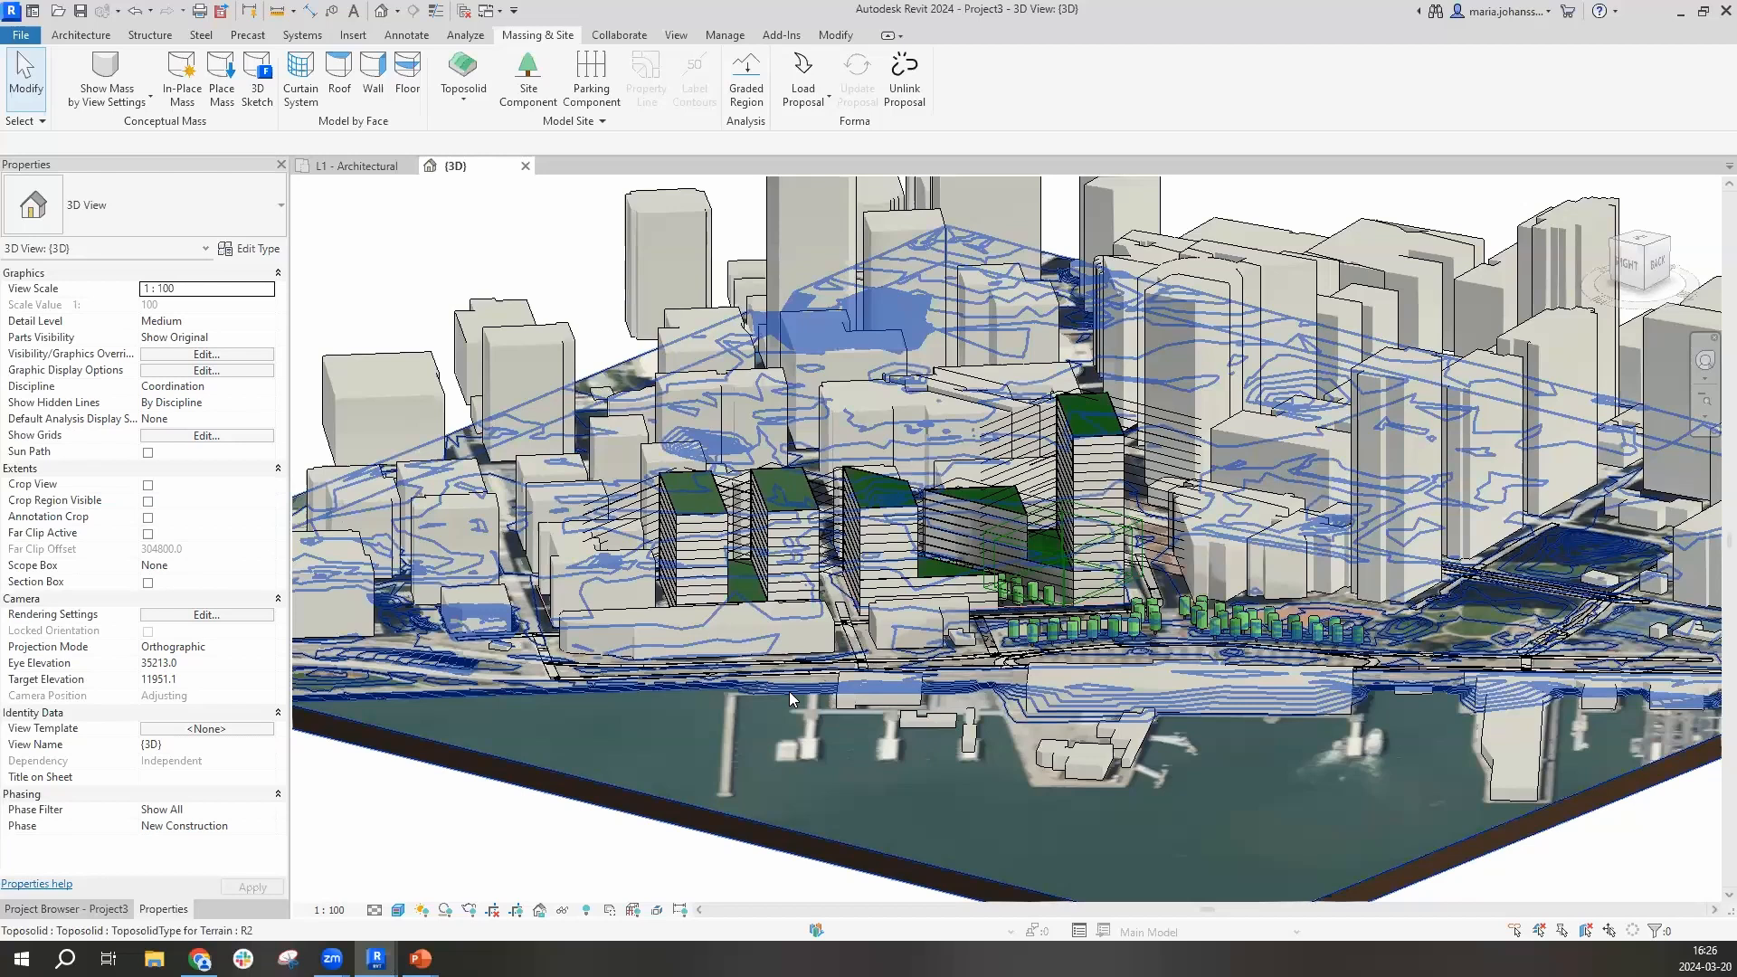
Hide the toposolid and context model categories in the 3D view
{"action": "right_click", "coordinate": [792, 696]}
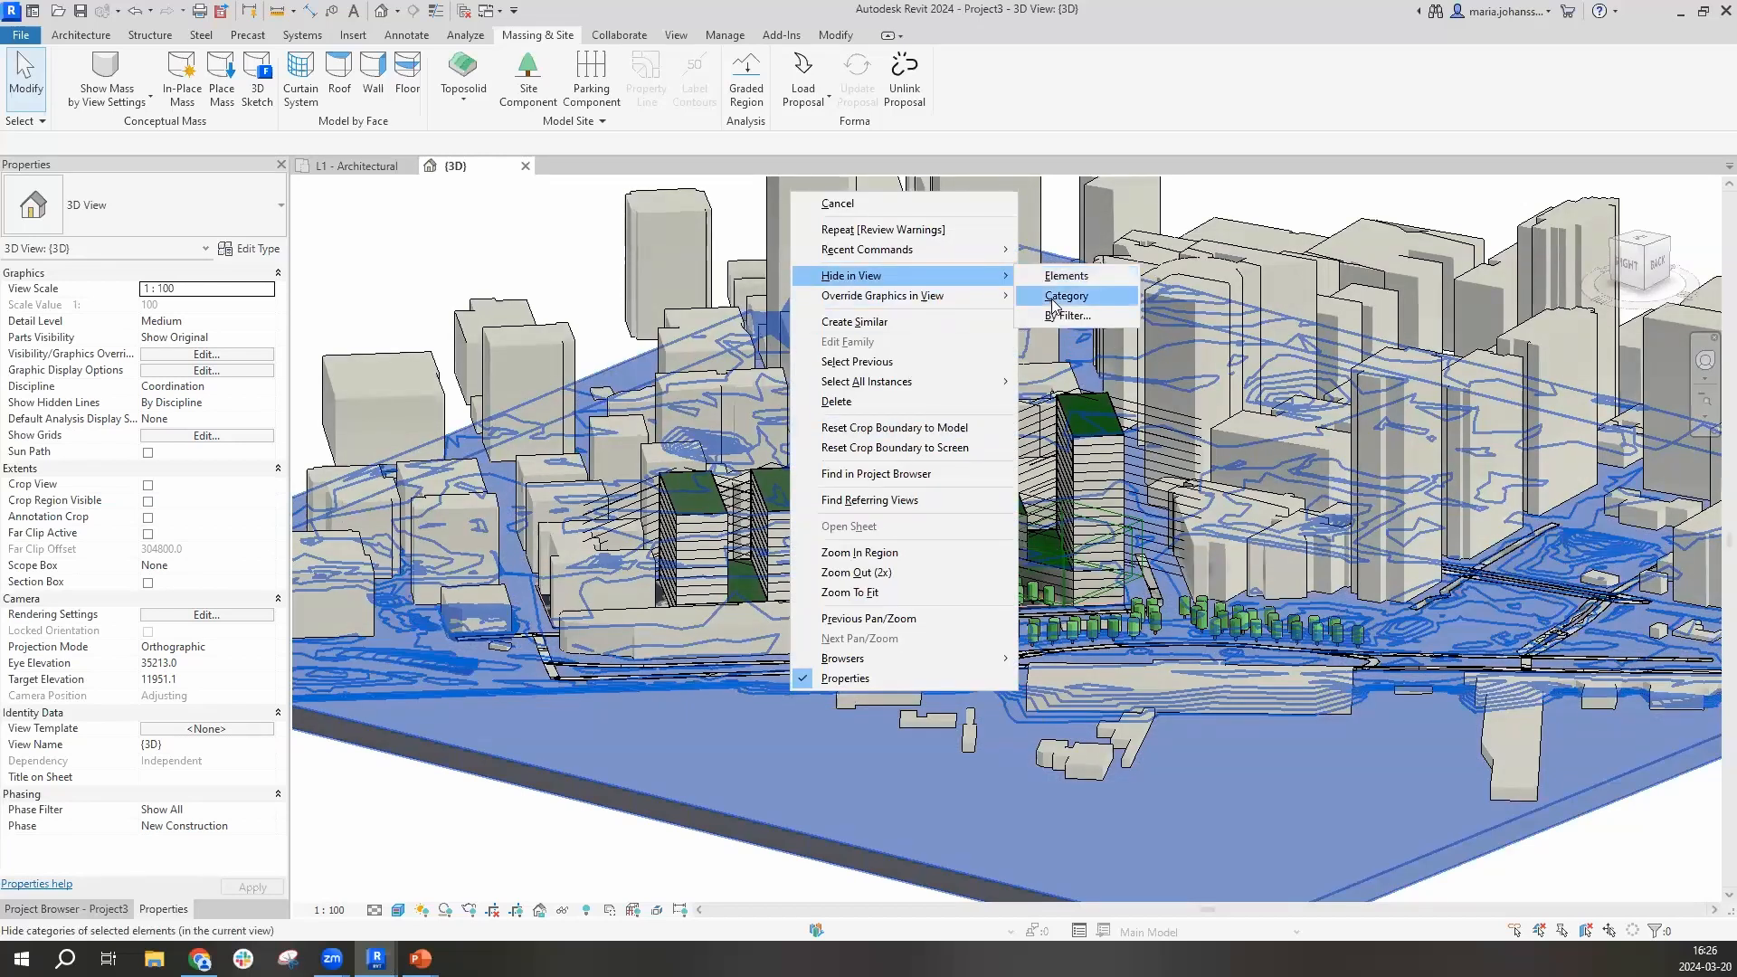
{"action": "left_click", "coordinate": [1066, 296]}
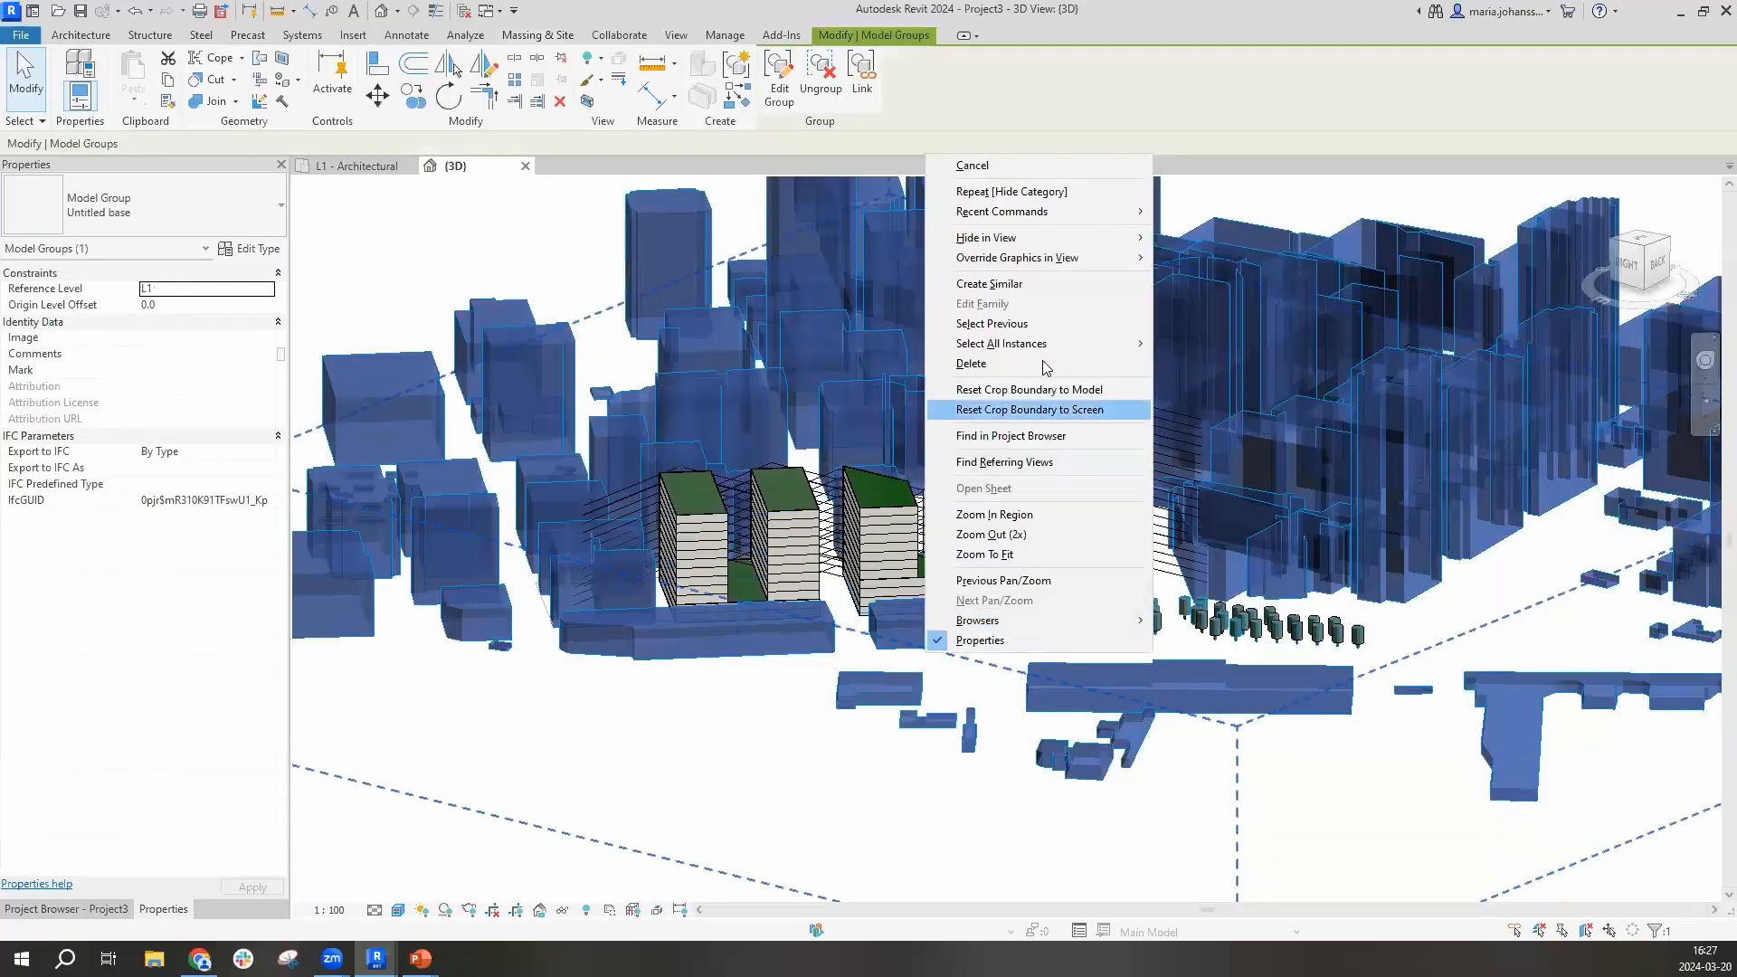
{"action": "left_click", "coordinate": [1026, 409]}
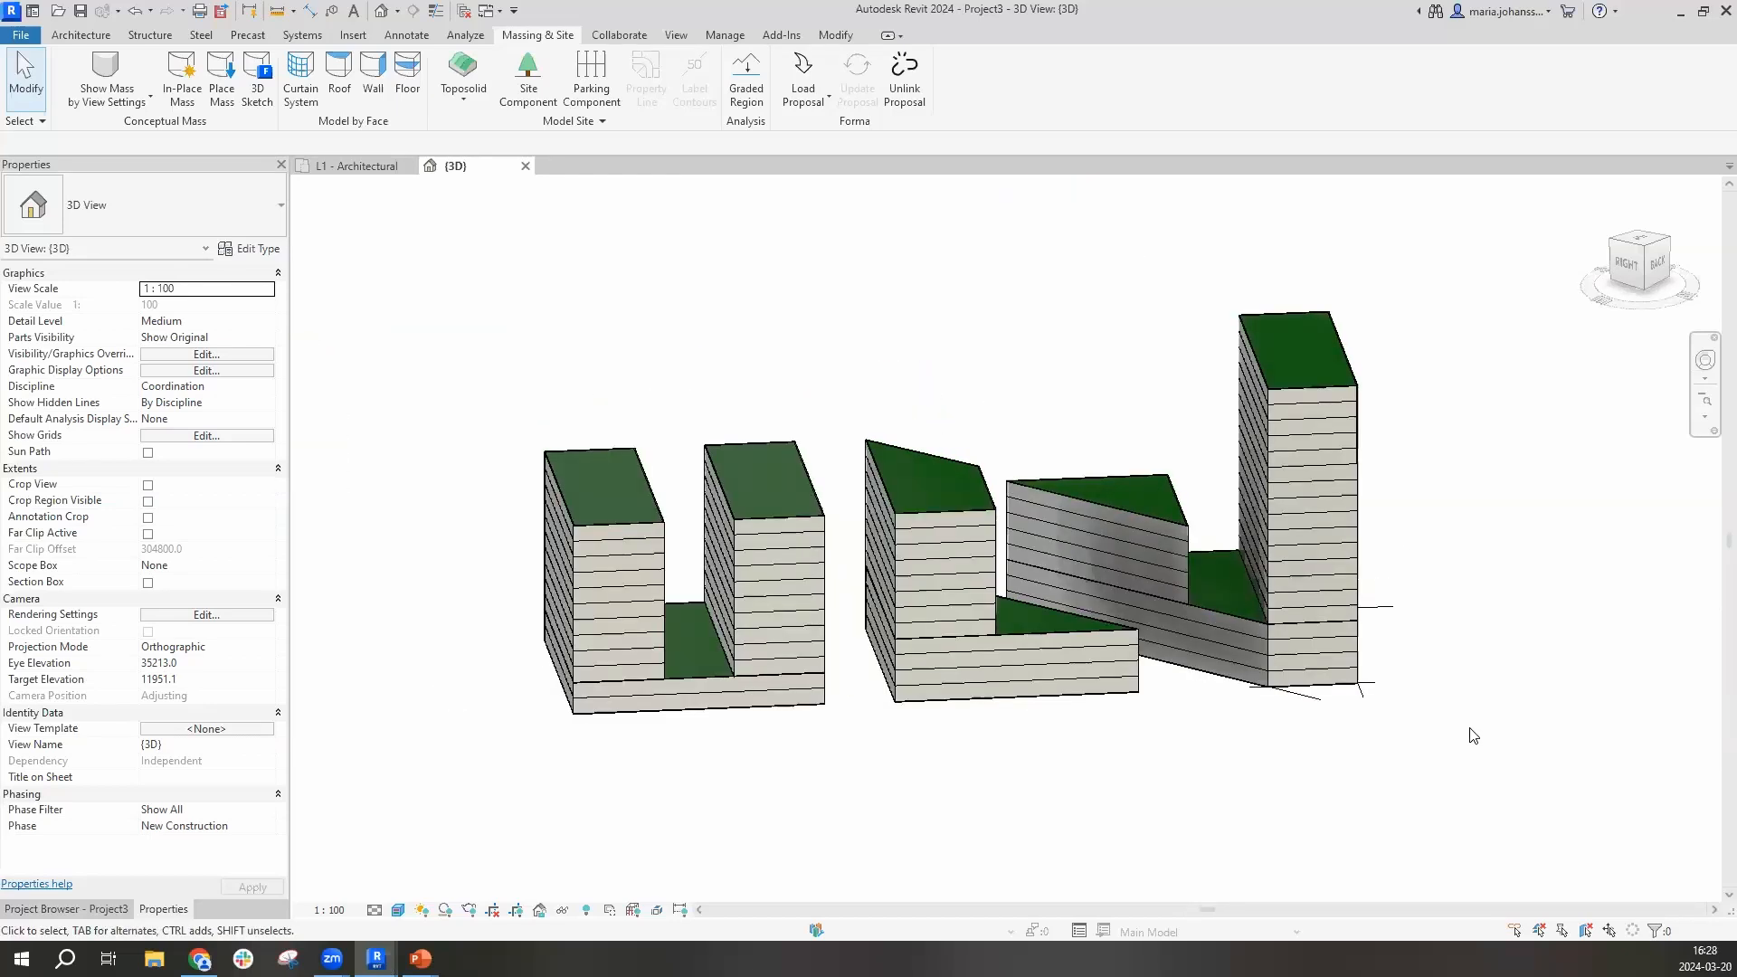
Change the tall tower's walls to Curtain Wall M_Exterior Glazing, unjoining conflicting elements
{"action": "left_click_drag", "start_coordinate": [1471, 736], "coordinate": [1421, 685]}
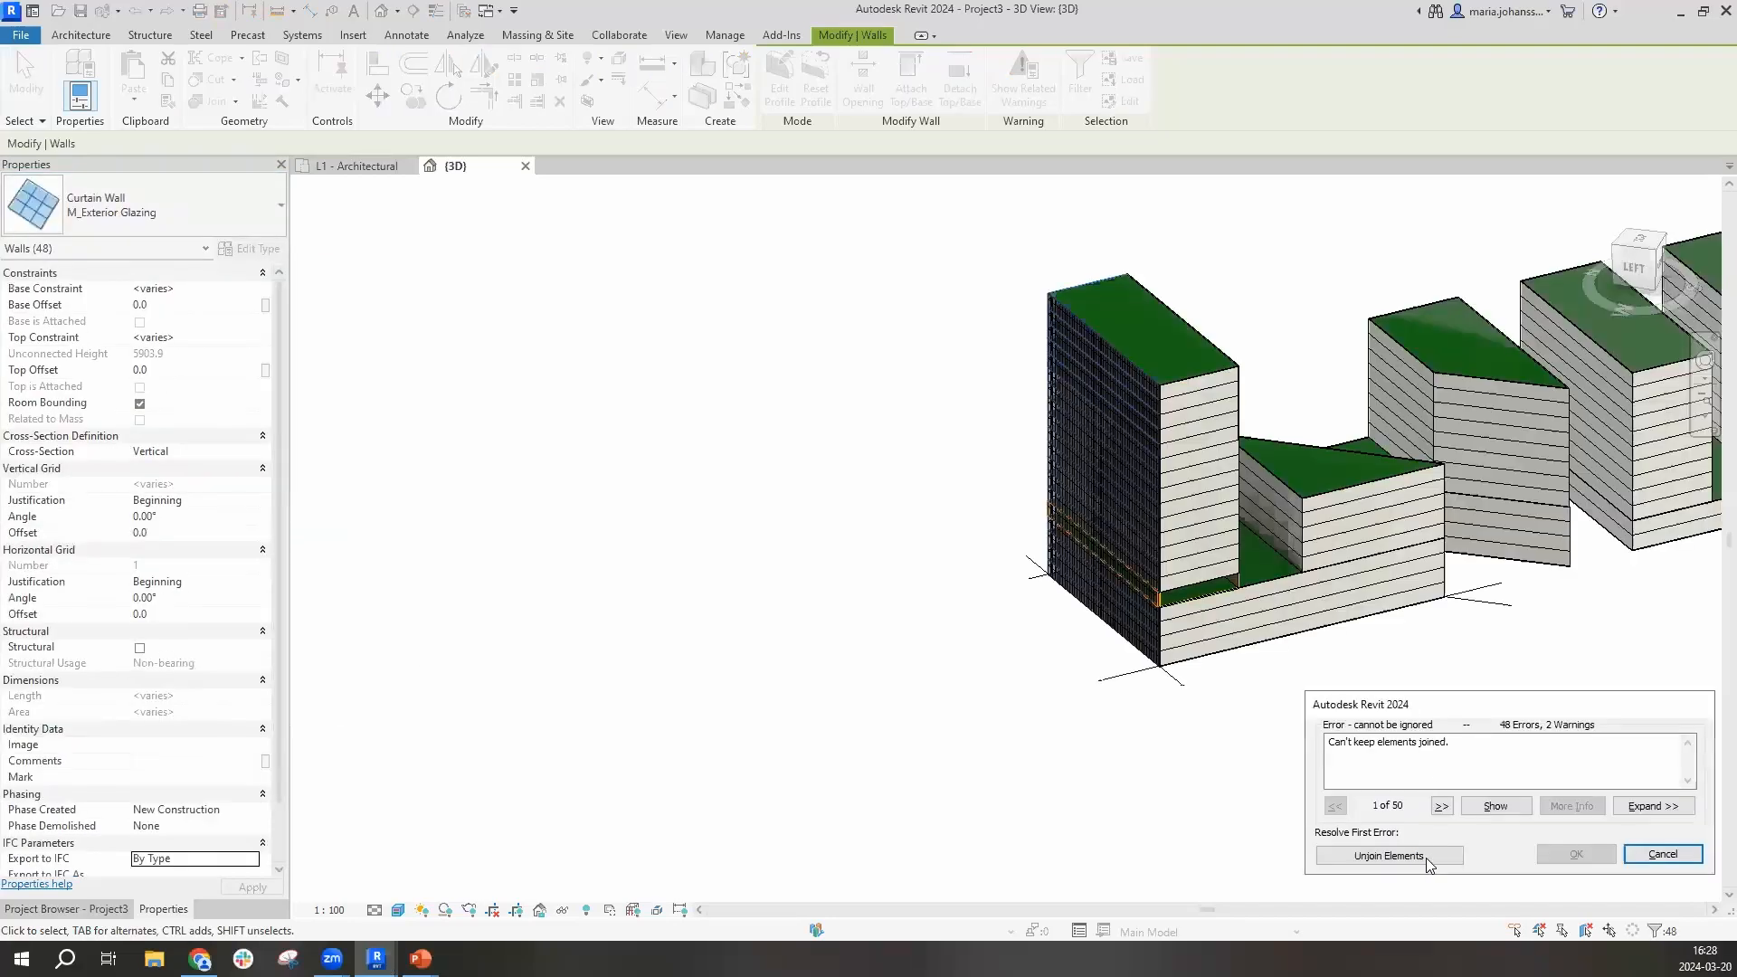
{"action": "left_click", "coordinate": [1388, 855]}
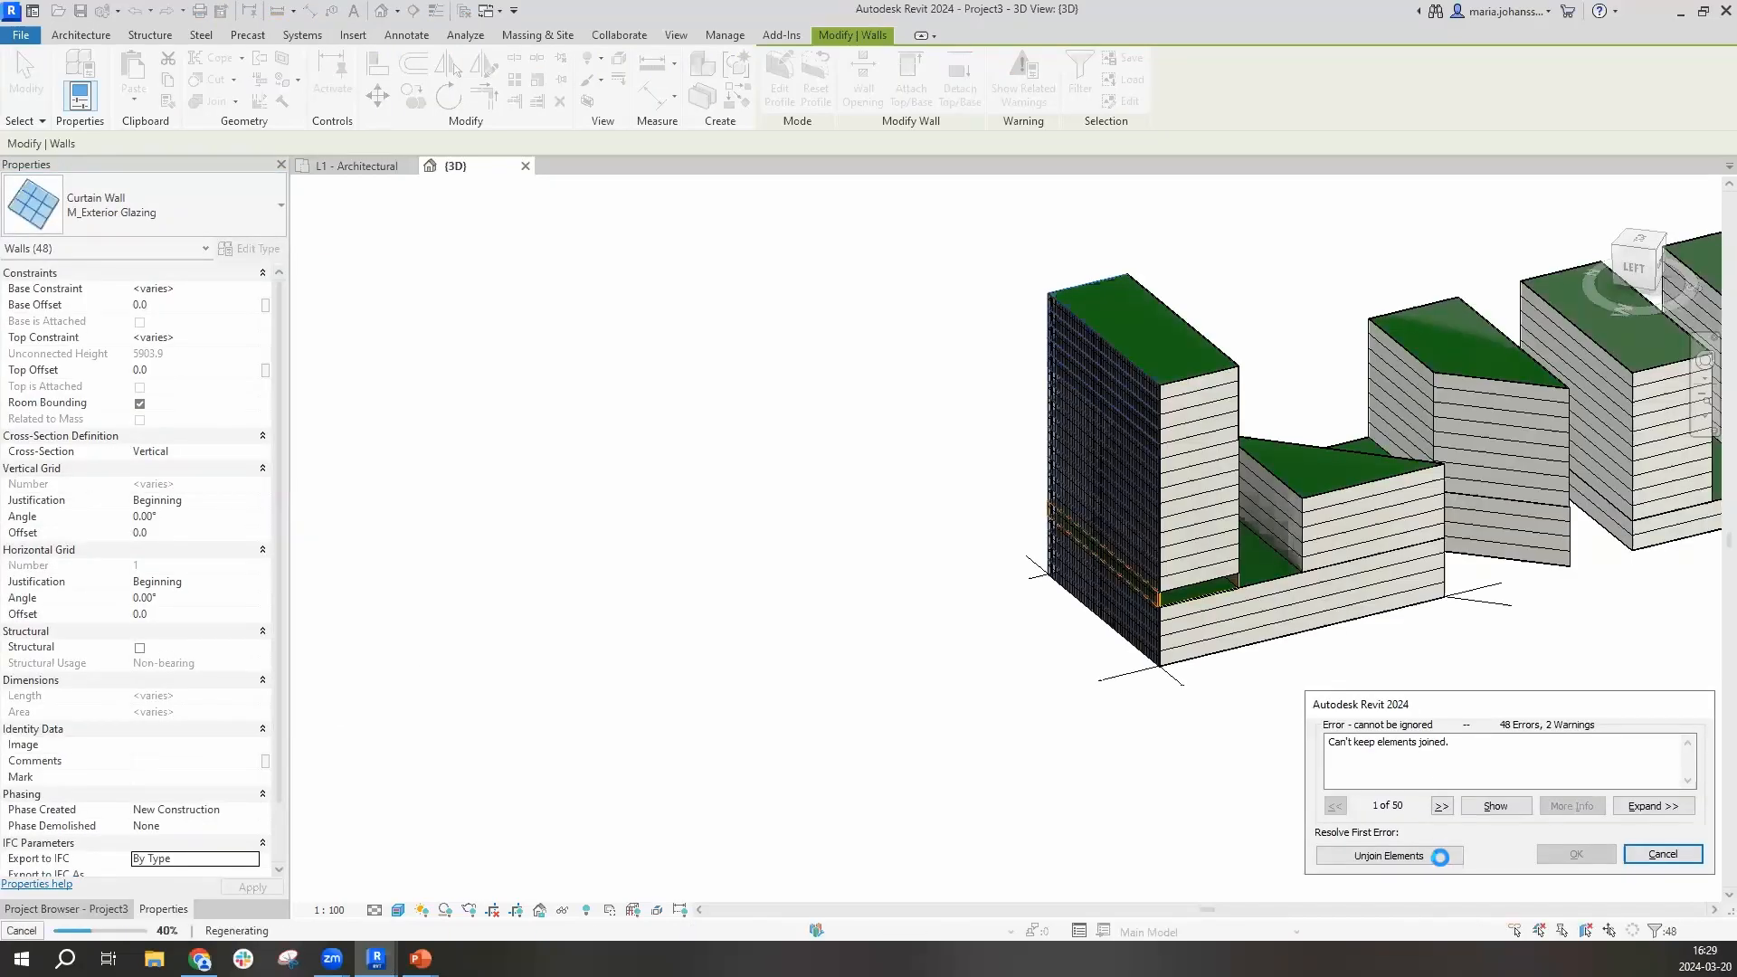
{"action": "left_click", "coordinate": [1661, 854]}
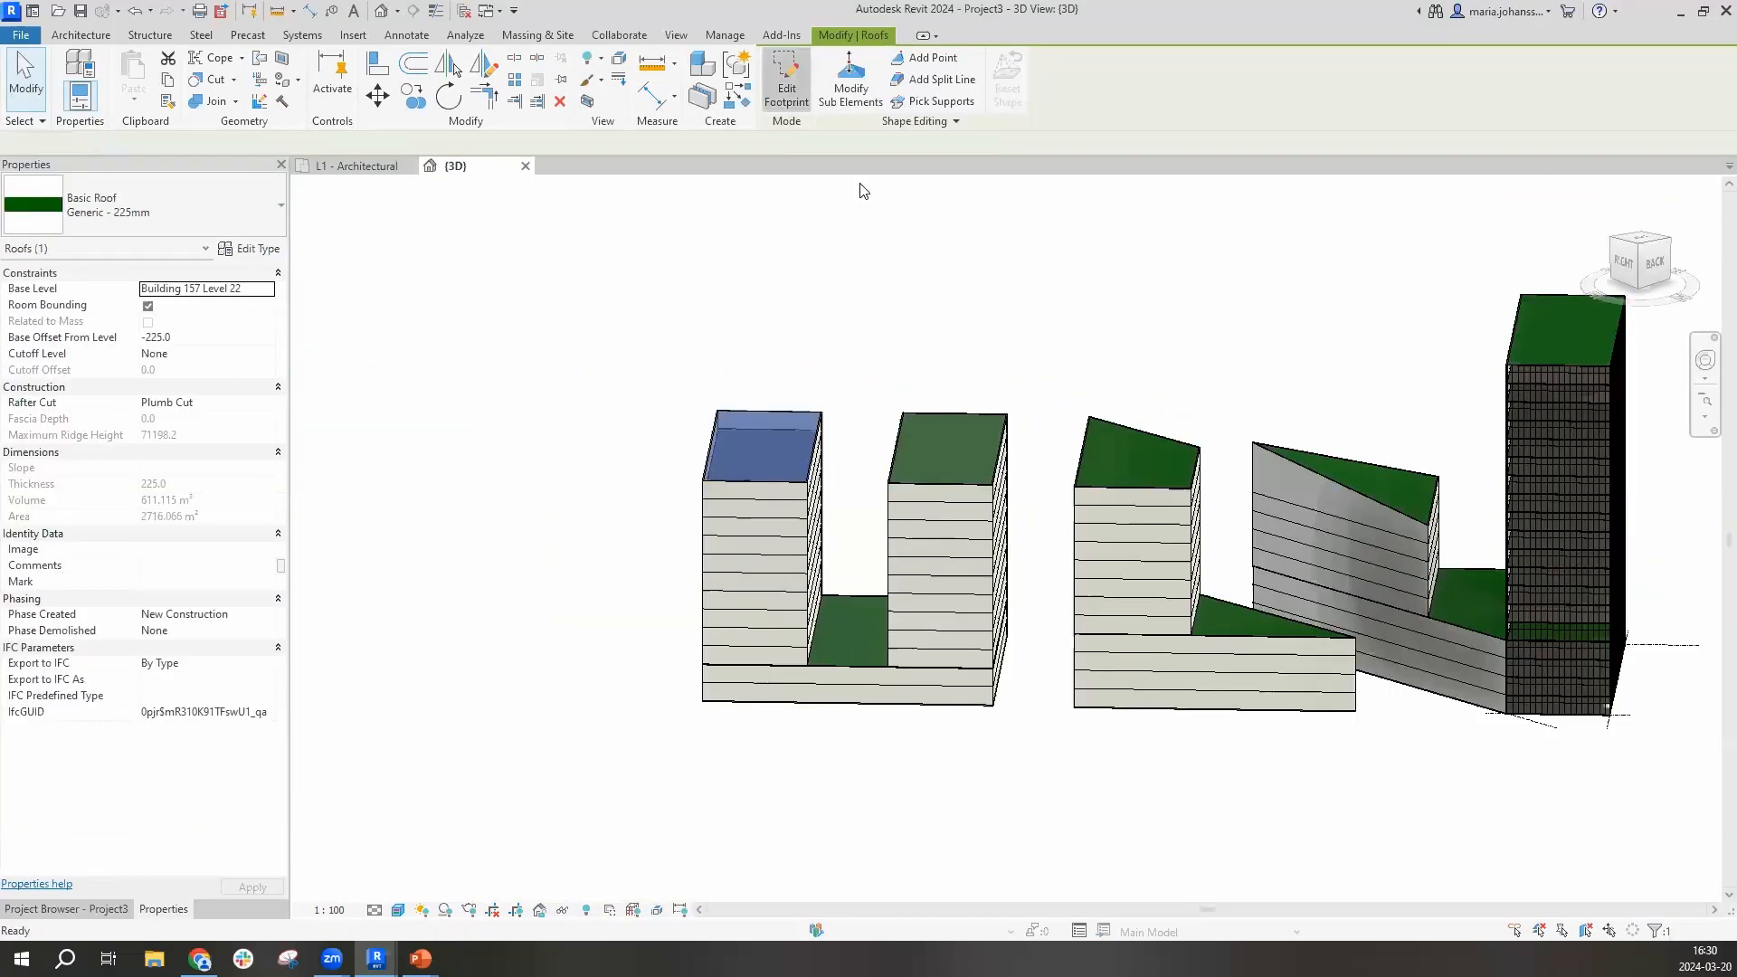
{"action": "left_click", "coordinate": [785, 78]}
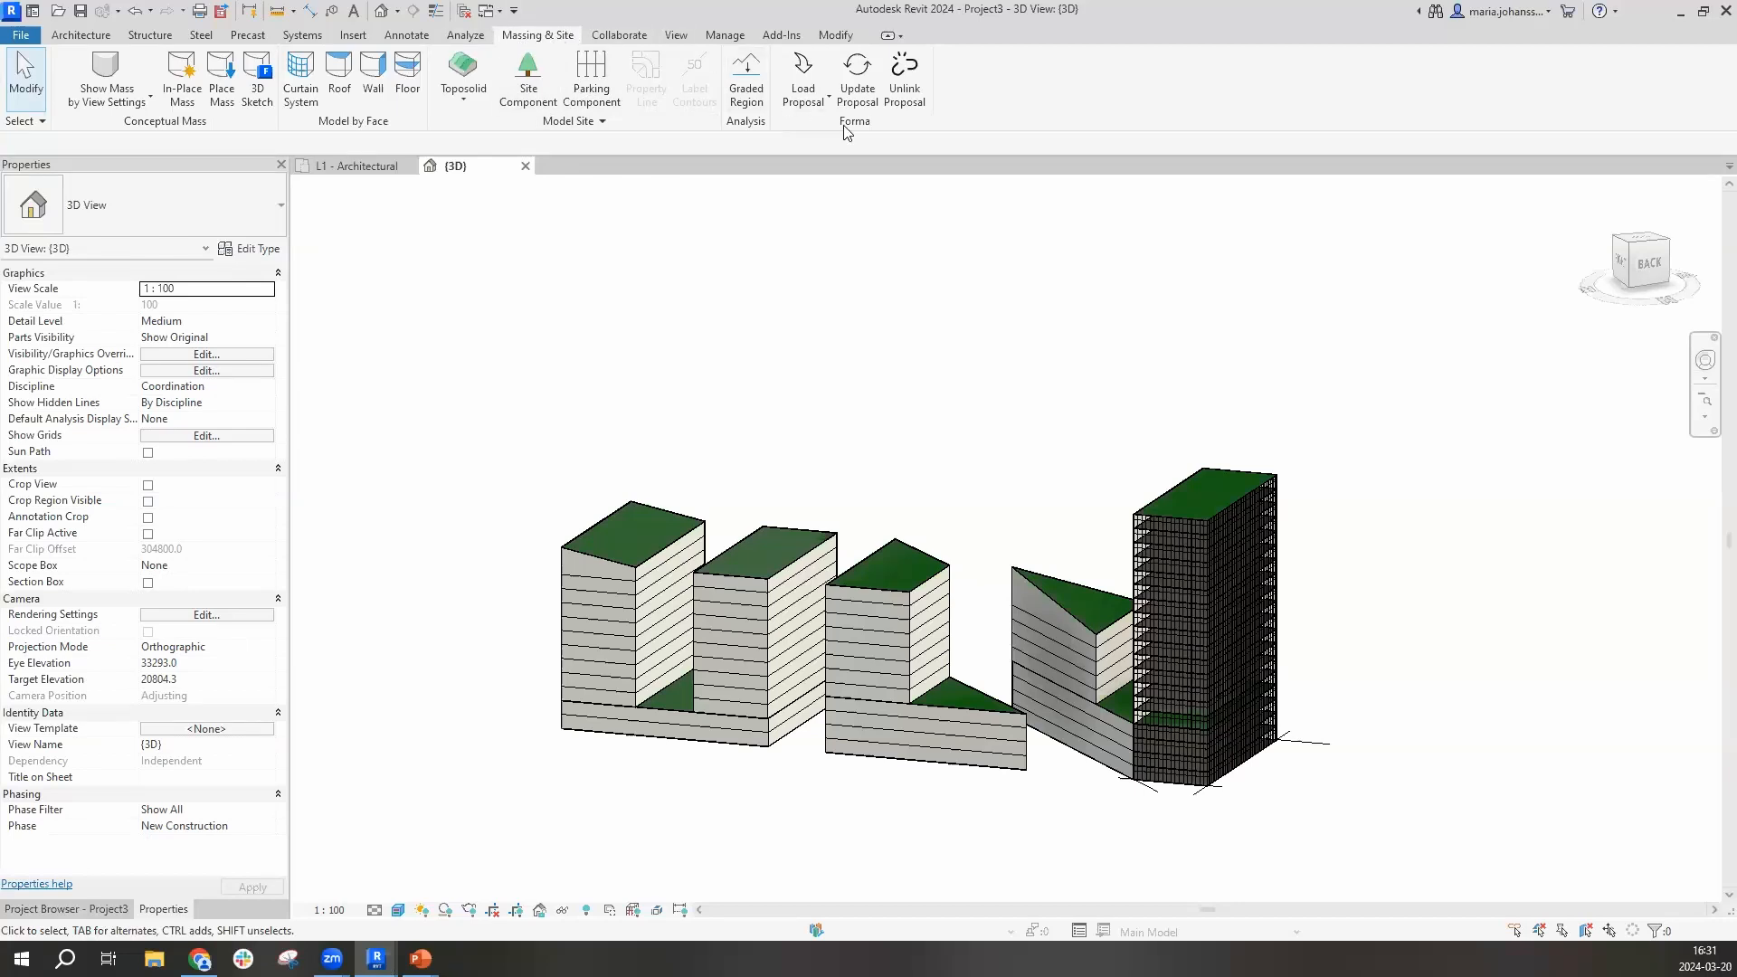
Run Update Proposal from the Forma panel and confirm with Ja
{"action": "left_click", "coordinate": [855, 78]}
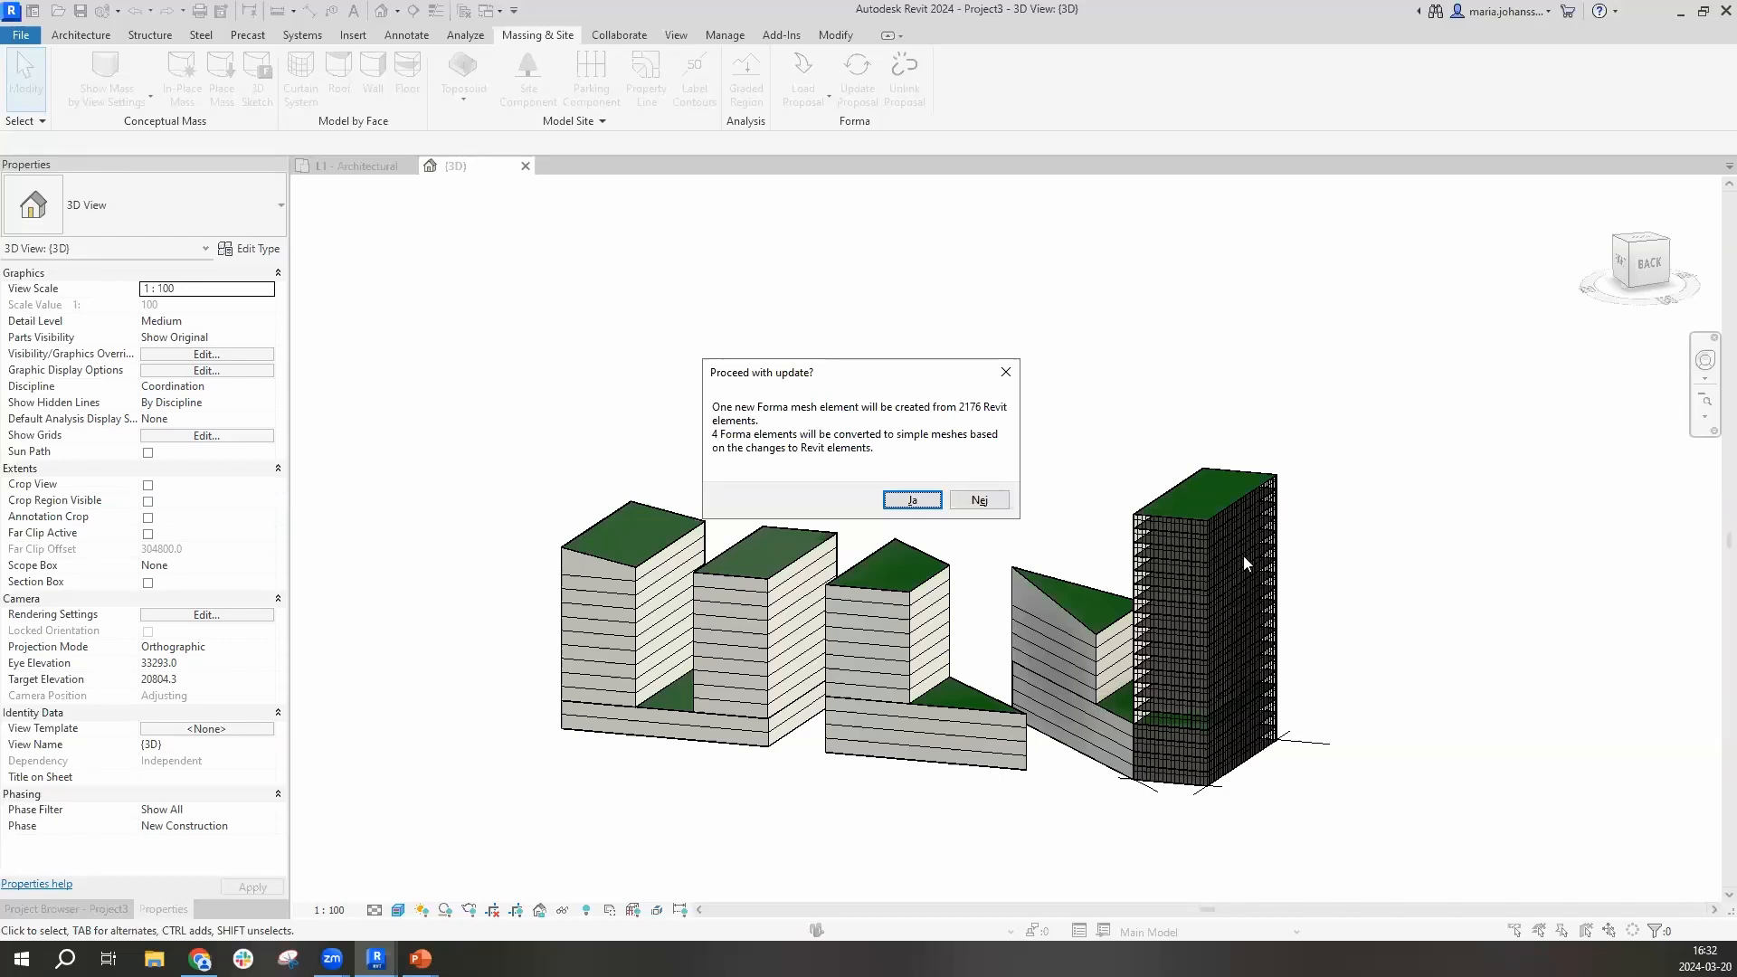
{"action": "mouse_move", "coordinate": [1255, 647]}
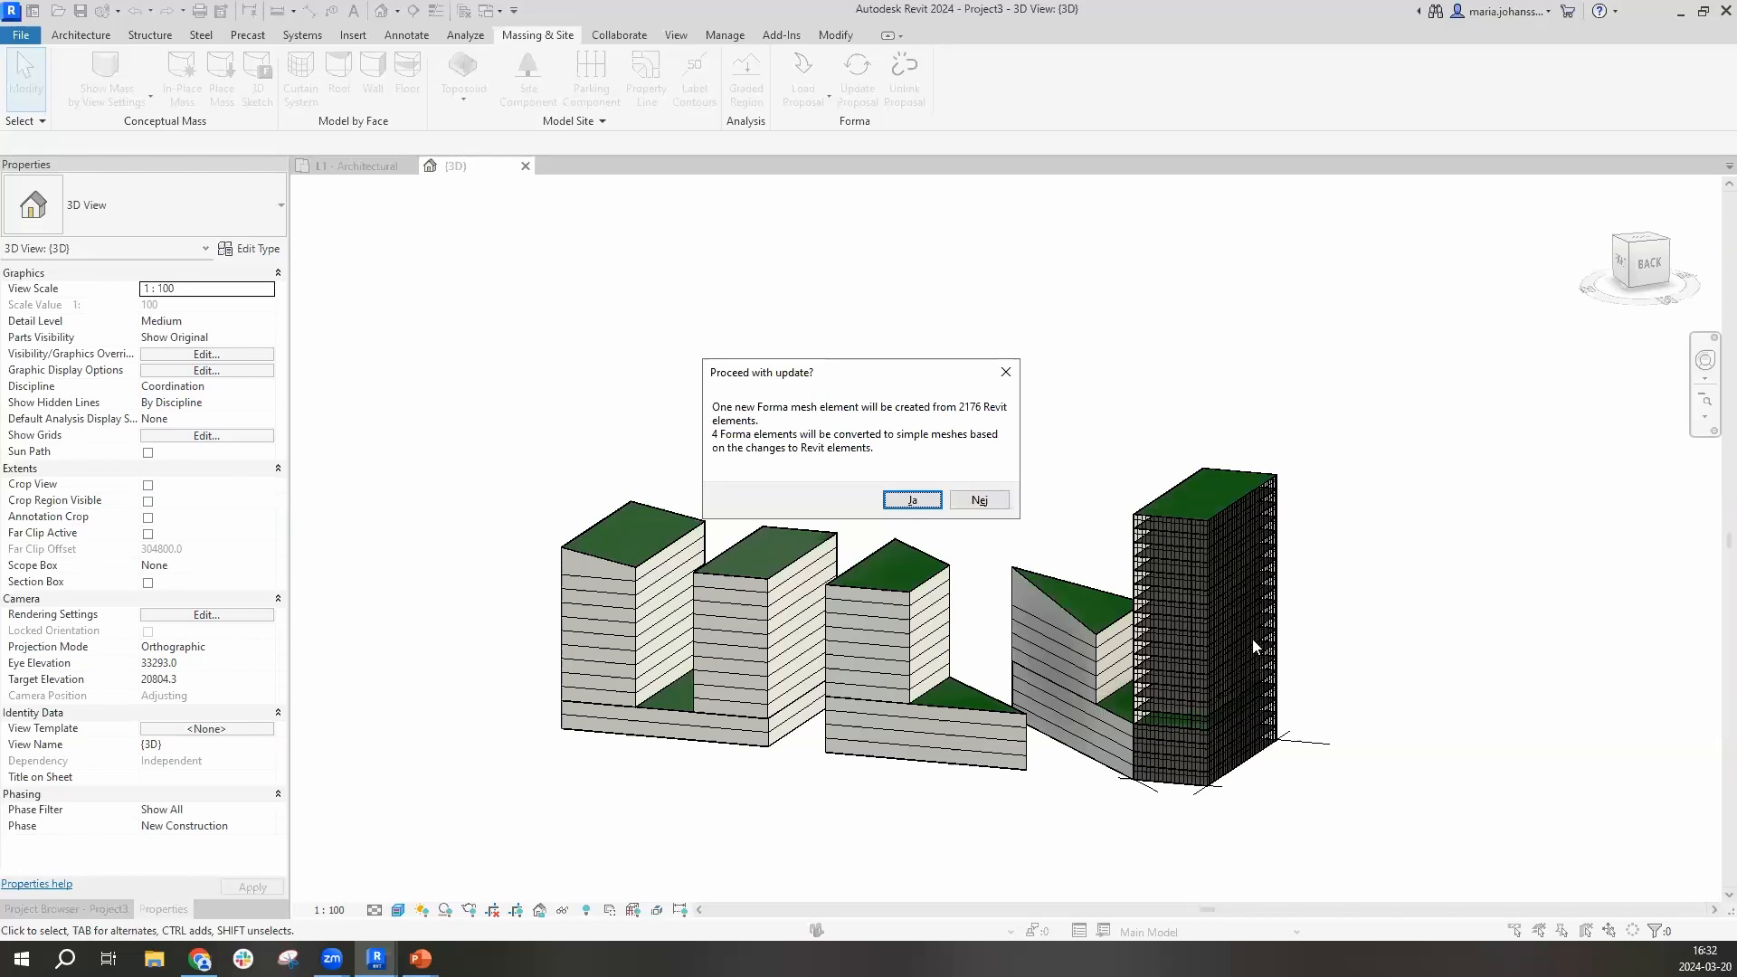
{"action": "left_click", "coordinate": [911, 500]}
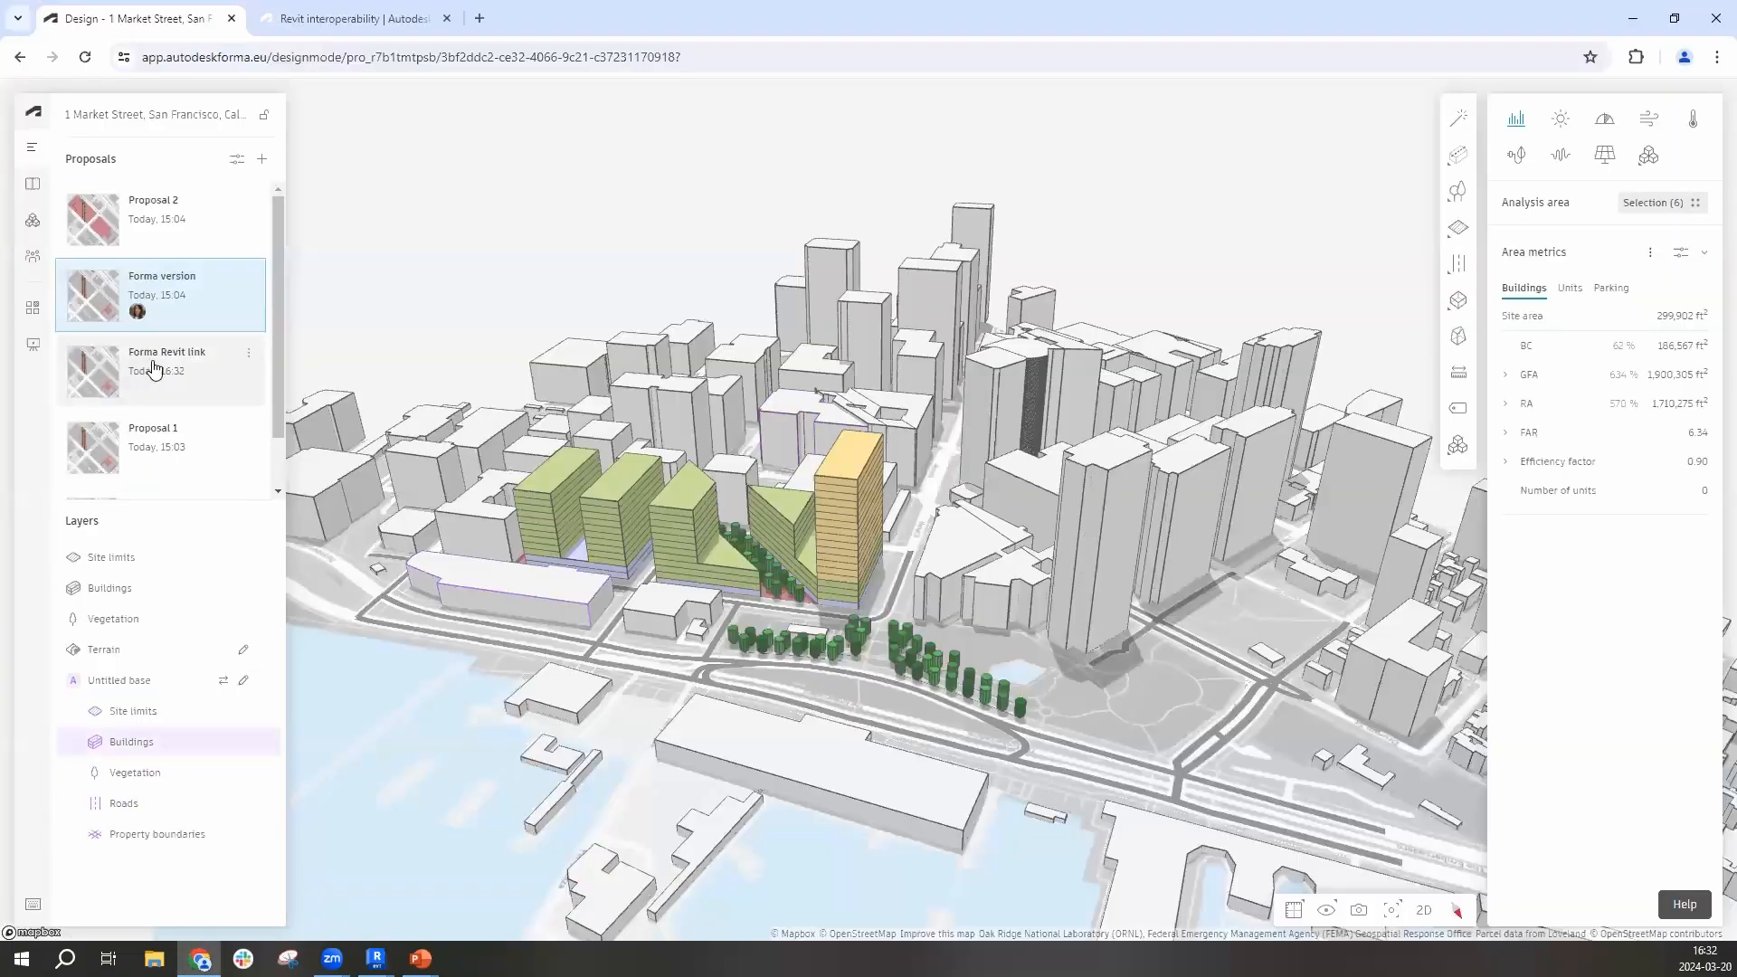
Select 'Forma Revit link' in the Proposals list to view the glazed tower
{"action": "left_click", "coordinate": [167, 370]}
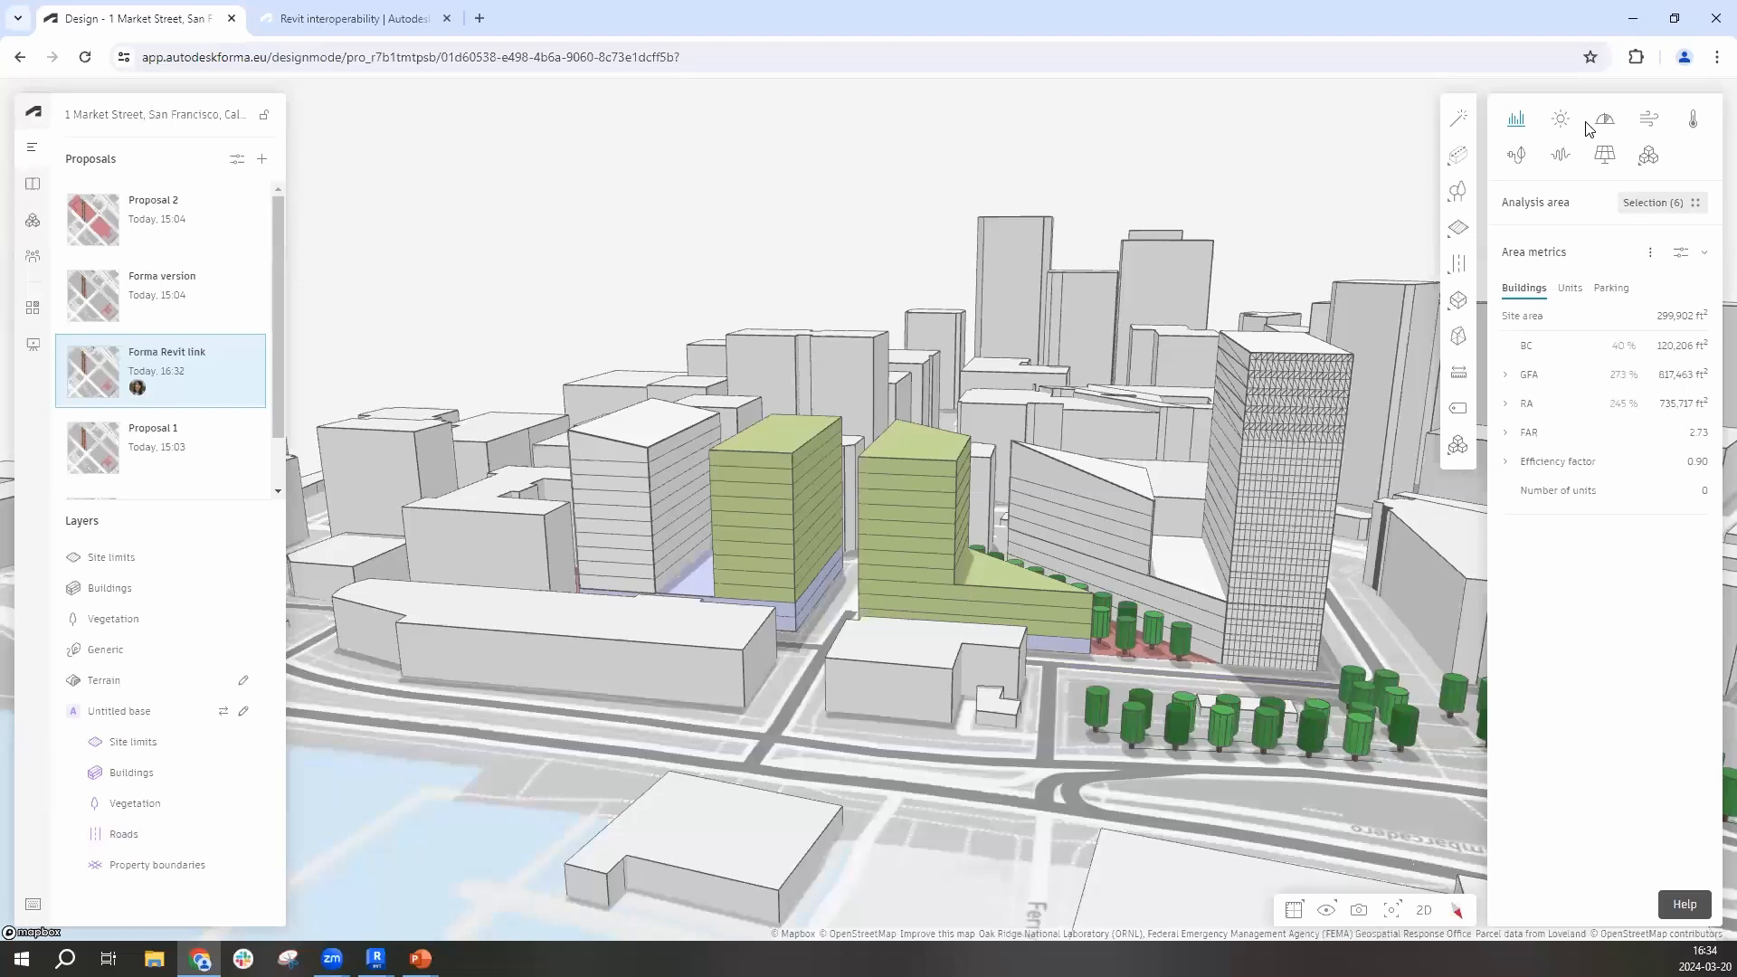
{"action": "mouse_move", "coordinate": [1562, 119]}
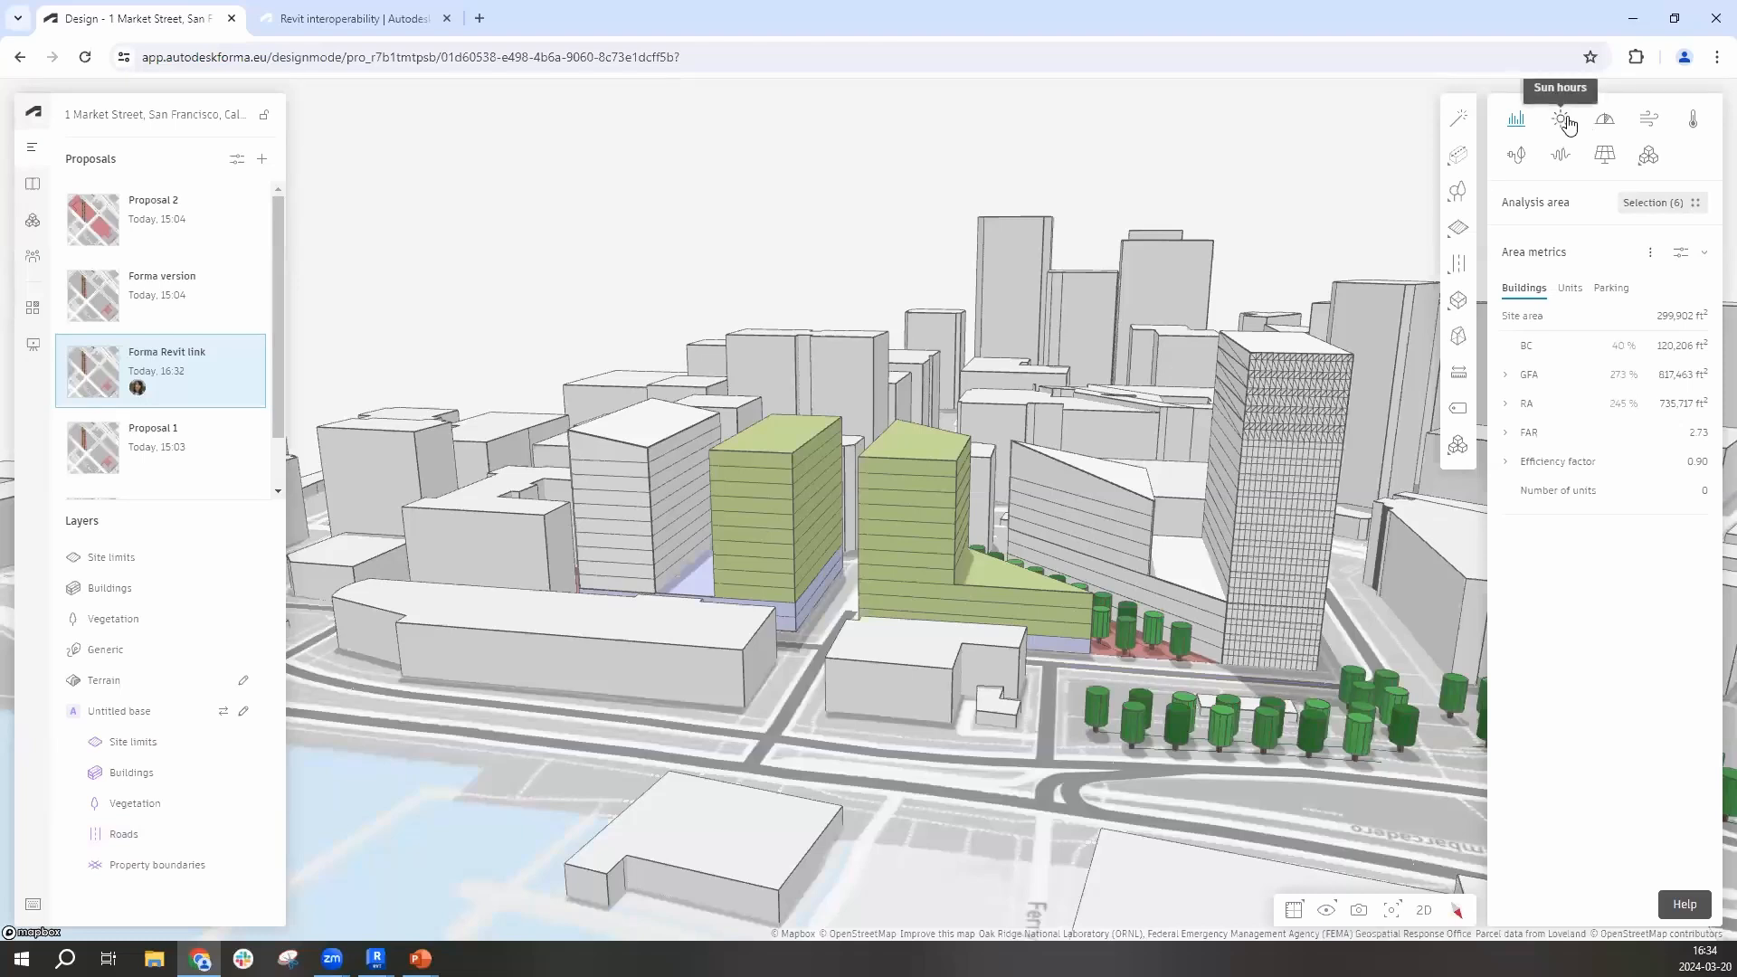
Run the sun hours analysis, review its history, and open the Compare page
{"action": "left_click", "coordinate": [1559, 119]}
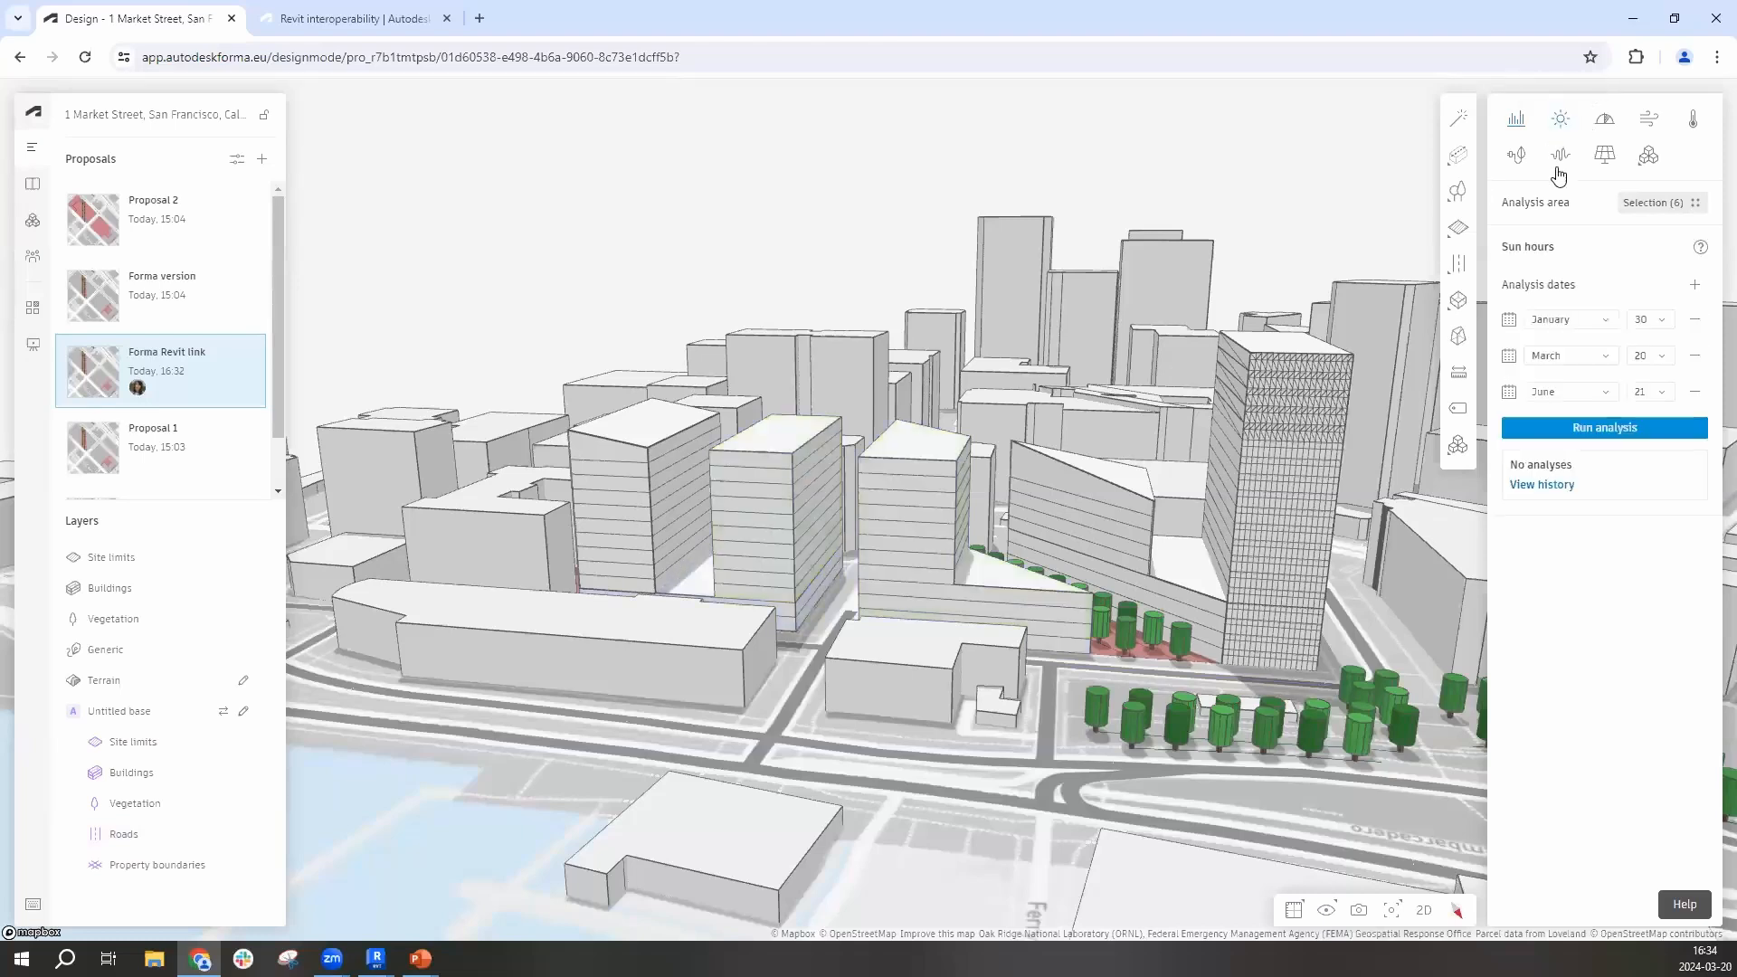
{"action": "left_click", "coordinate": [1603, 428]}
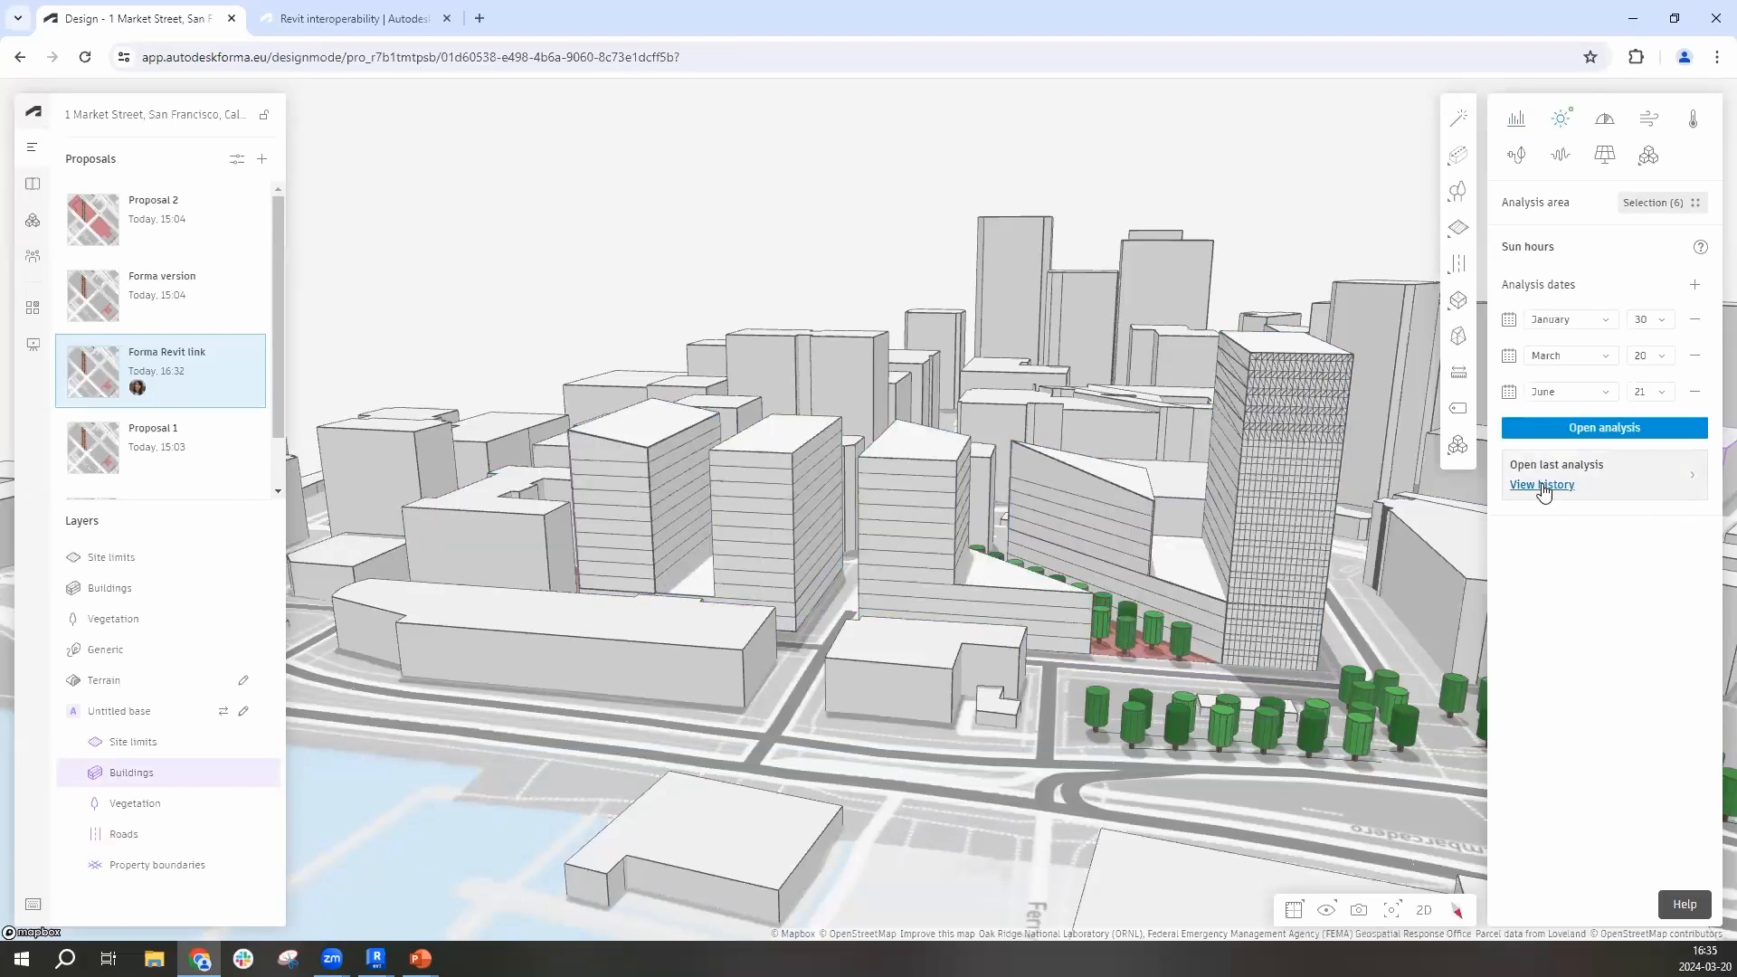
{"action": "left_click", "coordinate": [1540, 484]}
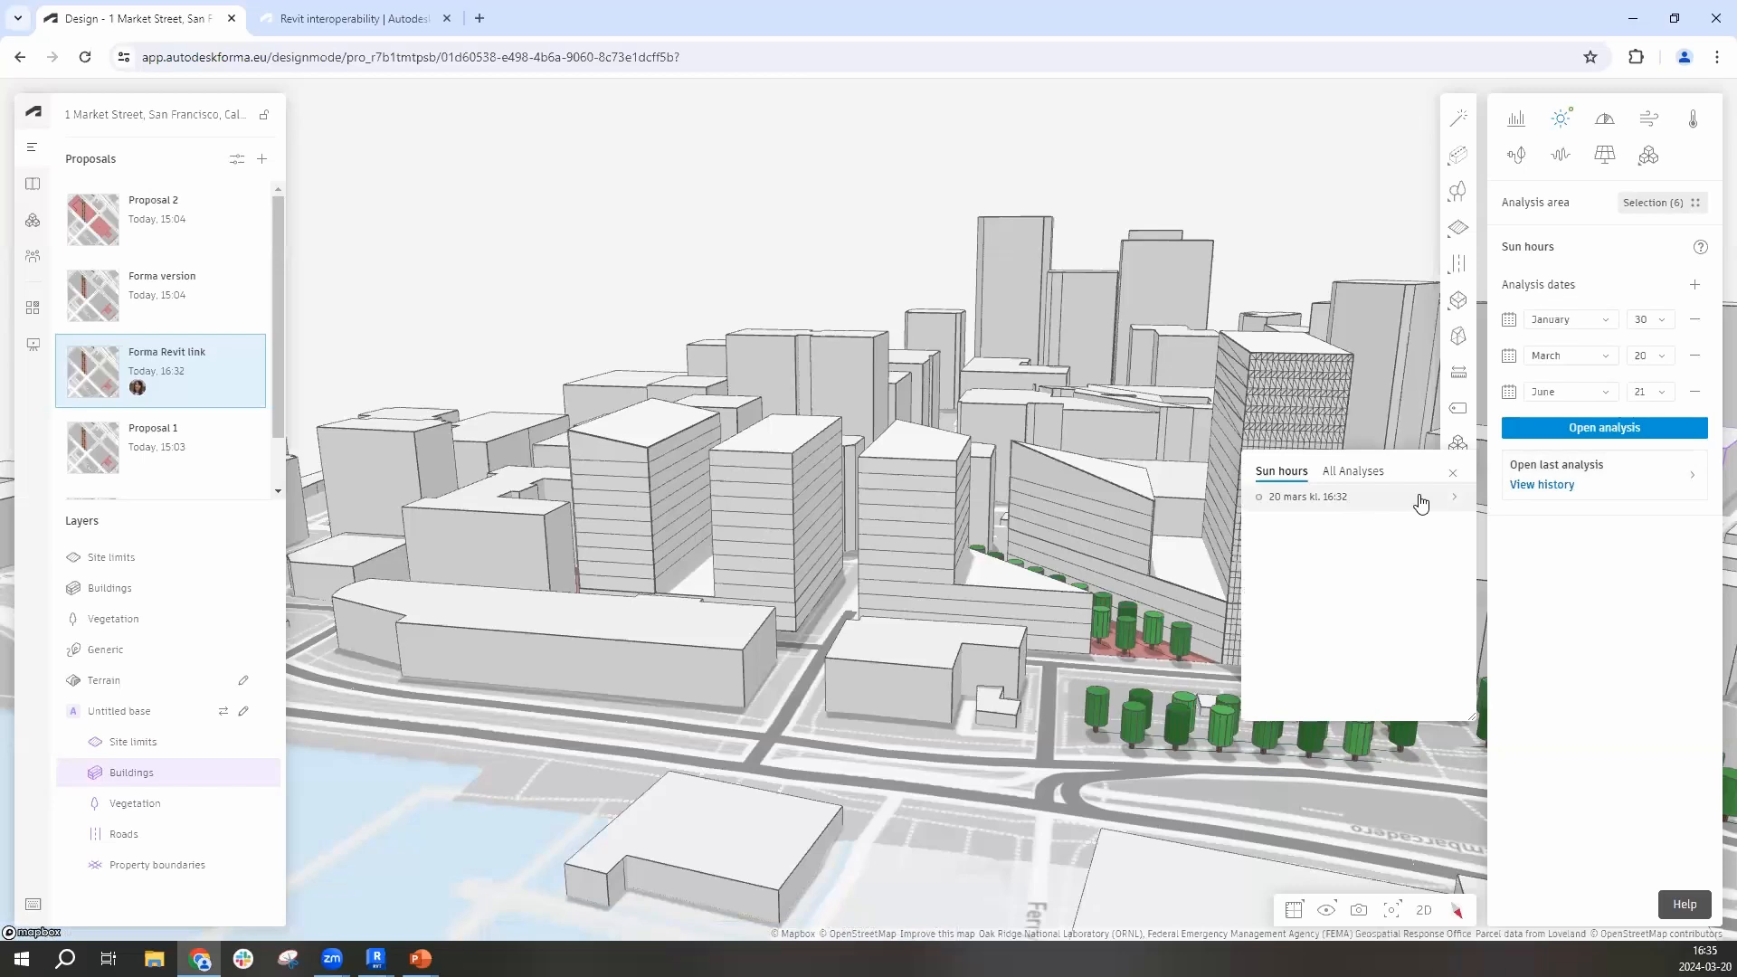
{"action": "left_click", "coordinate": [1452, 473]}
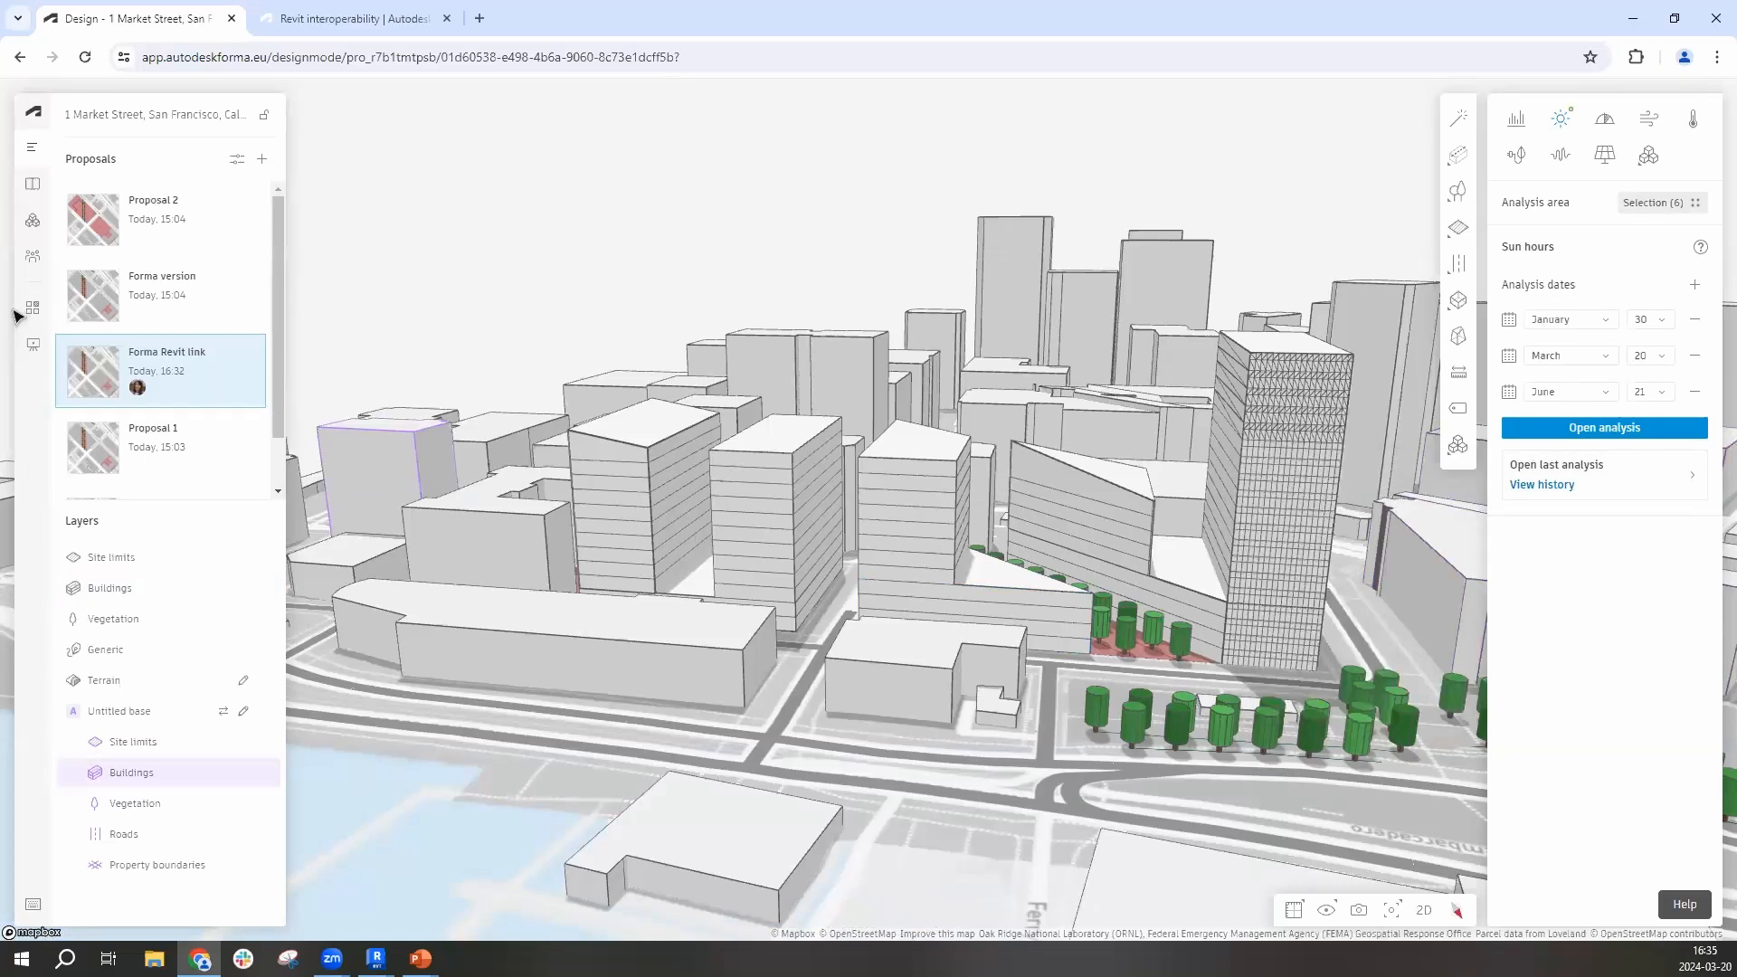
{"action": "mouse_move", "coordinate": [33, 307]}
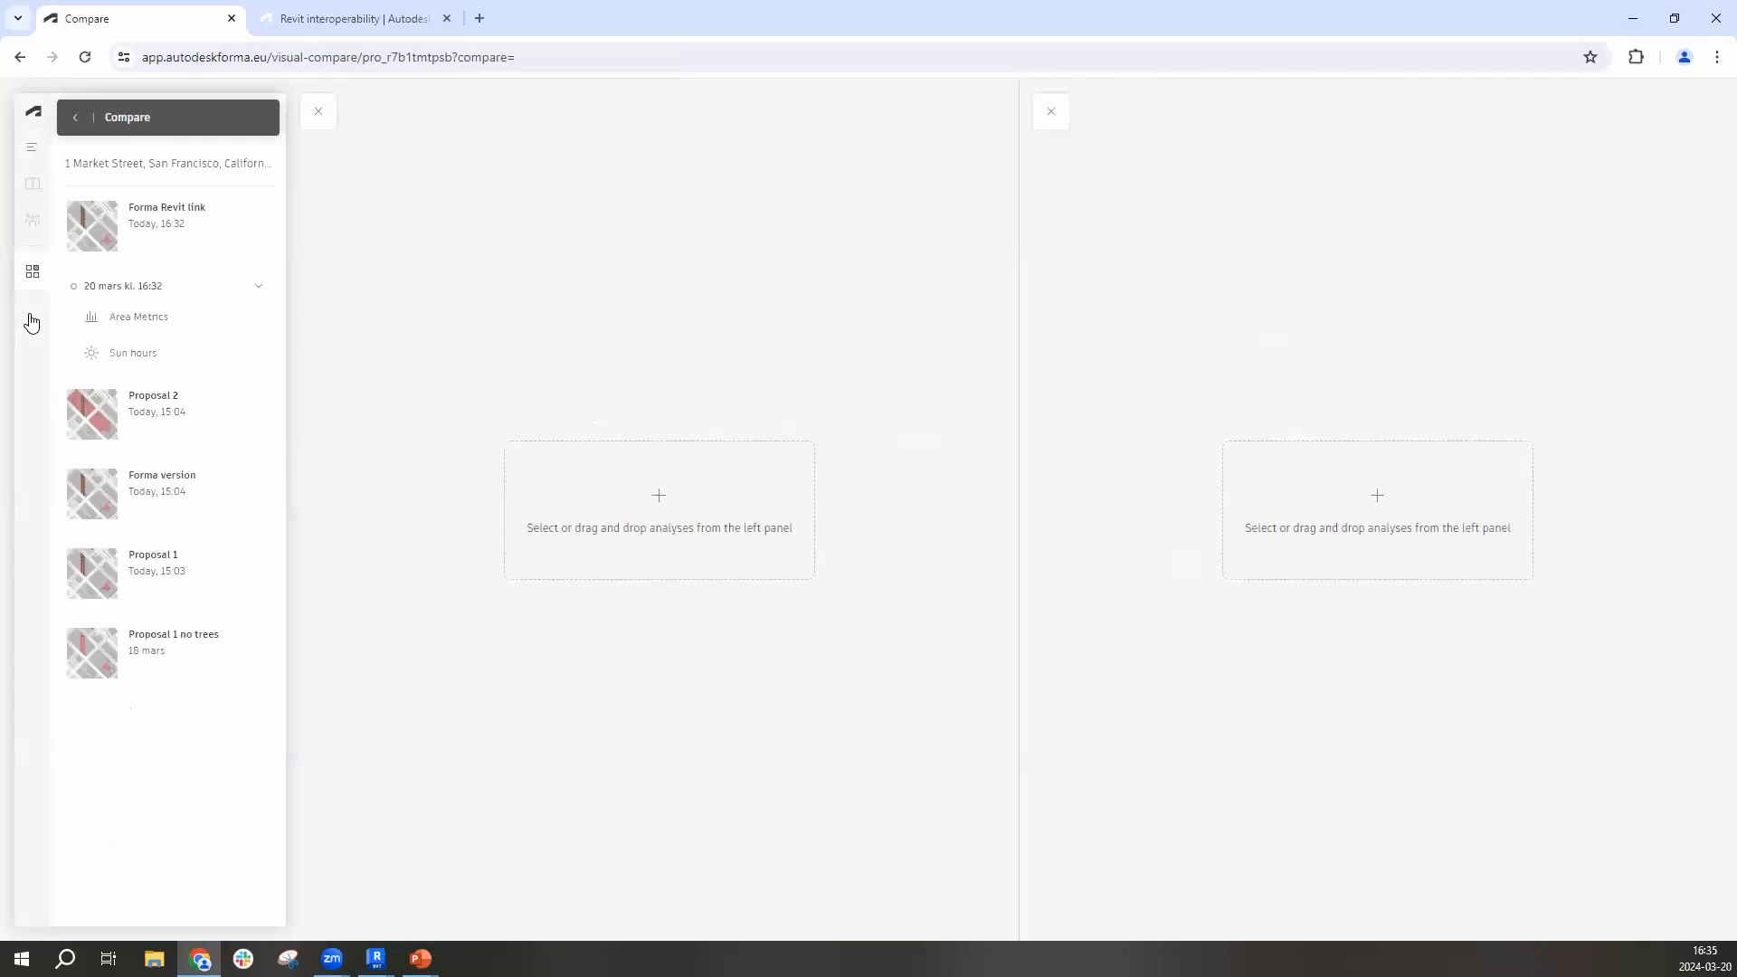
{"action": "mouse_move", "coordinate": [133, 352]}
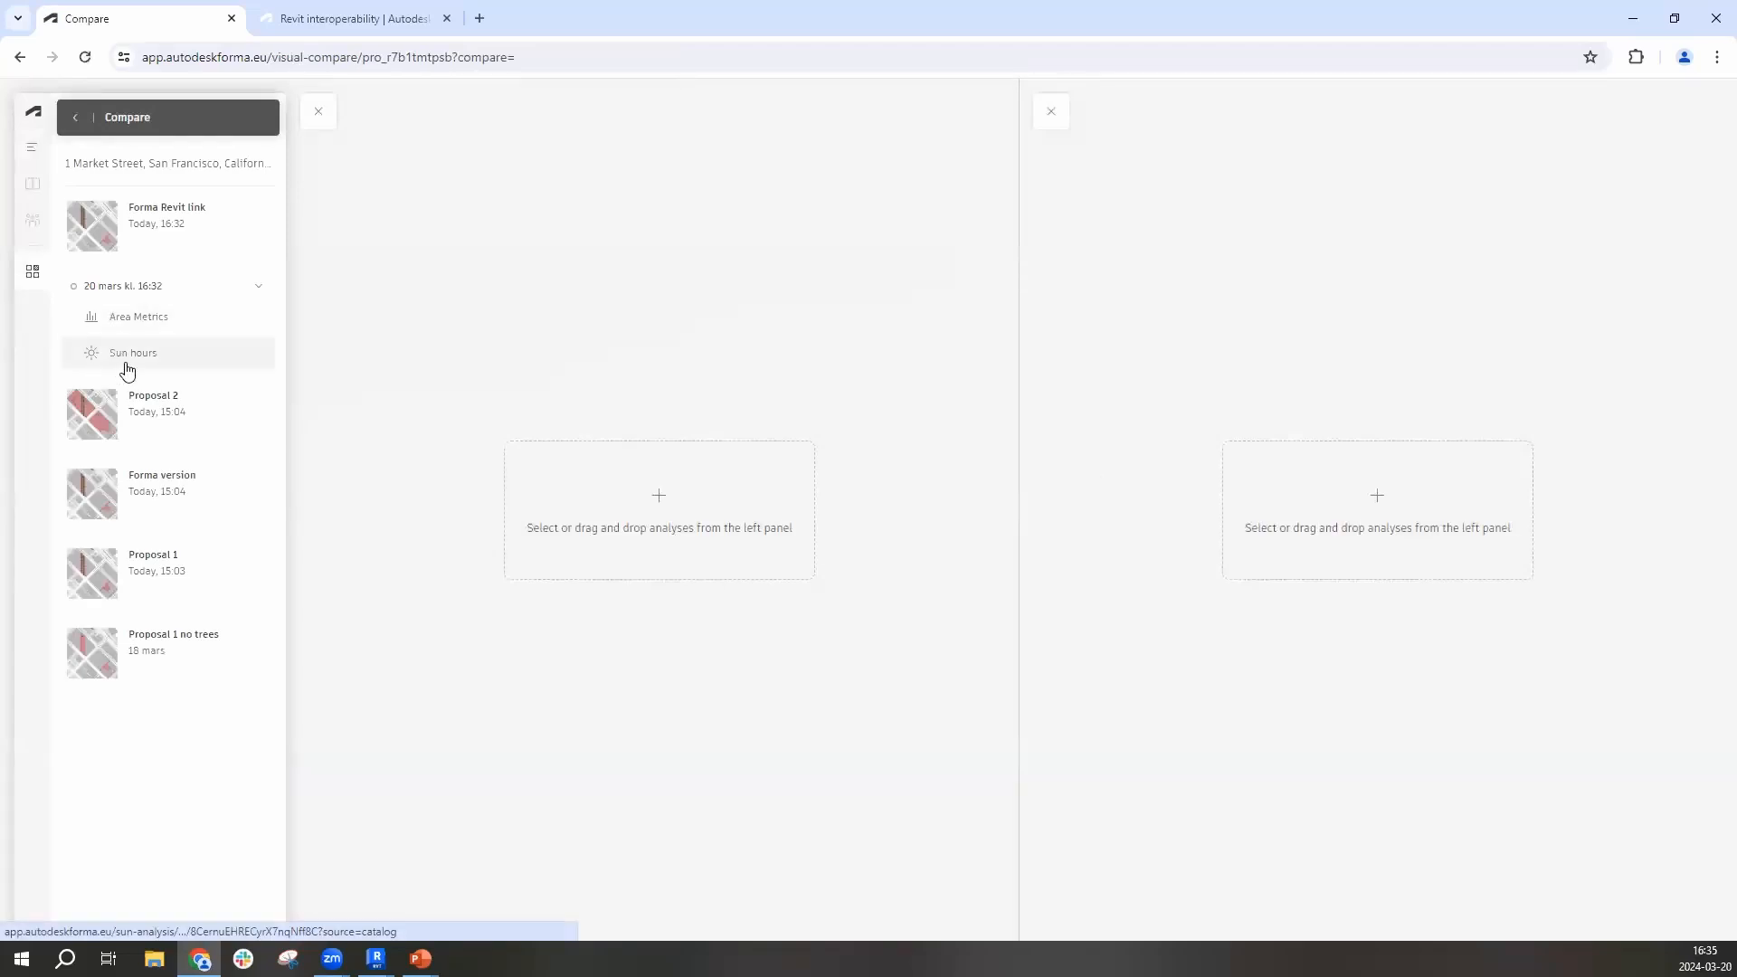
{"action": "mouse_move", "coordinate": [133, 352]}
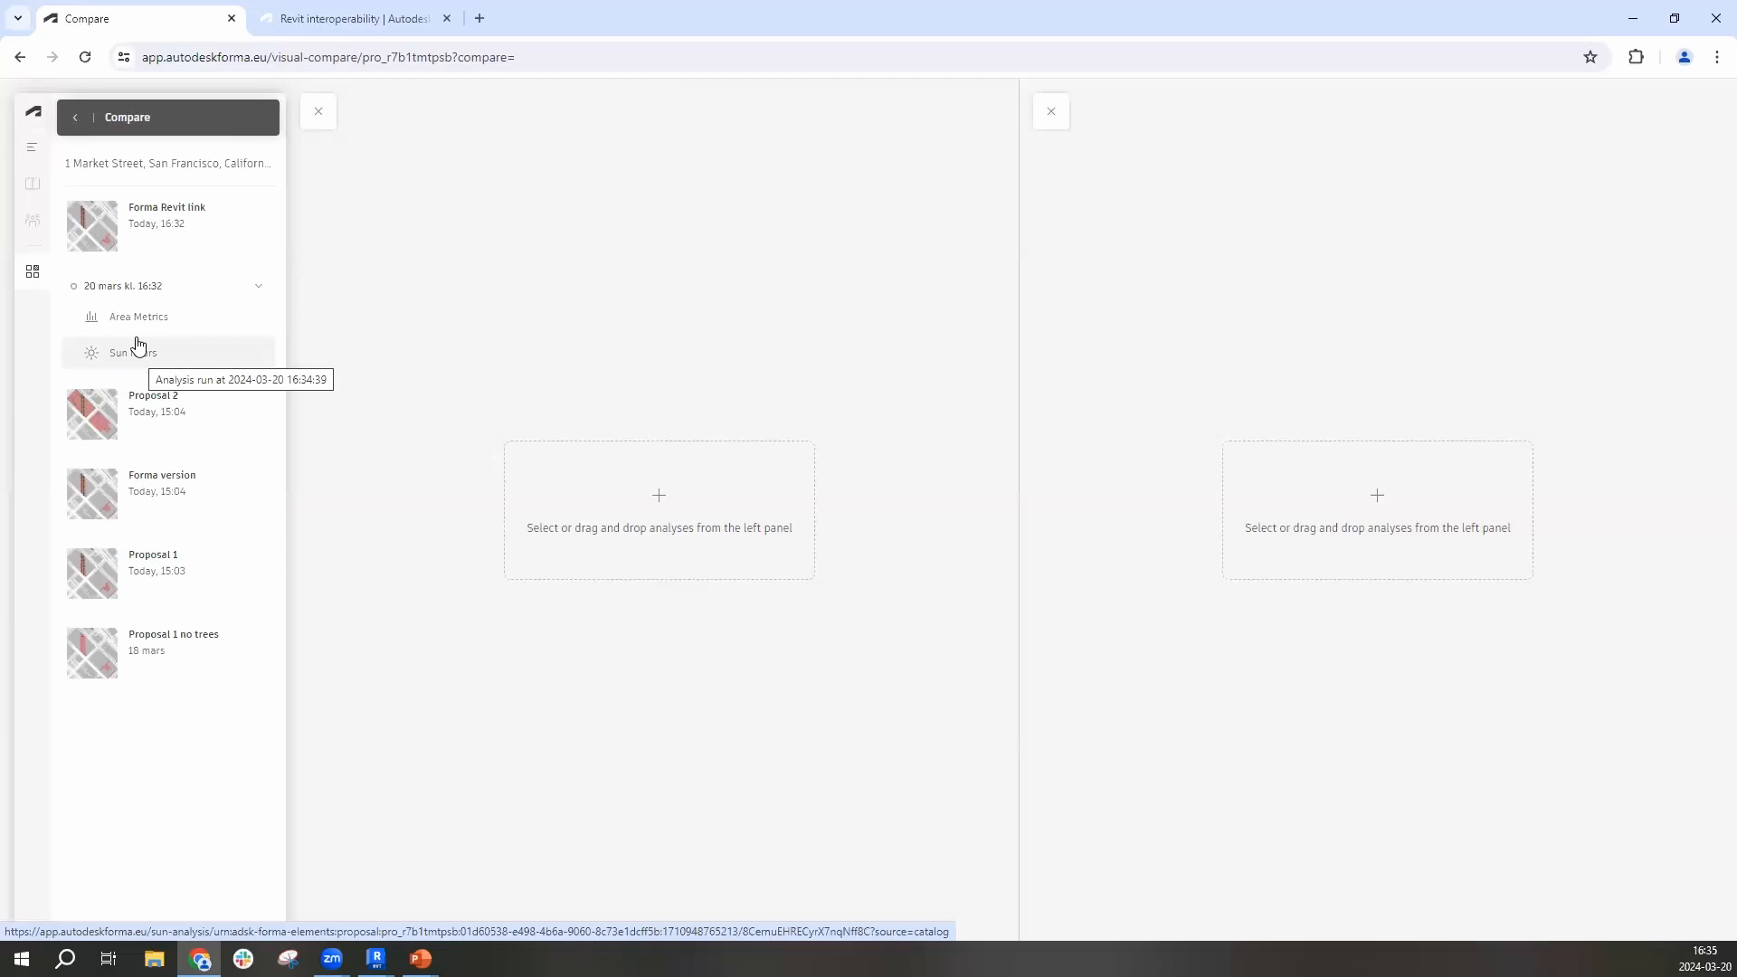
Load Sun hours for 'Forma Revit link' and 'Forma version' panels, both set to March 20
{"action": "left_click", "coordinate": [133, 352]}
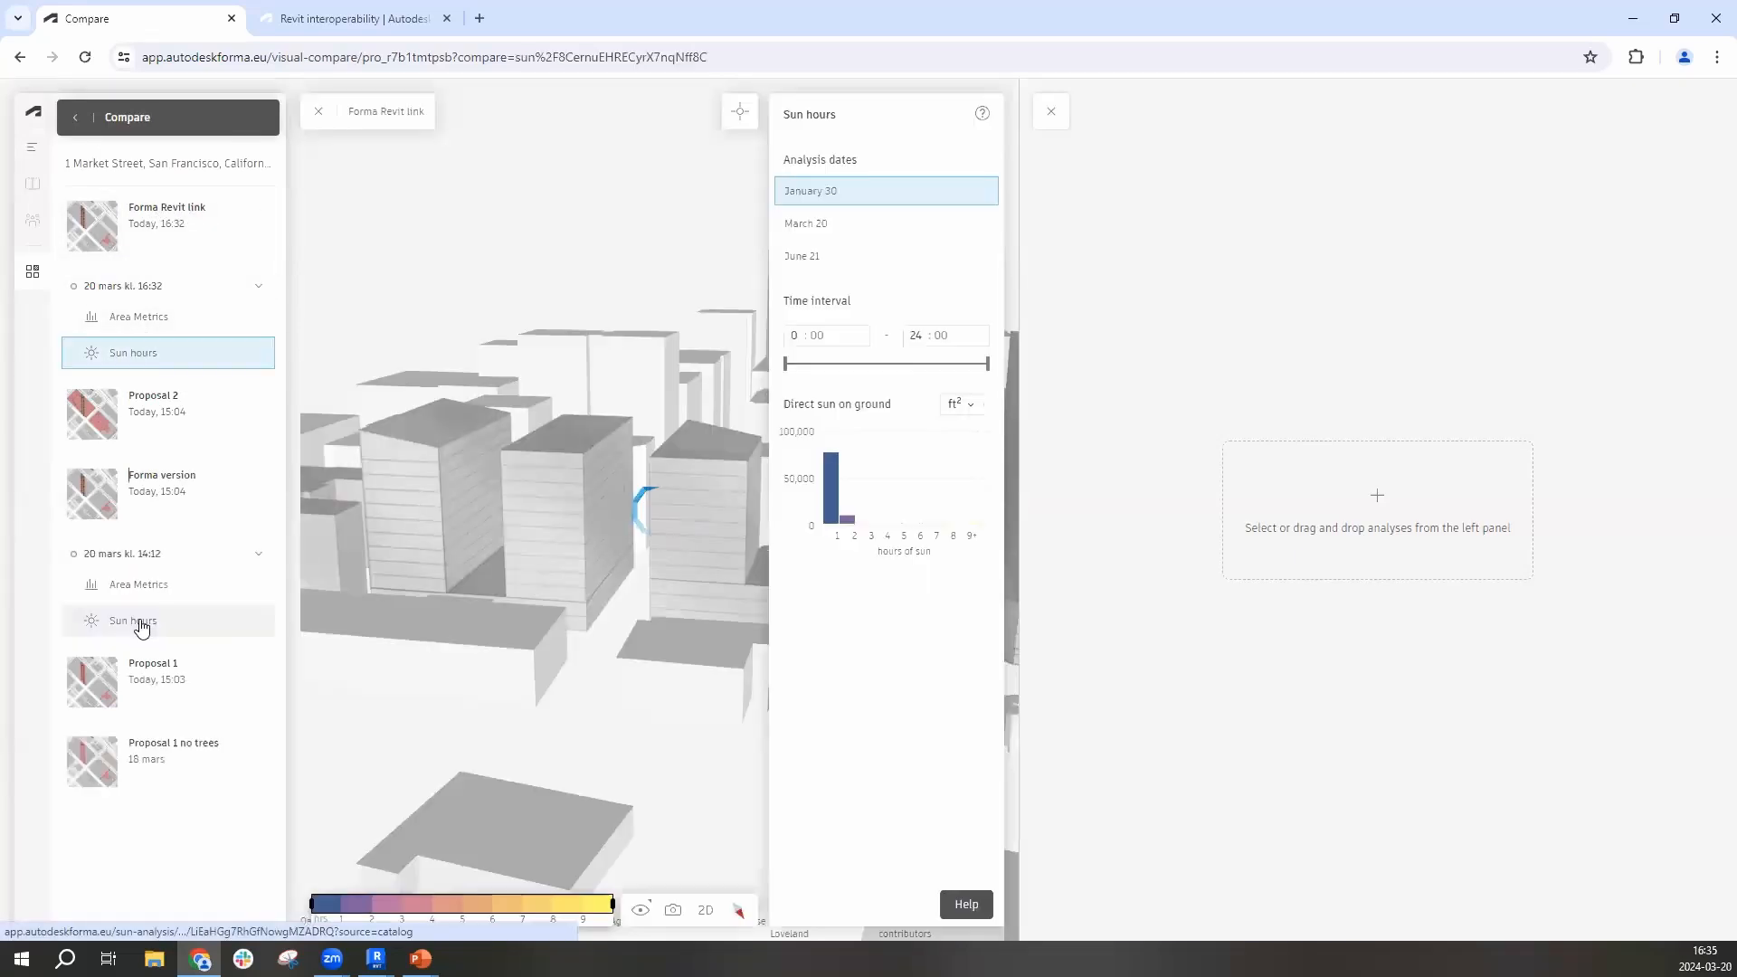
{"action": "left_click", "coordinate": [133, 620]}
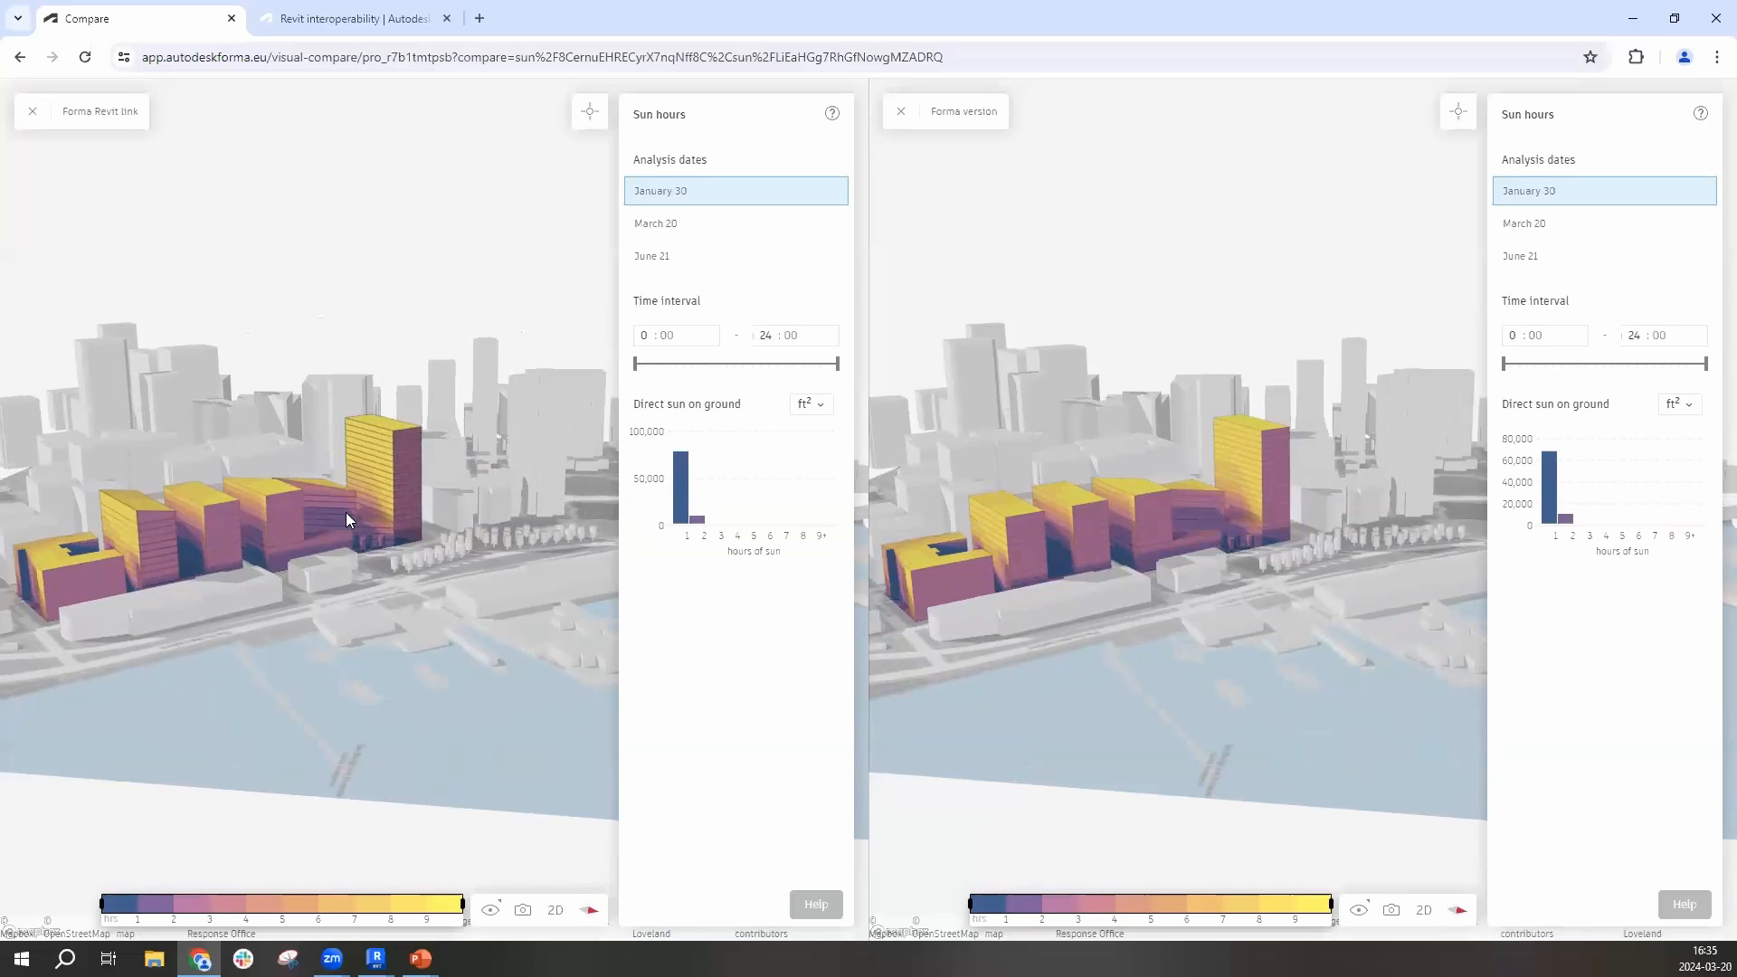
{"action": "left_click", "coordinate": [655, 223]}
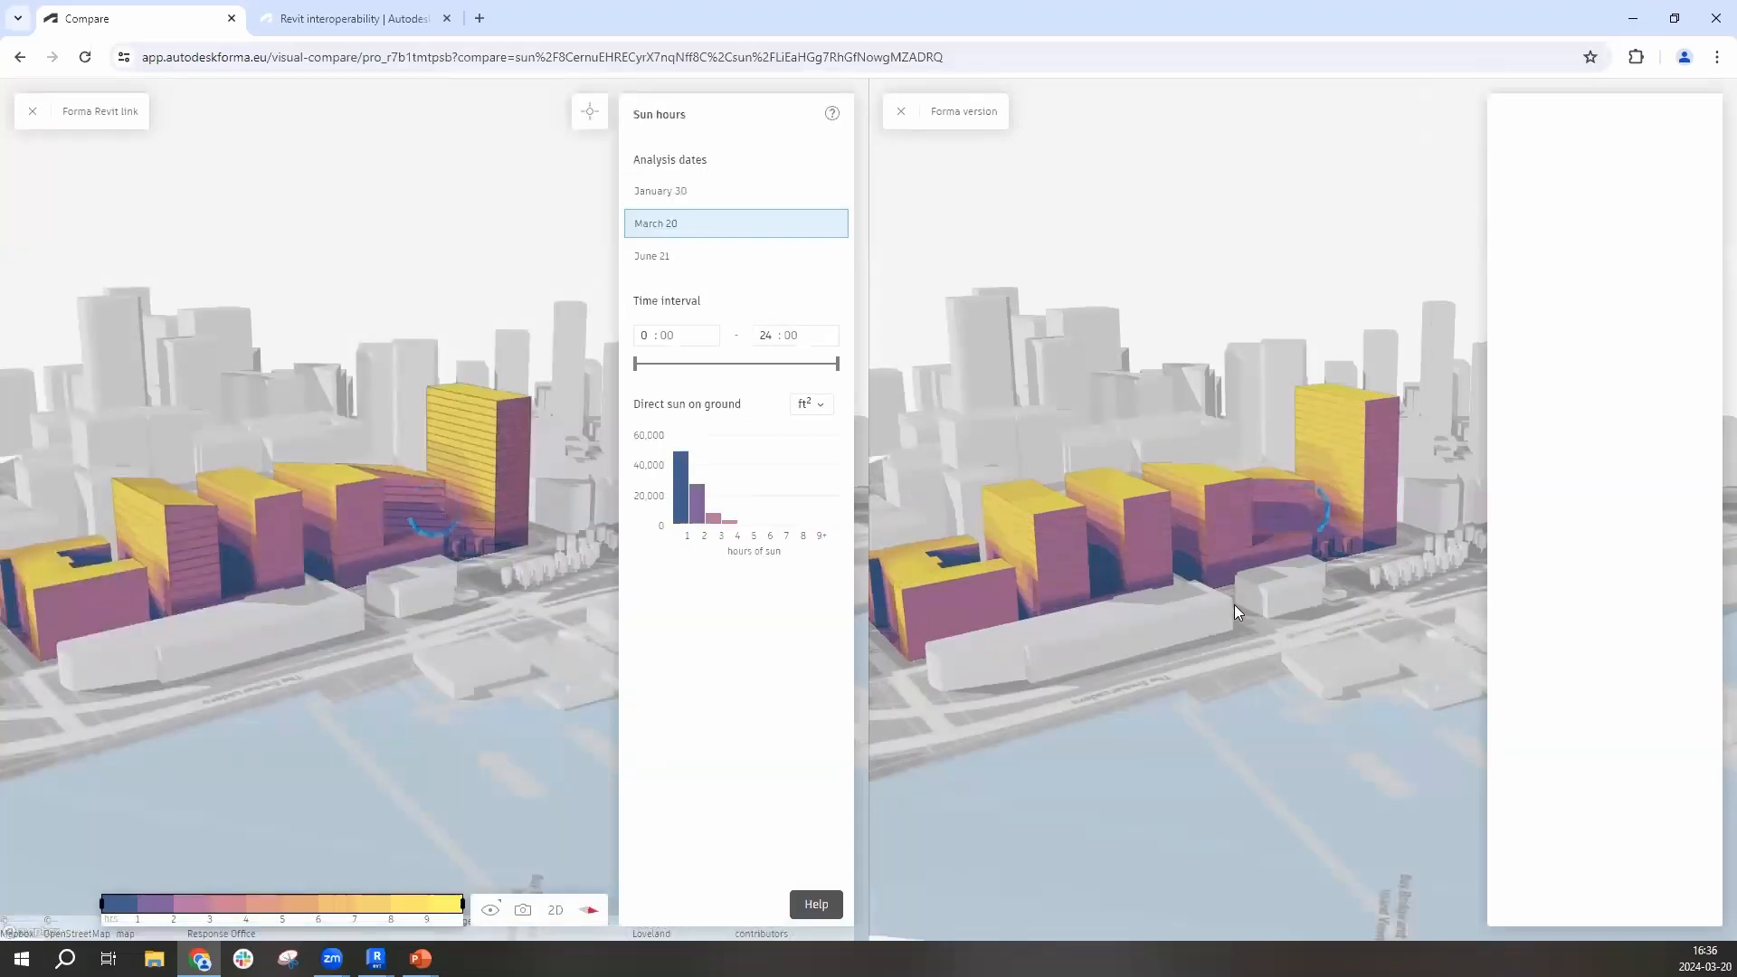
{"action": "left_click", "coordinate": [1457, 110]}
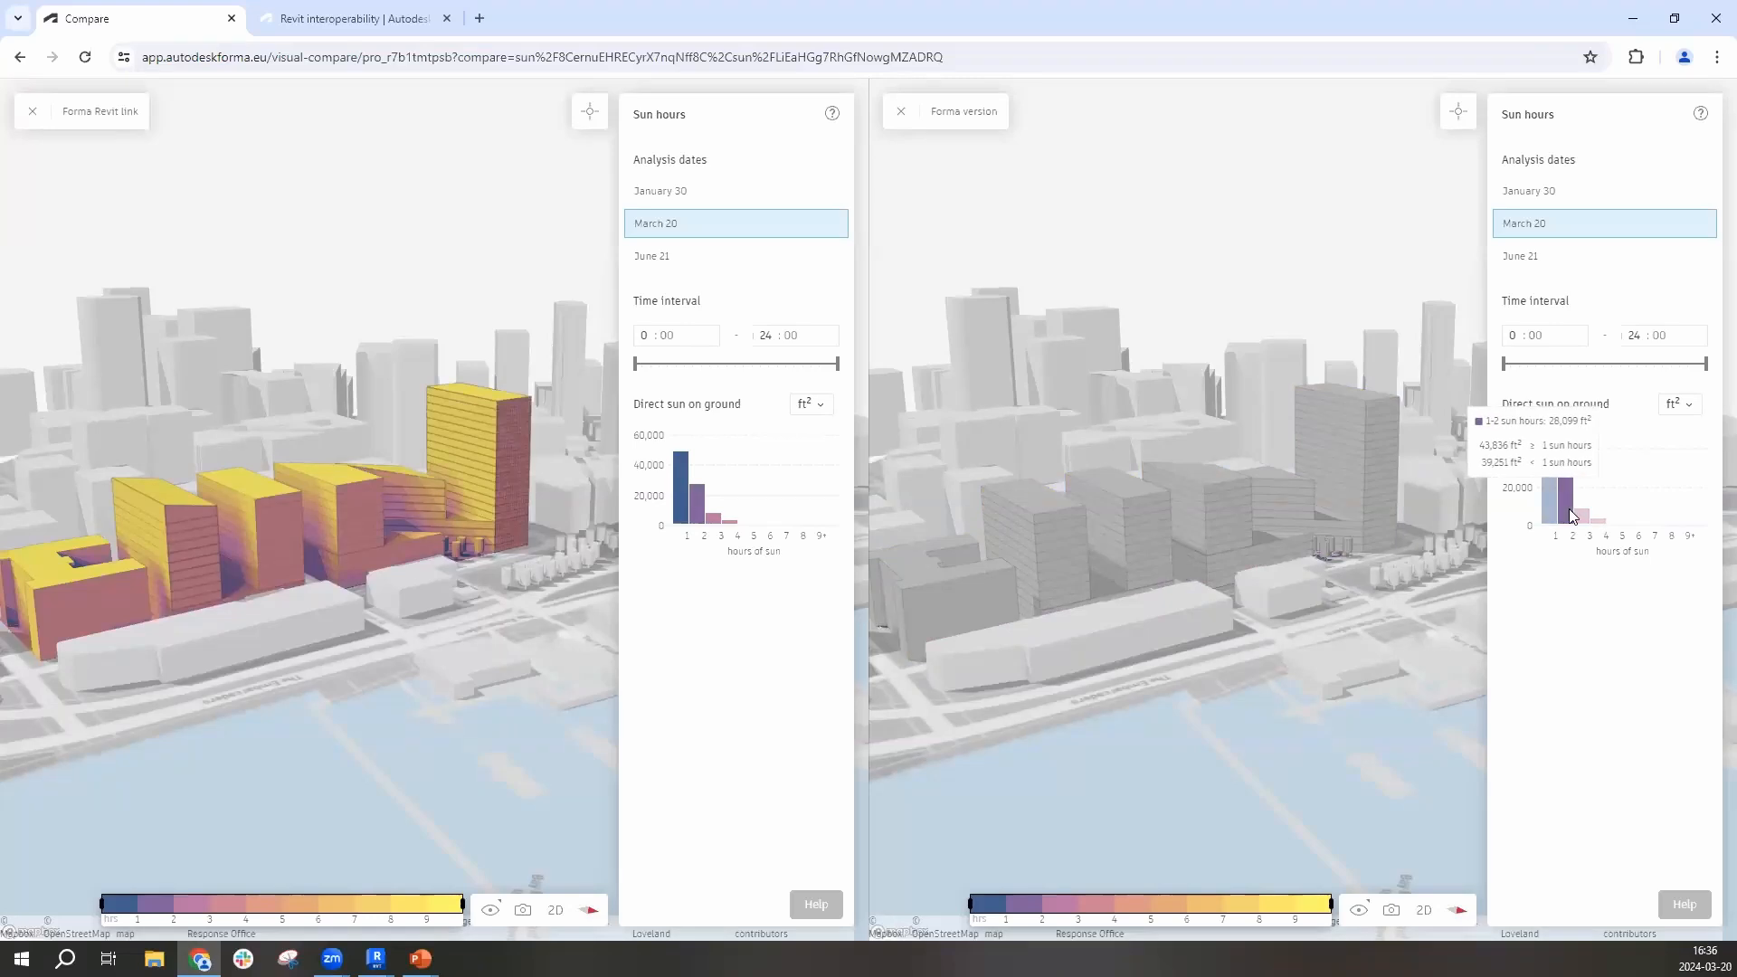
{"action": "mouse_move", "coordinate": [1600, 527]}
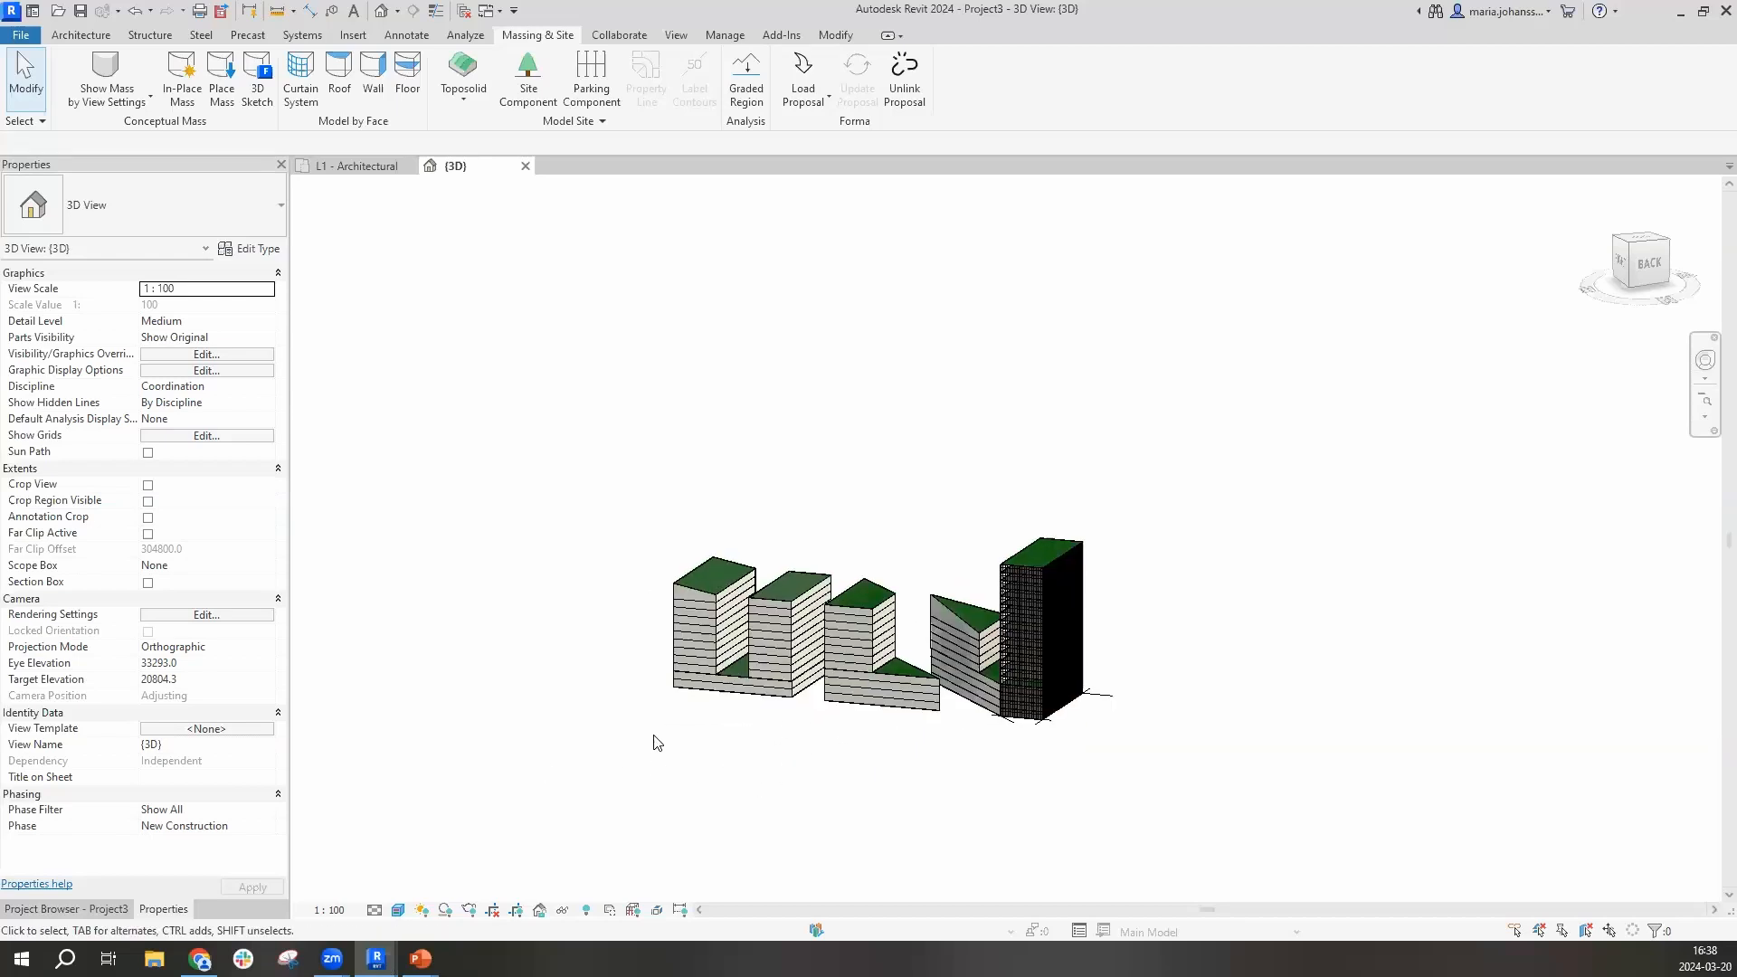
Enable the Generic Models category in Visibility/Graphics Overrides to show the city context
{"action": "left_click", "coordinate": [206, 353]}
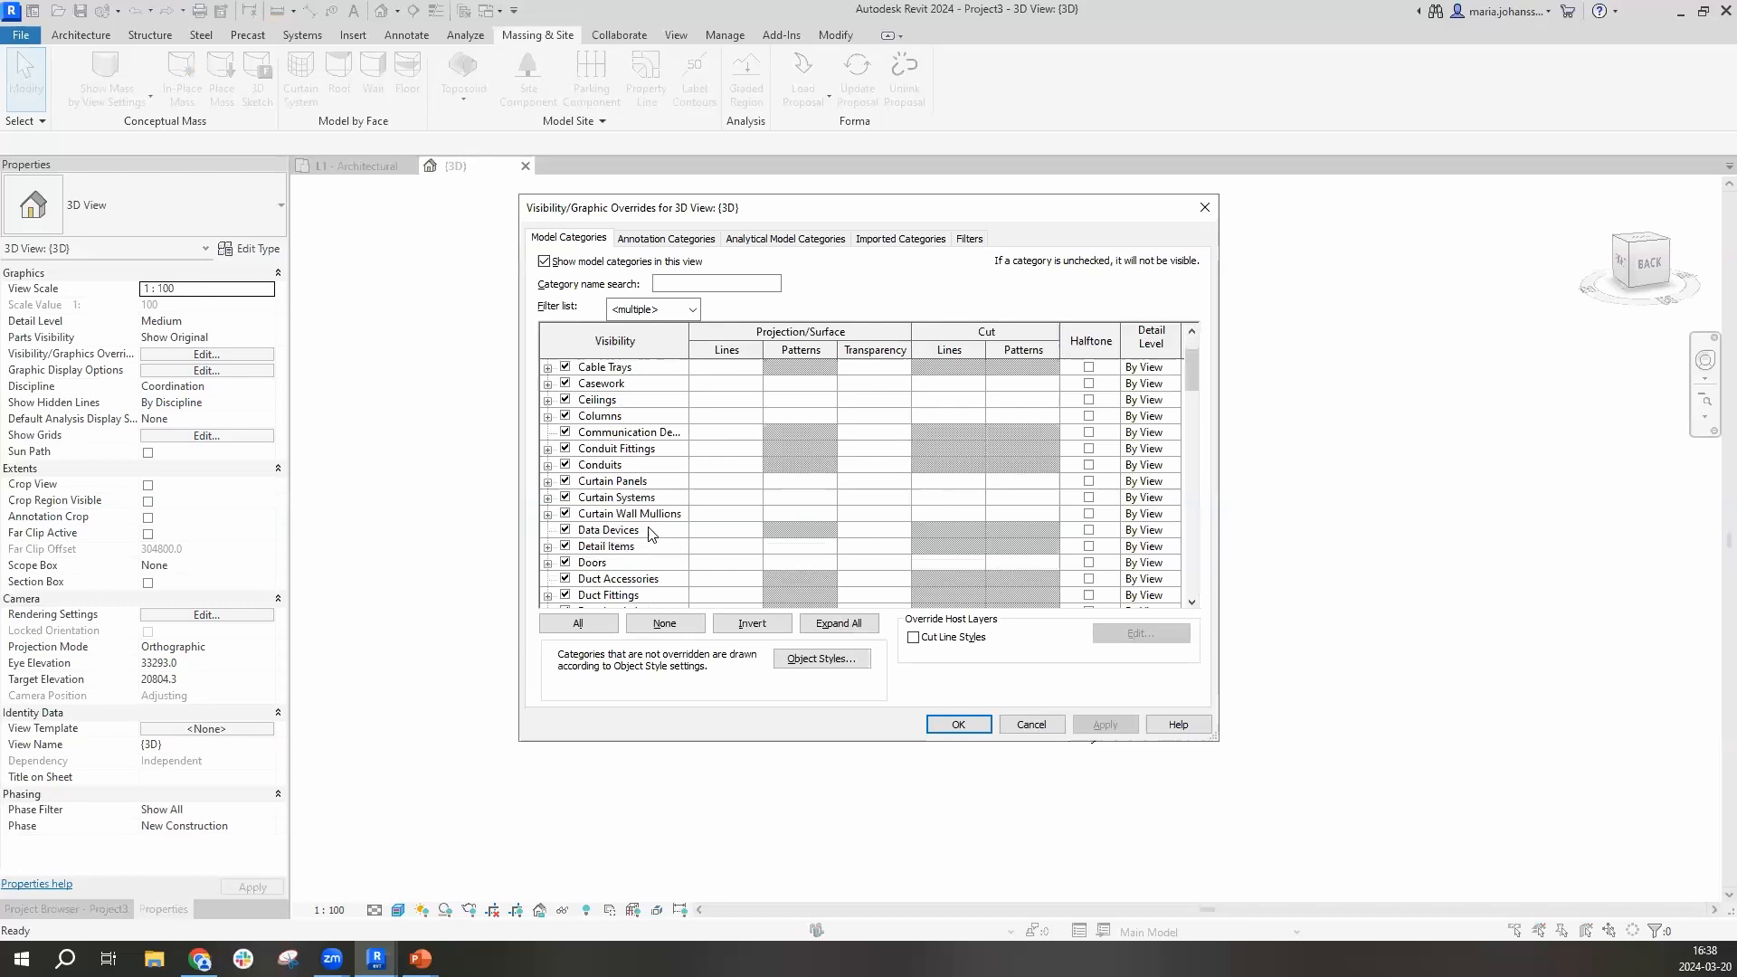
{"action": "scroll", "scroll_direction": "down", "scroll_amount": 3}
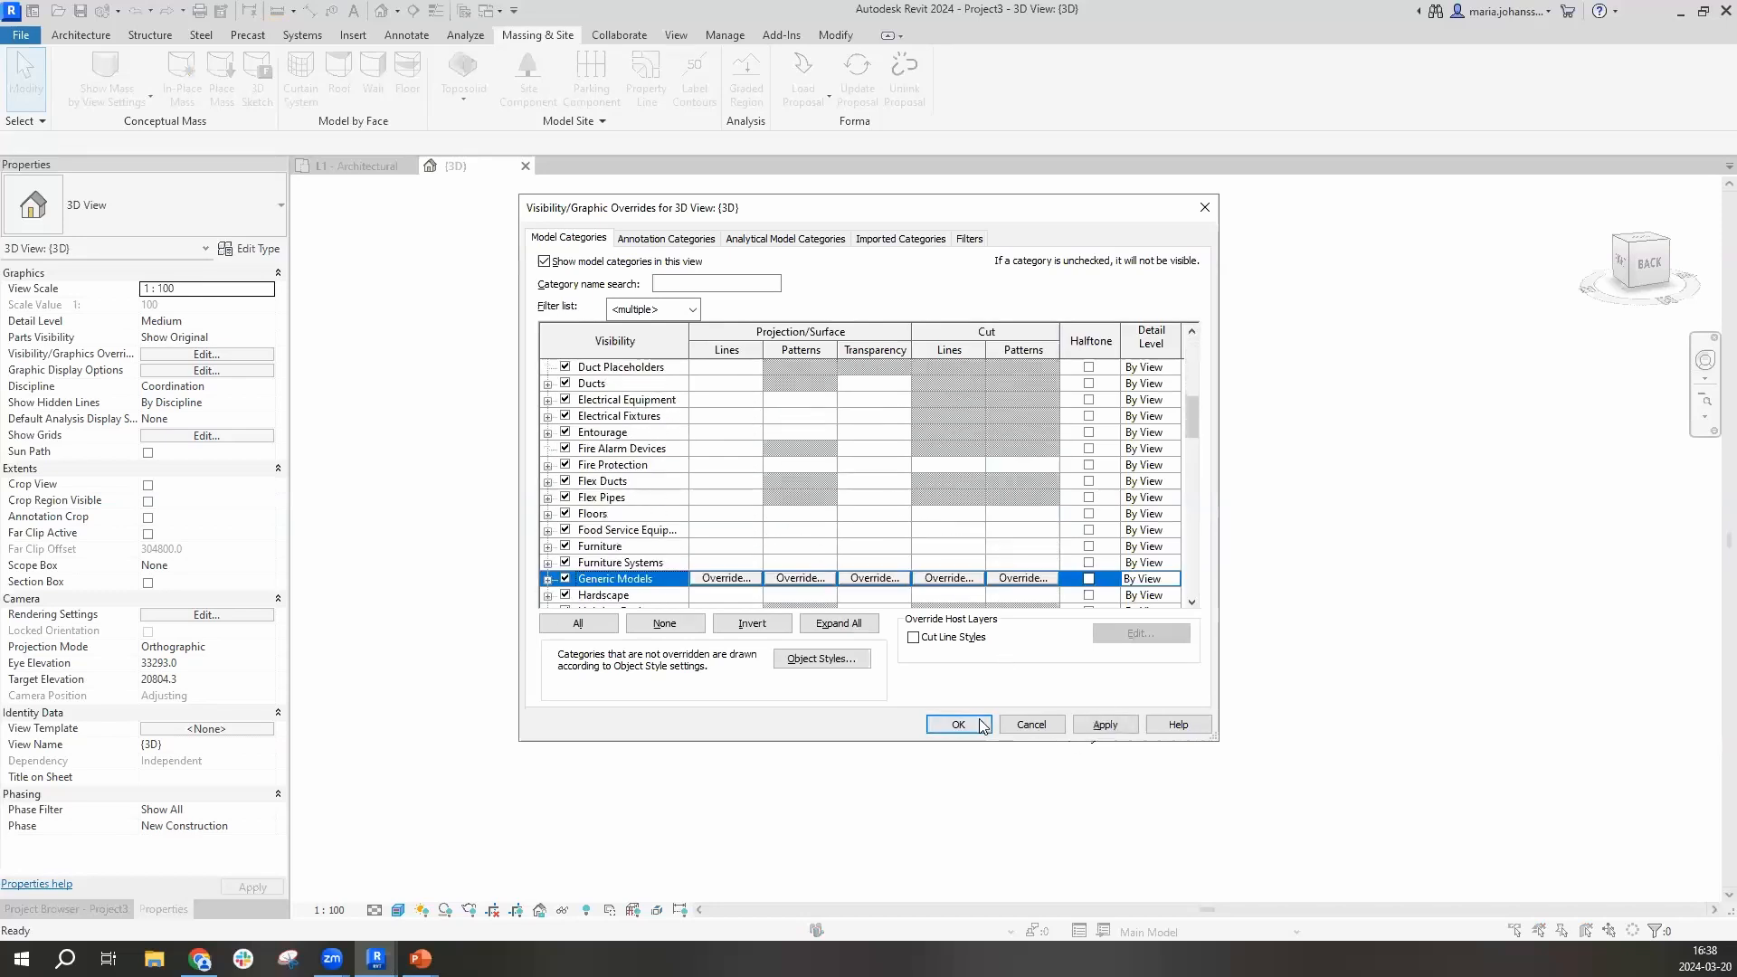
{"action": "left_click", "coordinate": [957, 724]}
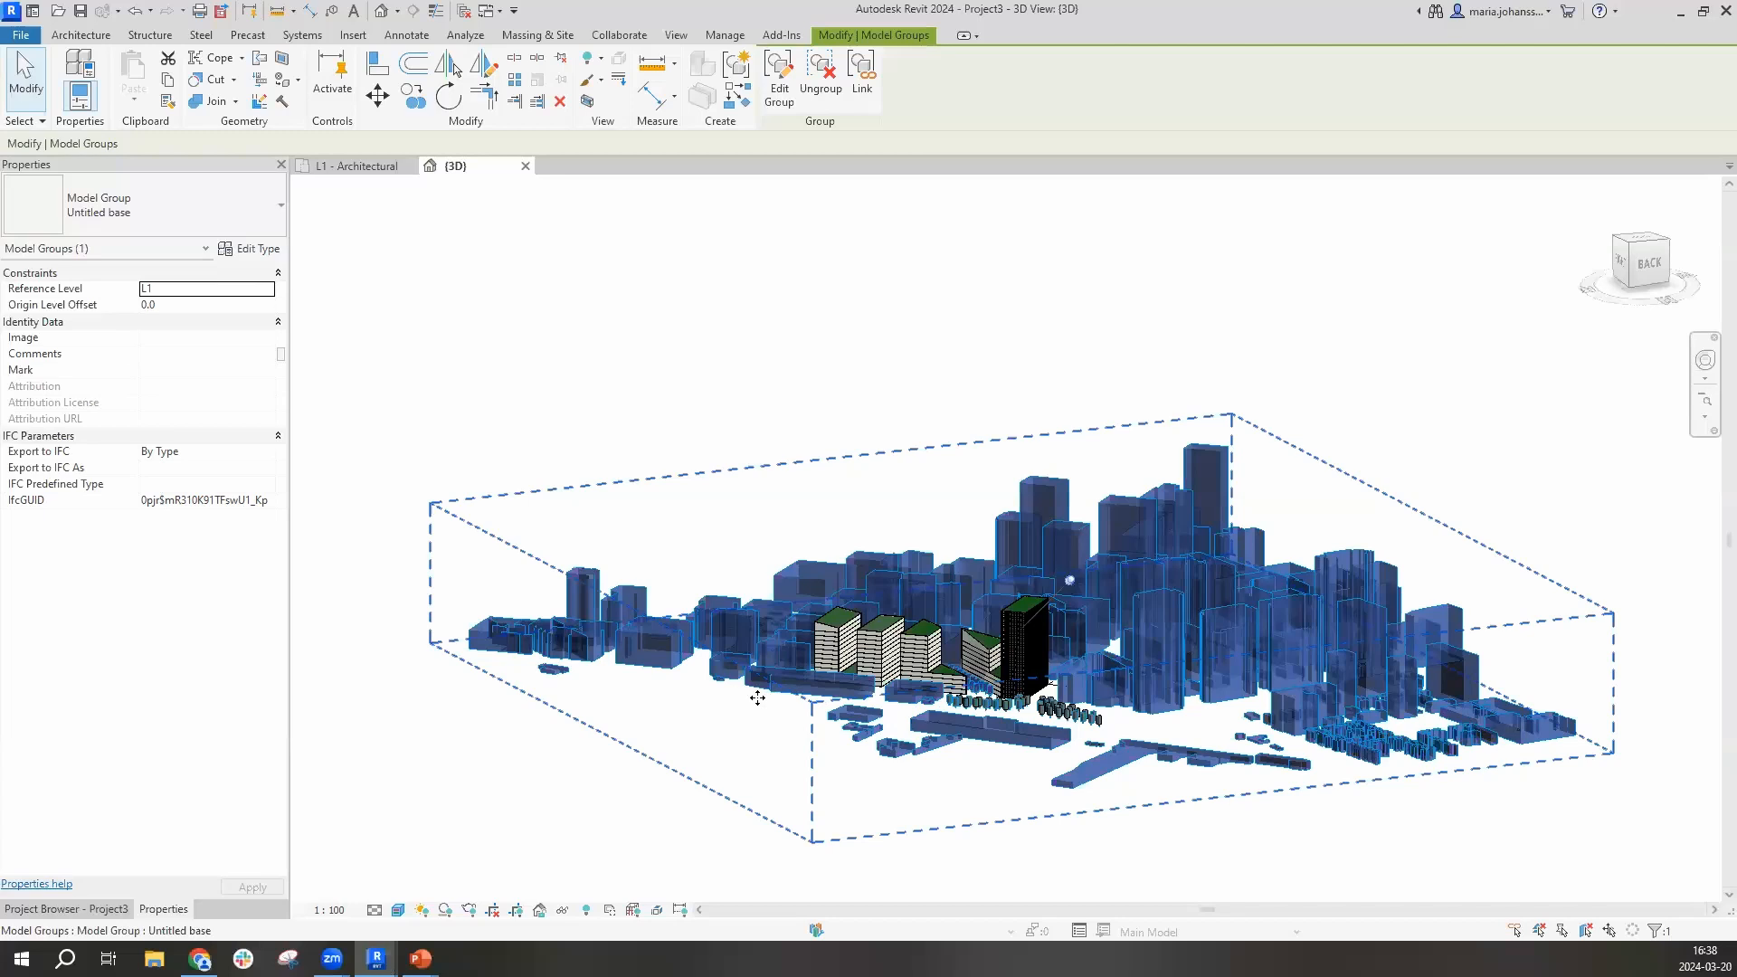
{"action": "mouse_move", "coordinate": [798, 640]}
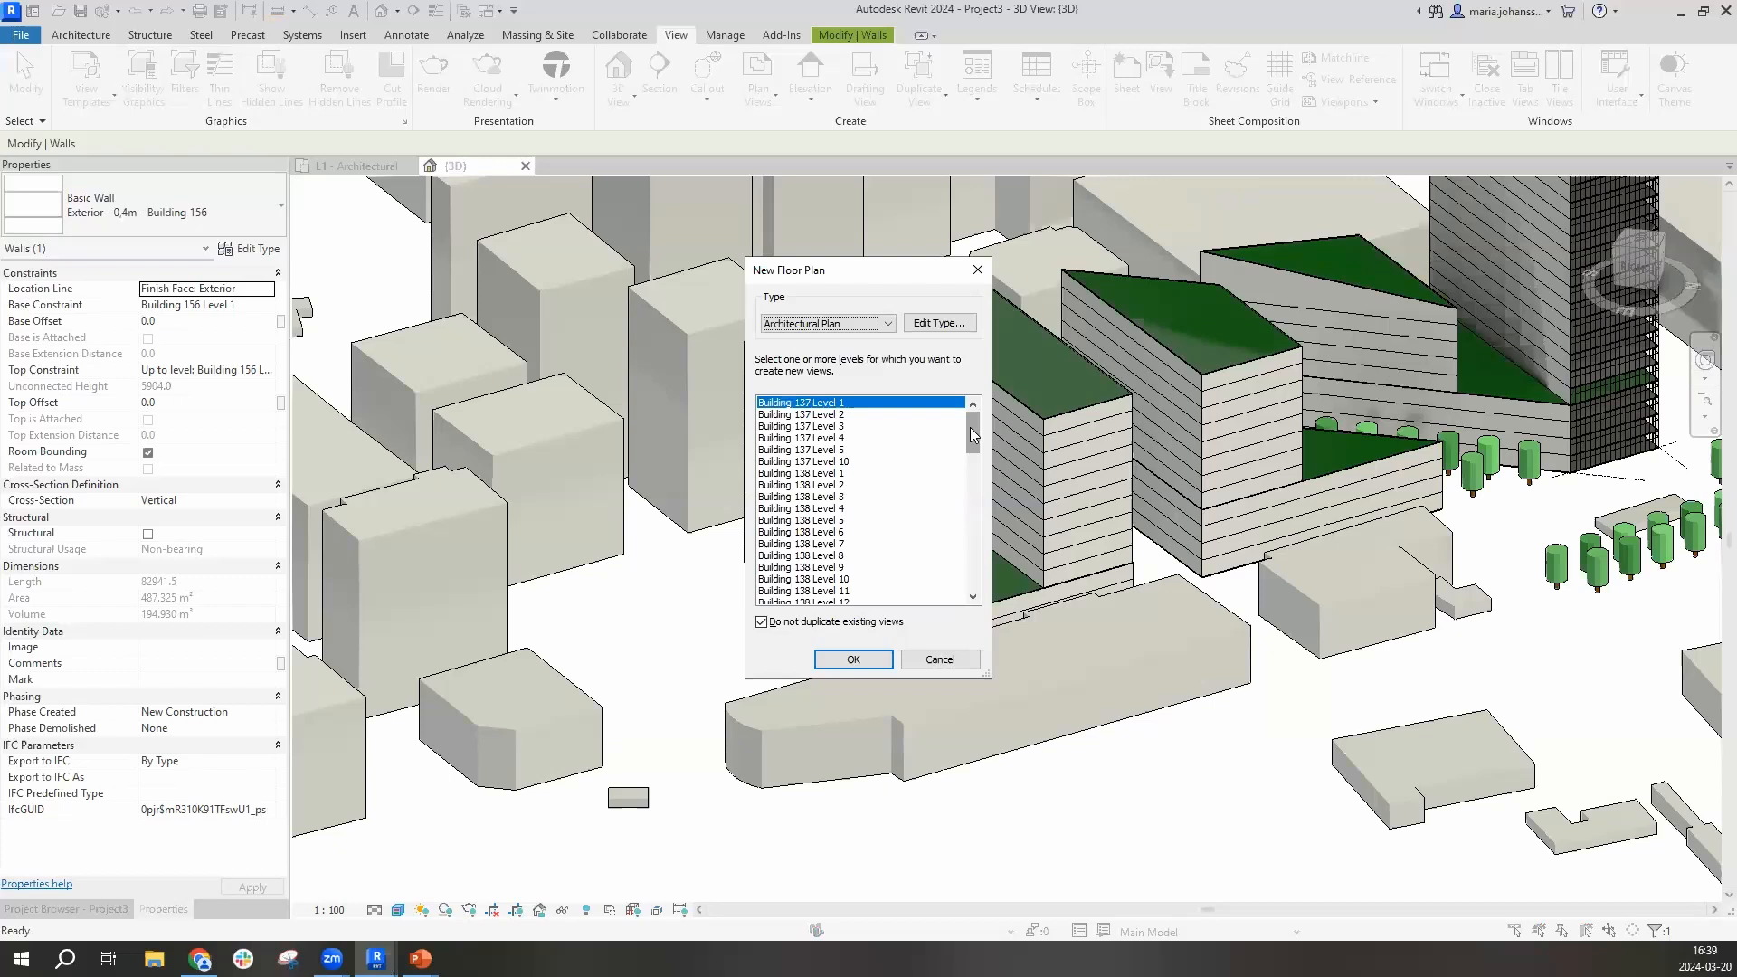
Create a Building 157 Level 1 floor plan and draw a rectangular building's walls there
{"action": "left_click", "coordinate": [852, 659]}
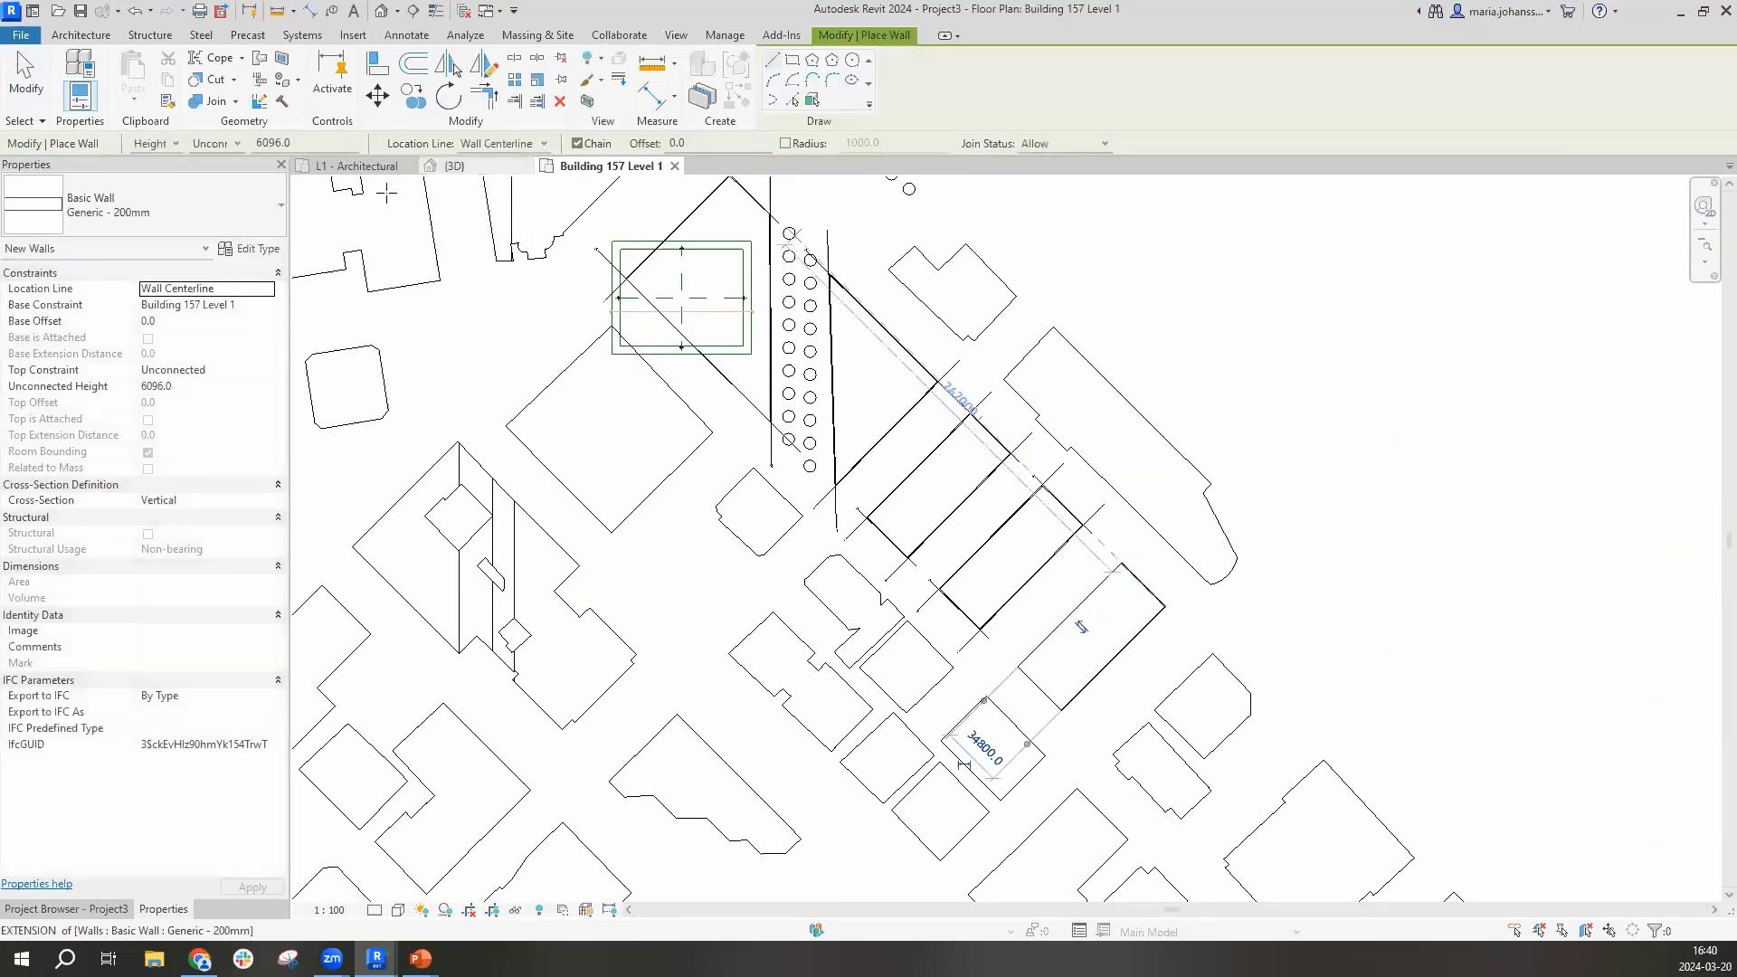
{"action": "left_click", "coordinate": [451, 167]}
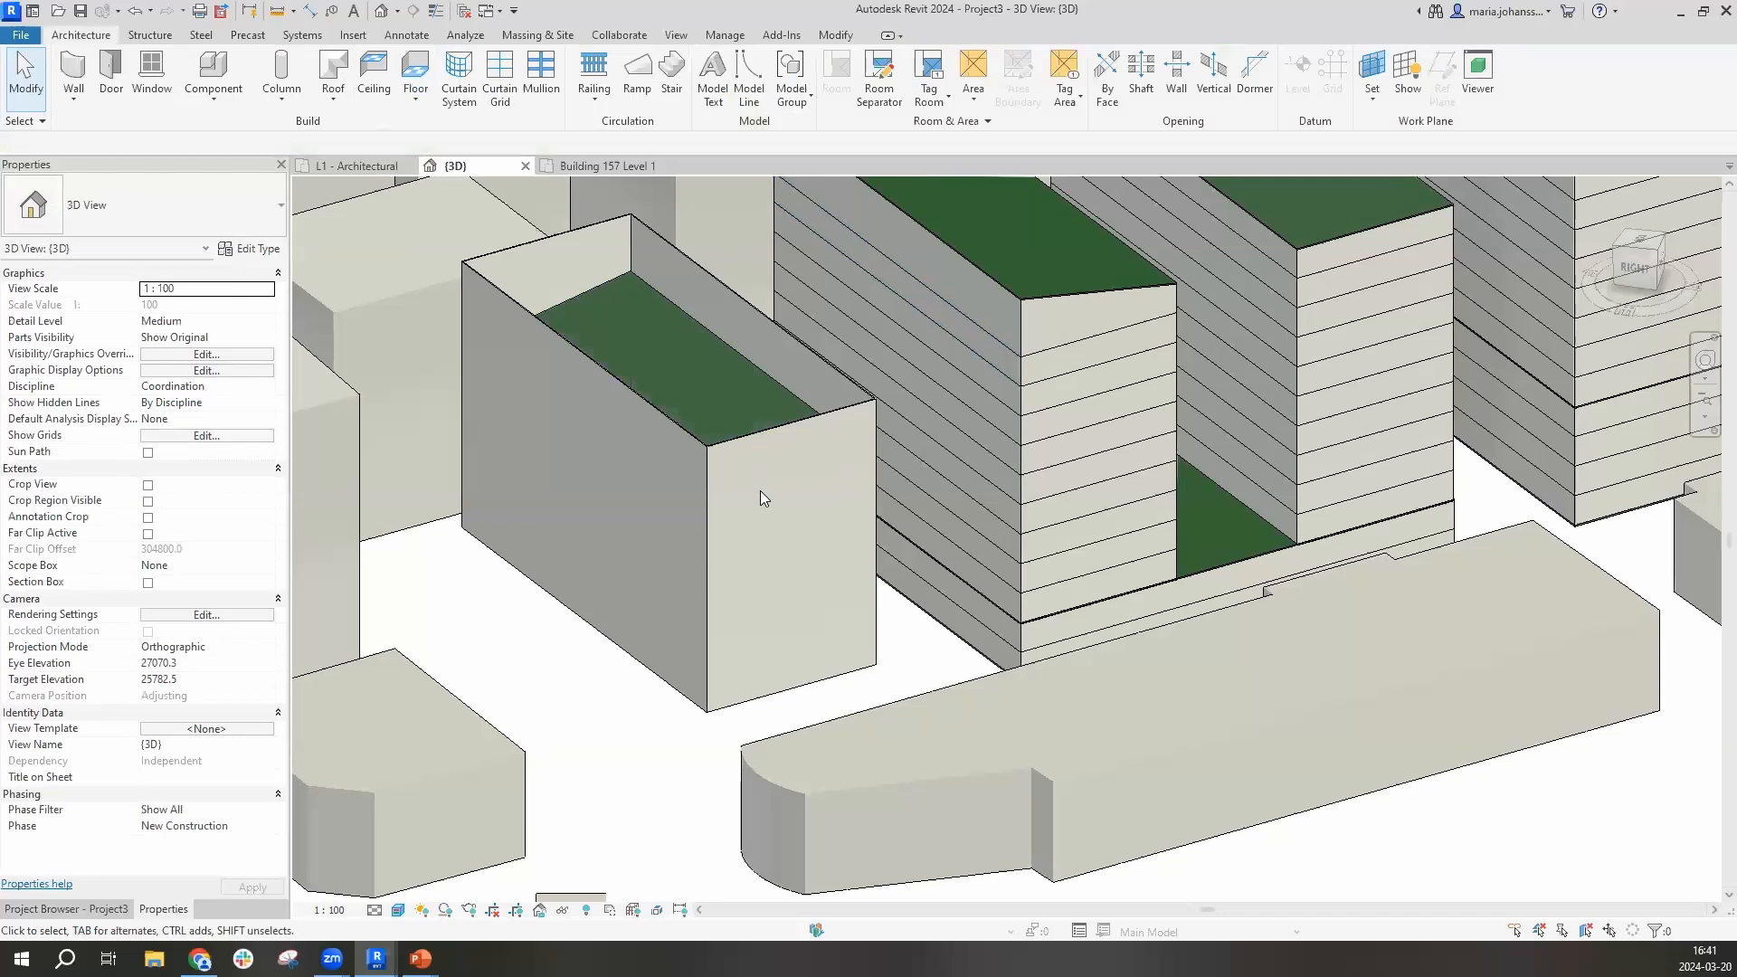
{"action": "left_click", "coordinate": [761, 498]}
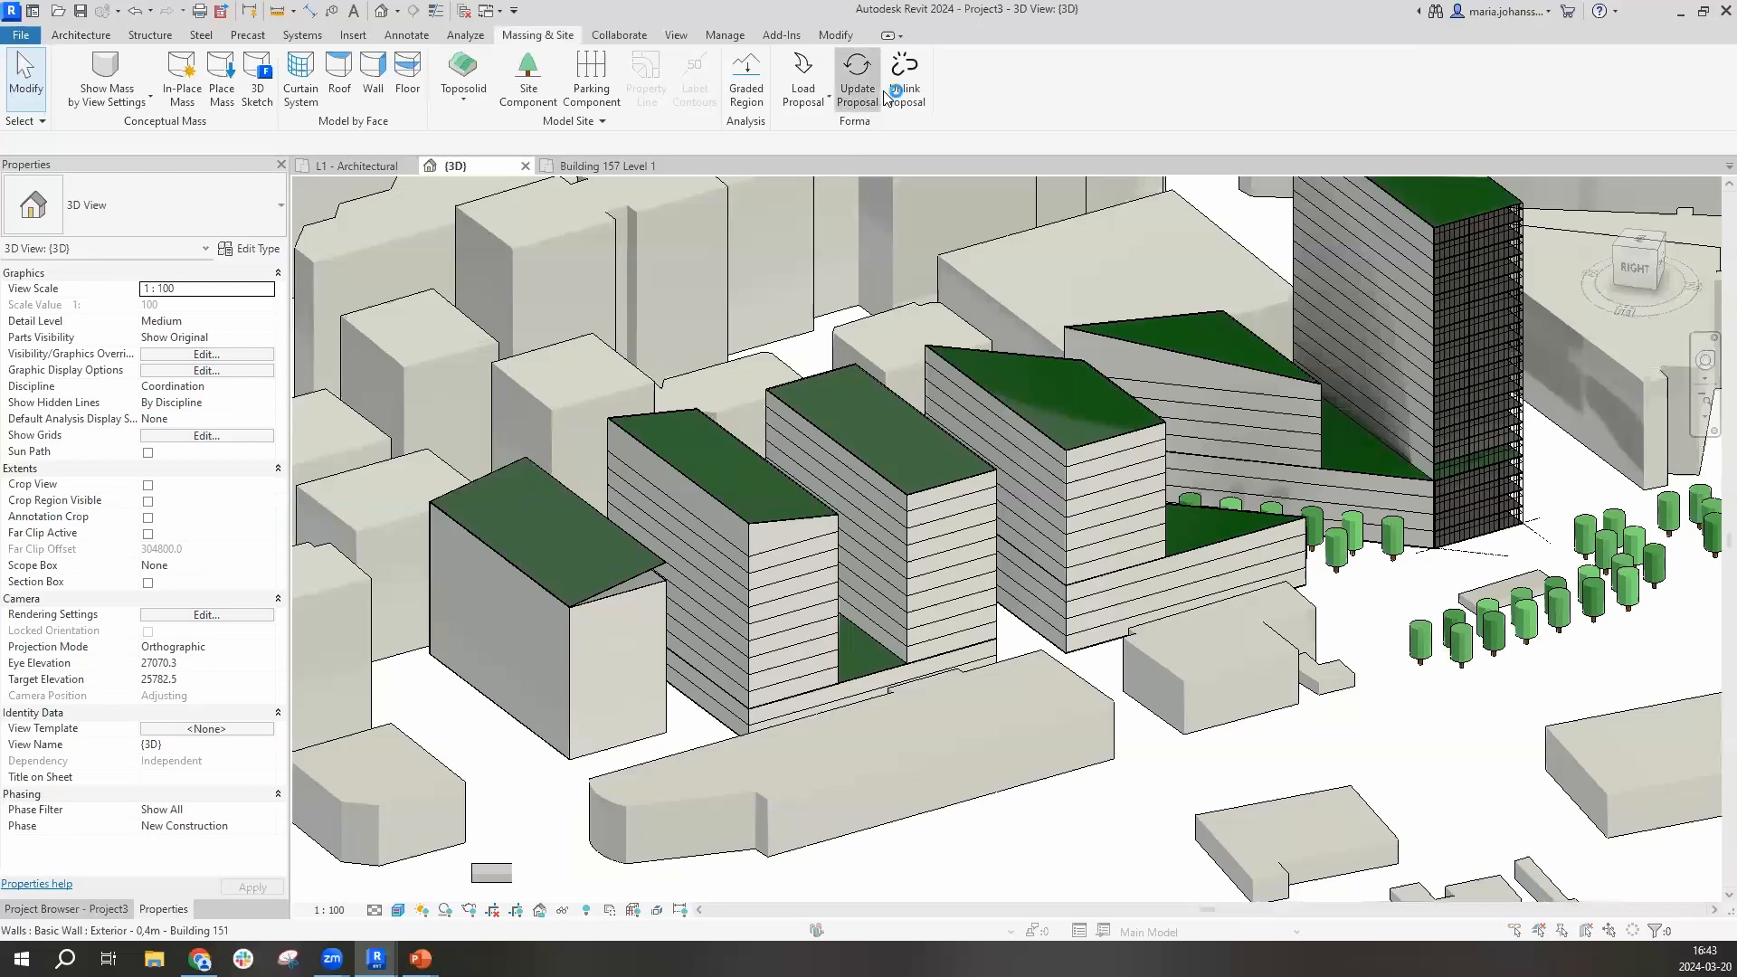
Push the new building to the Forma proposal with Update Proposal and confirm completion
{"action": "left_click", "coordinate": [855, 78]}
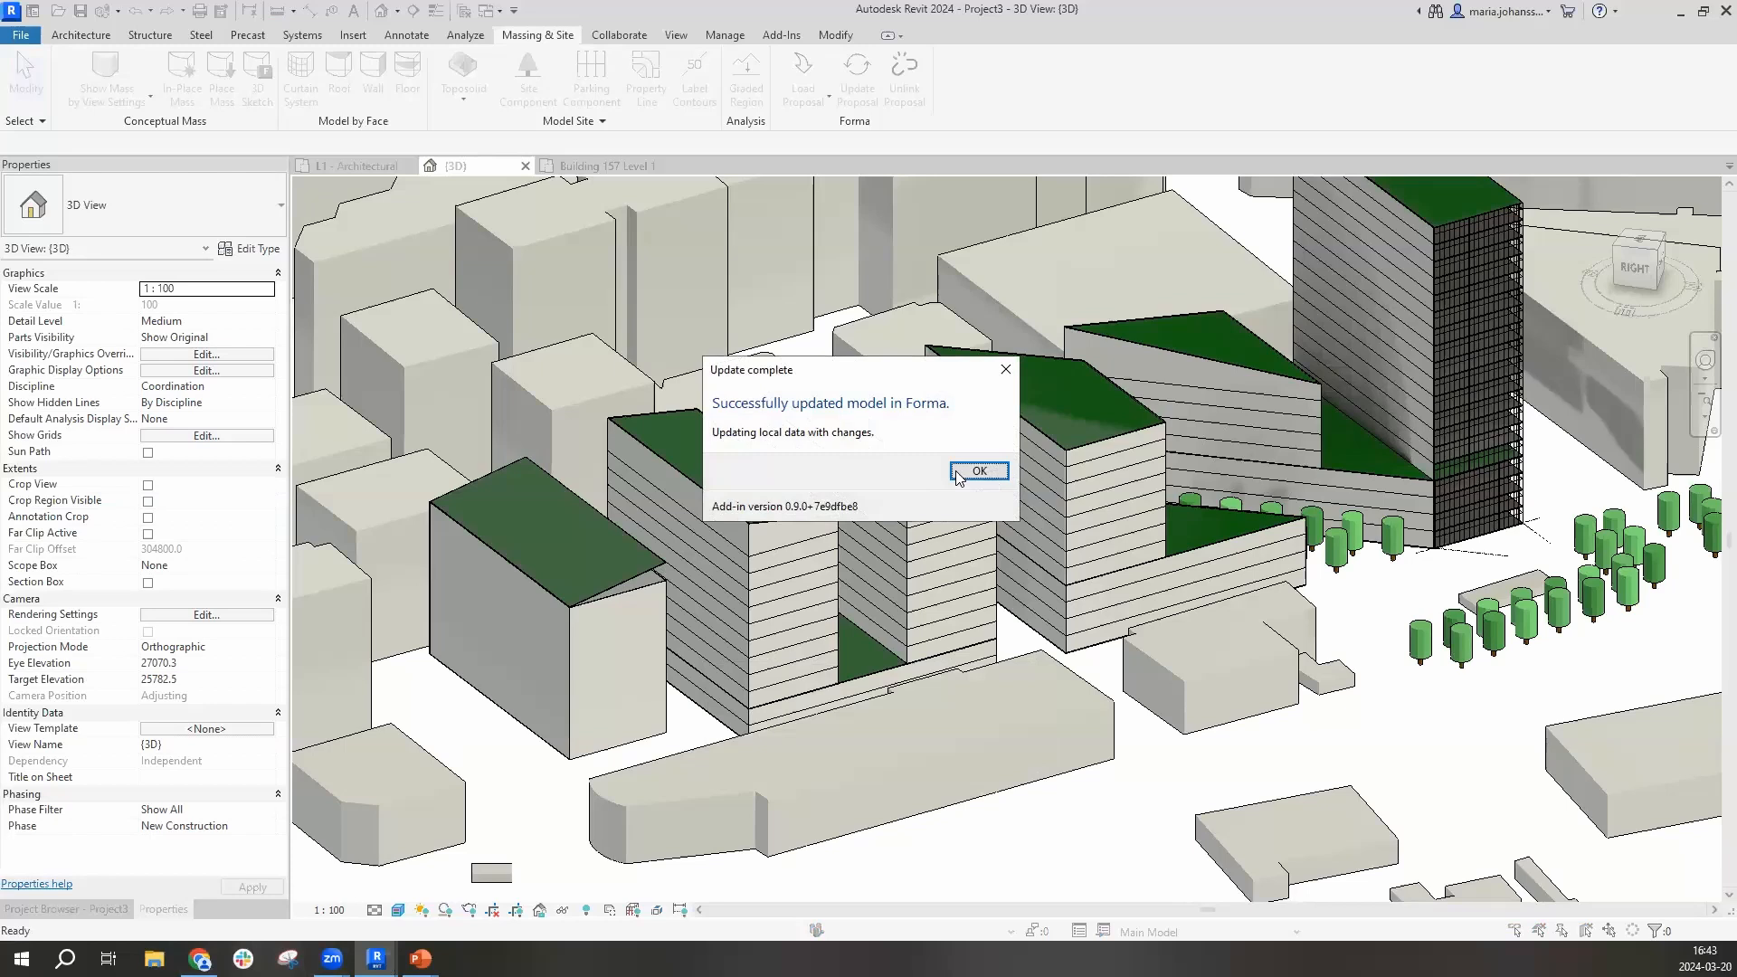
{"action": "left_click", "coordinate": [977, 470]}
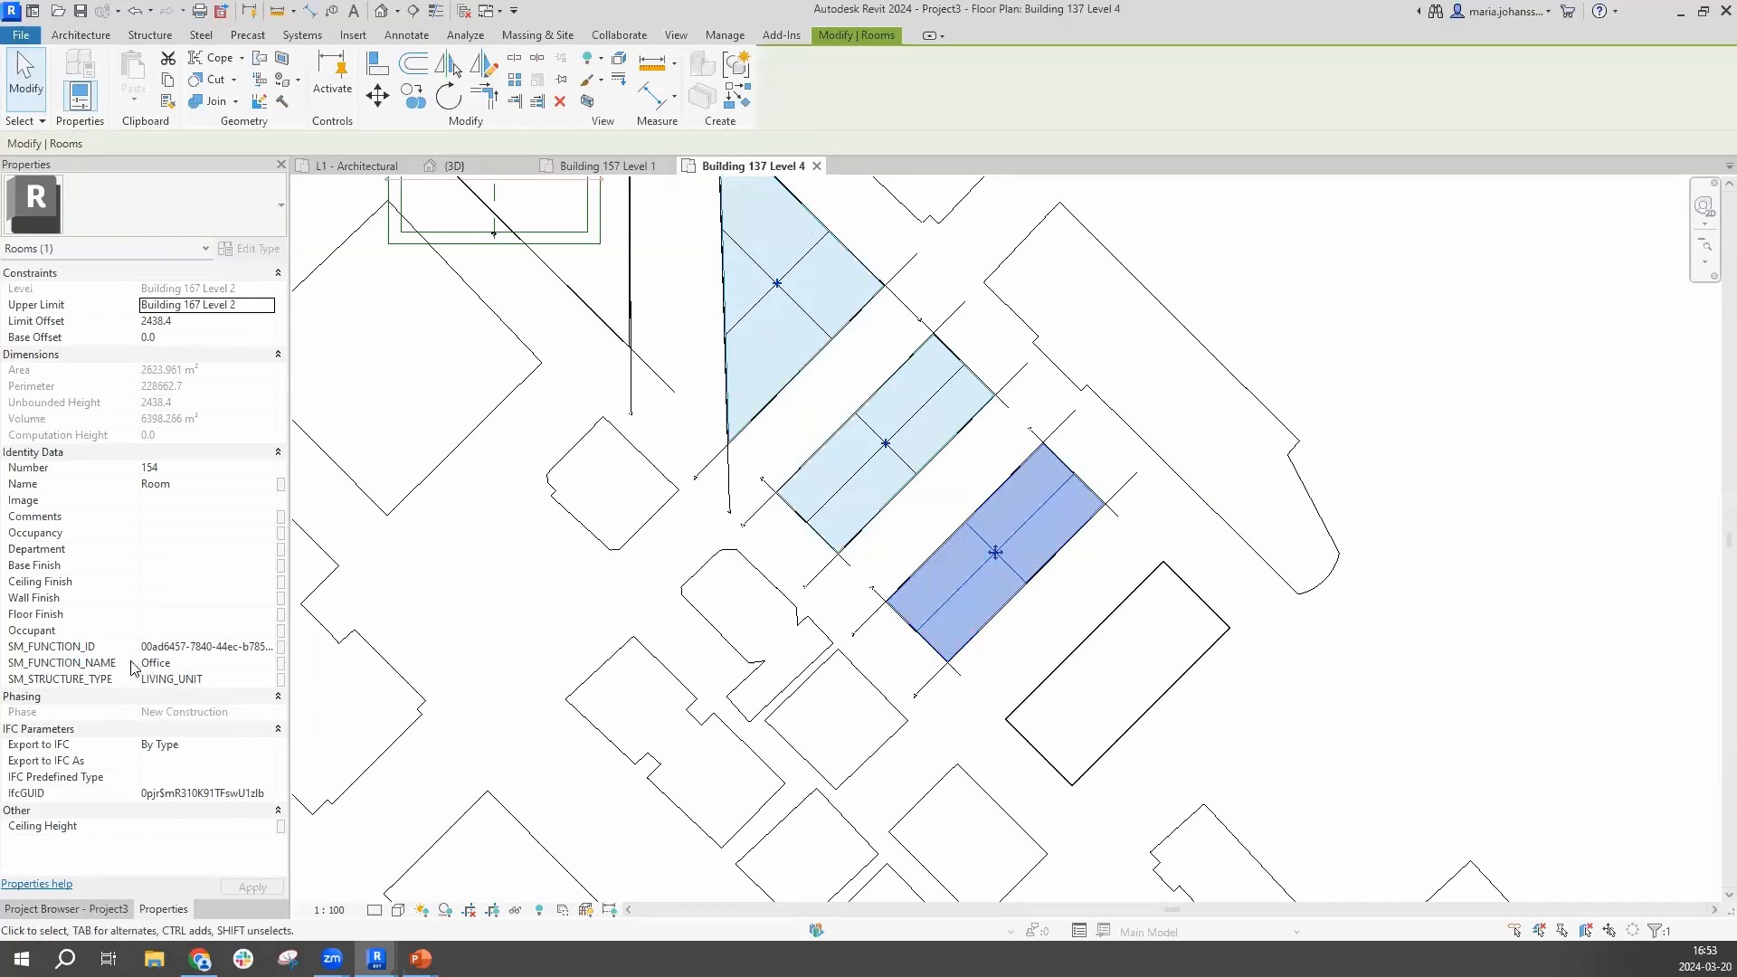
{"action": "mouse_move", "coordinate": [182, 665]}
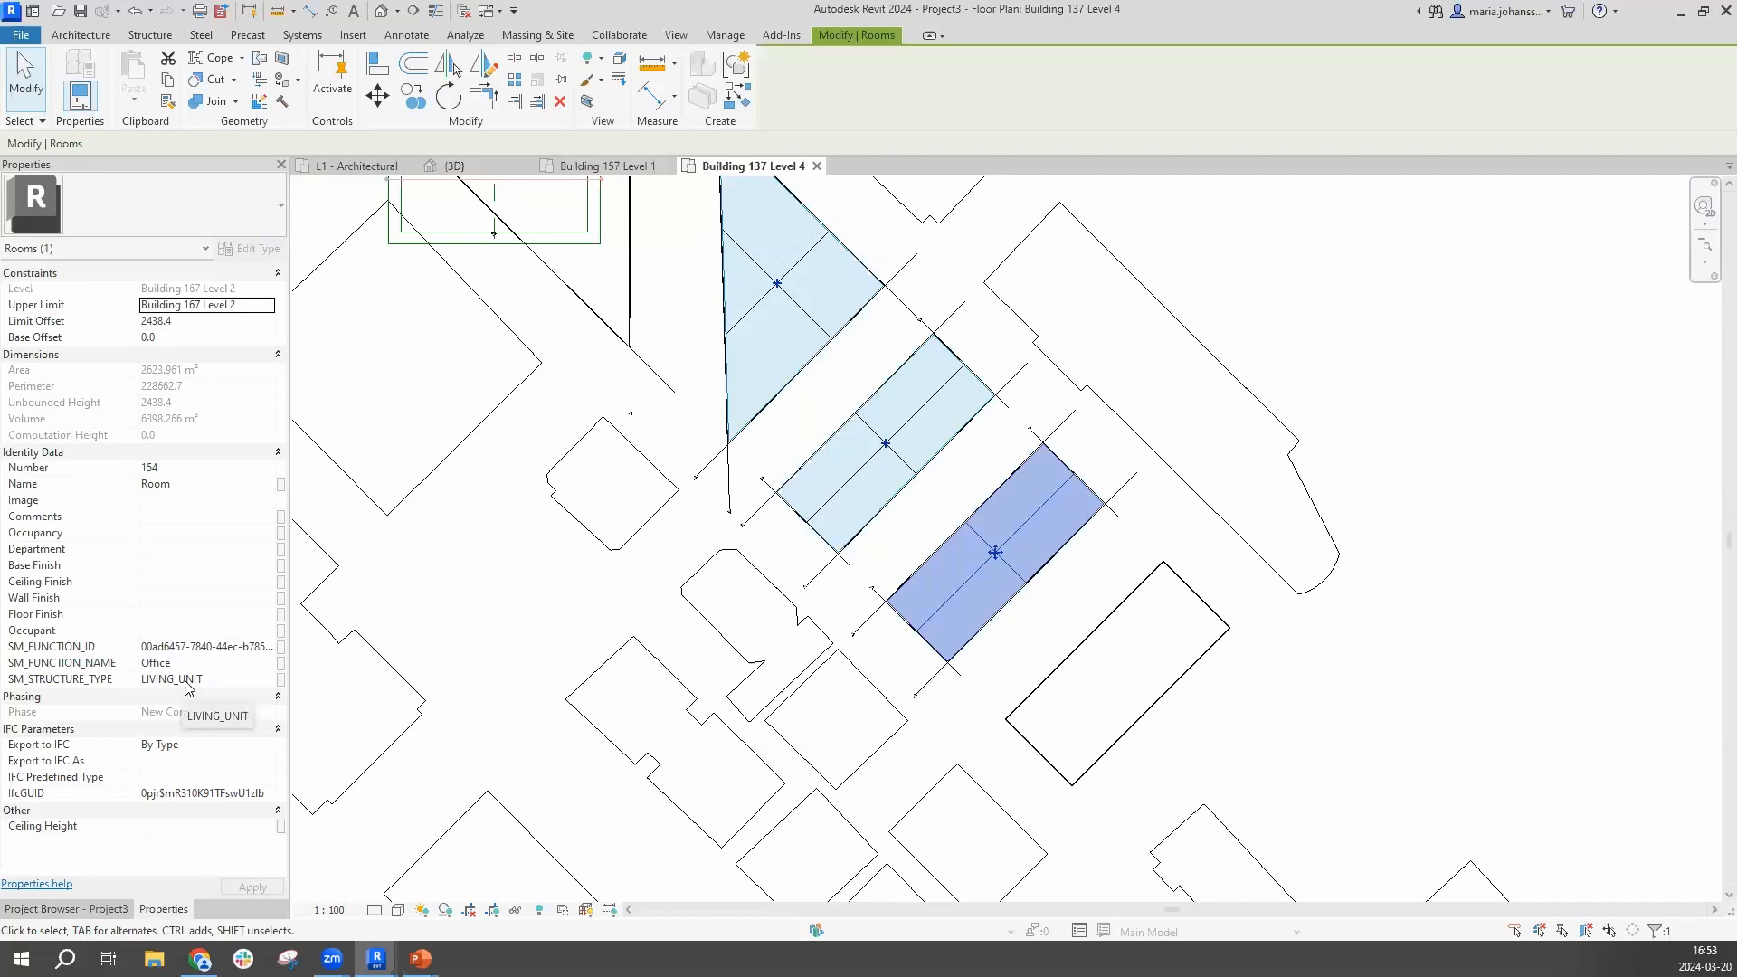
{"action": "mouse_move", "coordinate": [740, 621]}
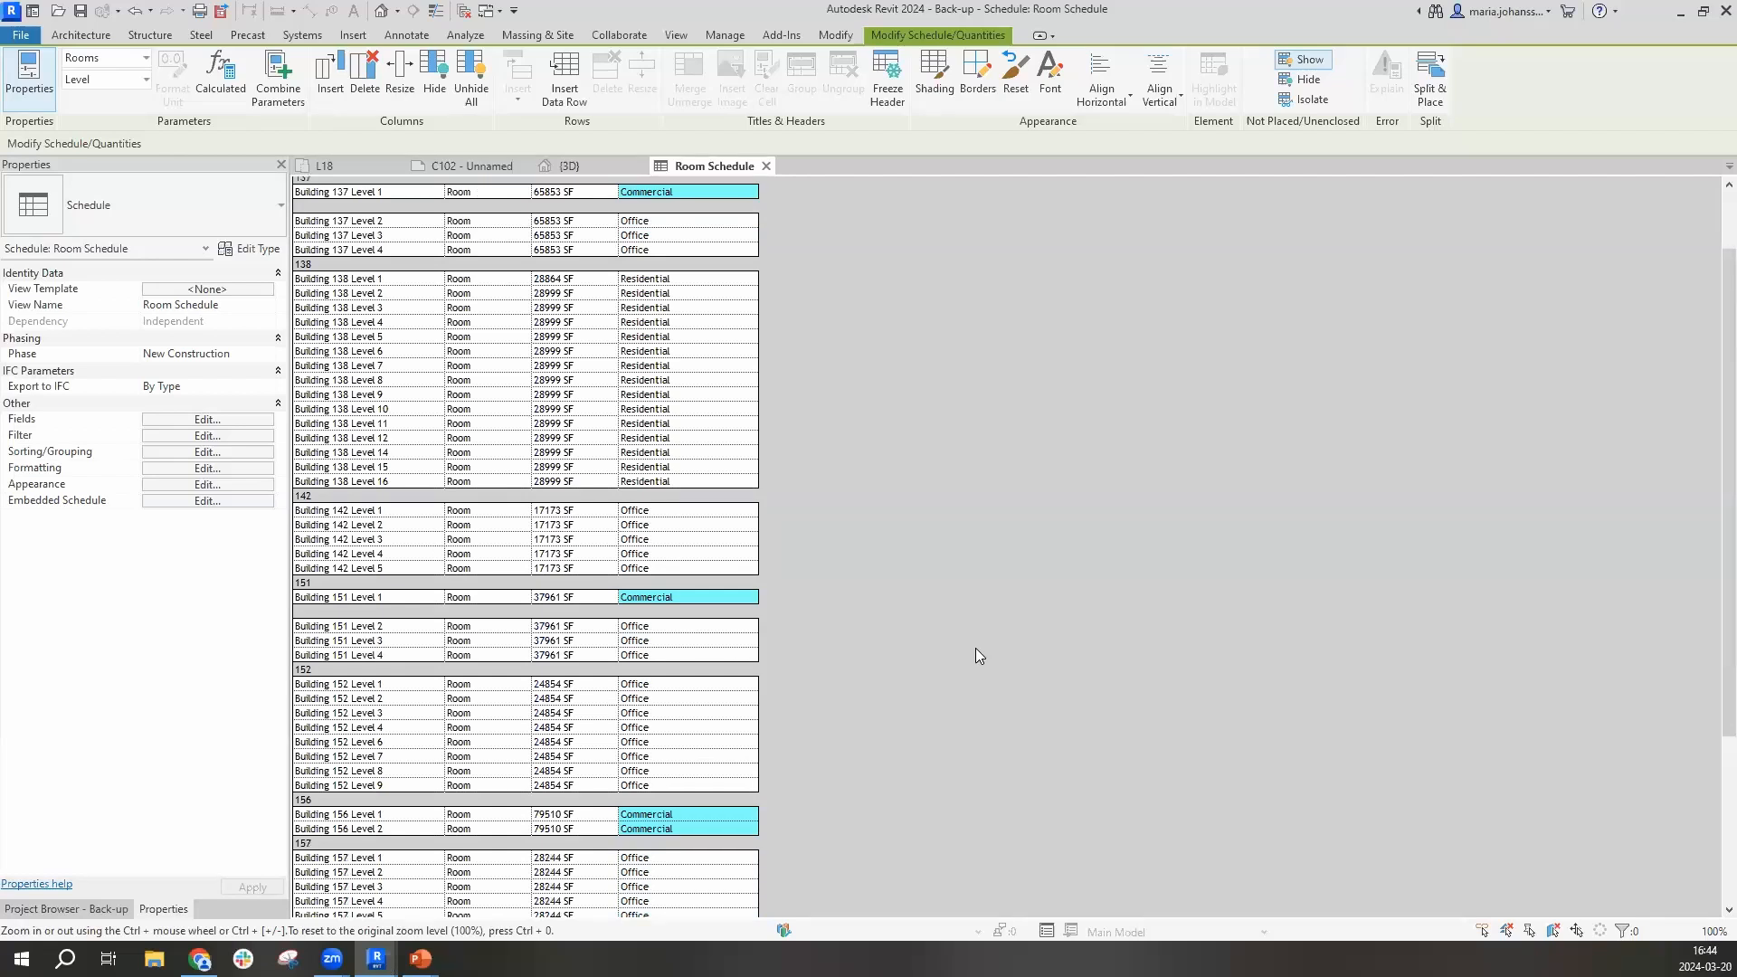
Scroll the Room Schedule through Buildings 138–157 and their Office, Residential or Commercial functions
{"action": "scroll", "scroll_direction": "down", "scroll_amount": 3}
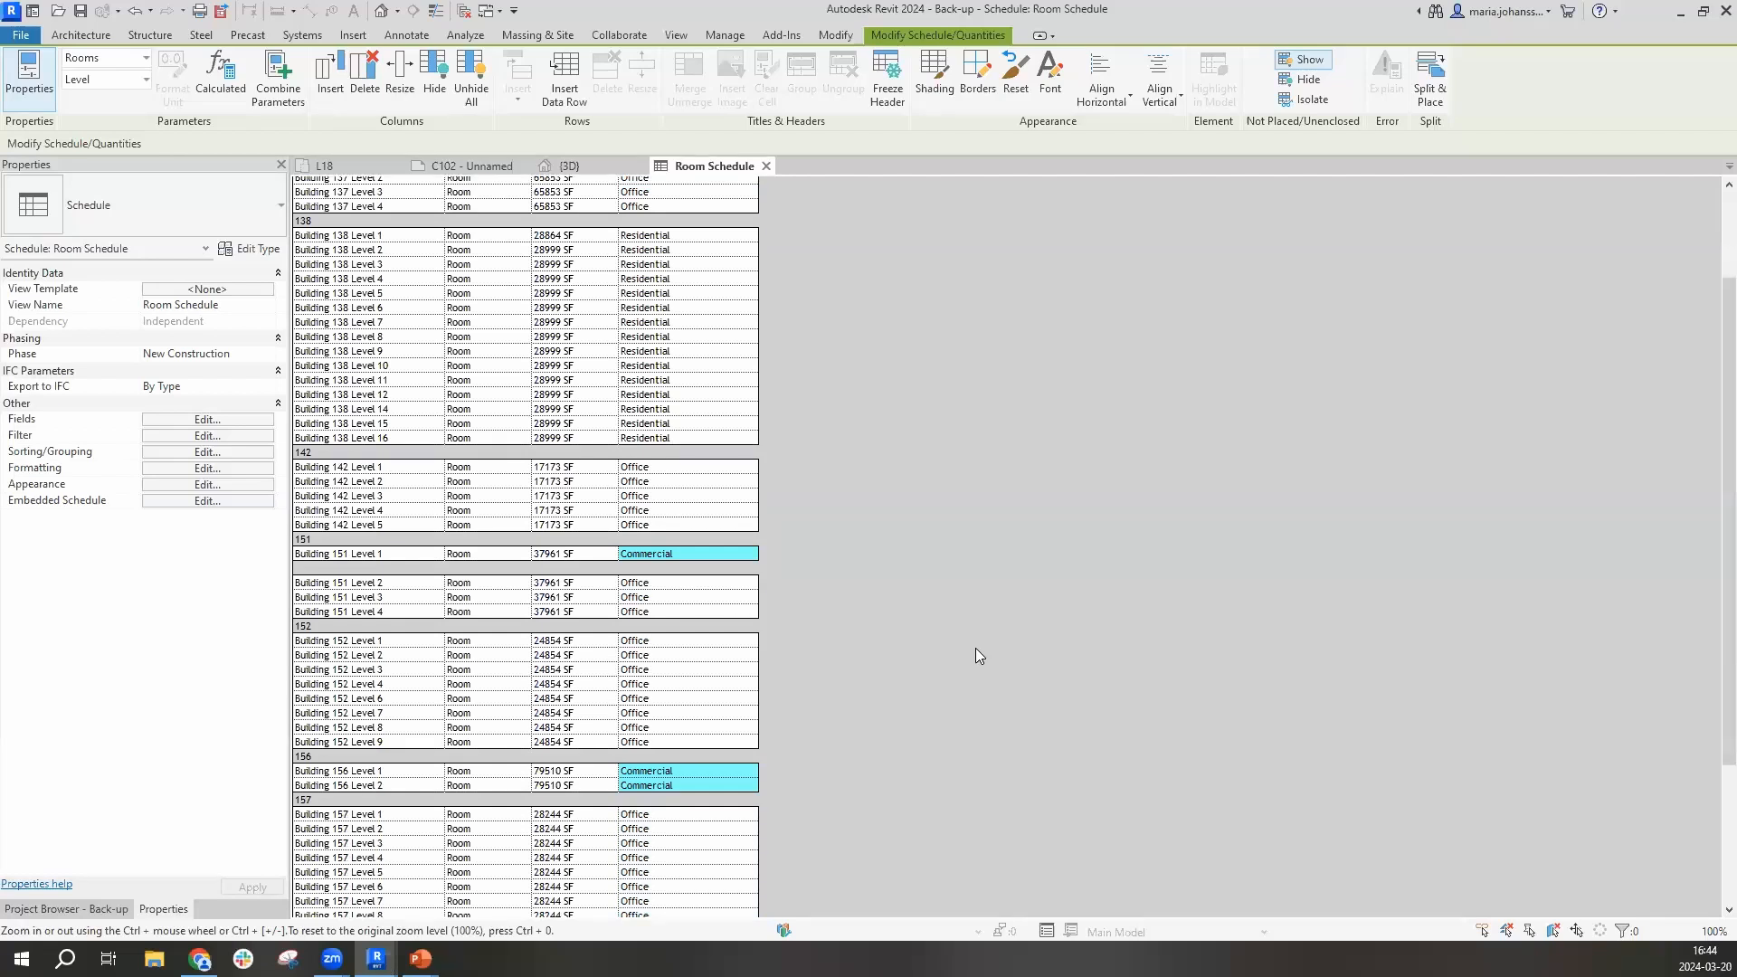
{"action": "mouse_move", "coordinate": [657, 239]}
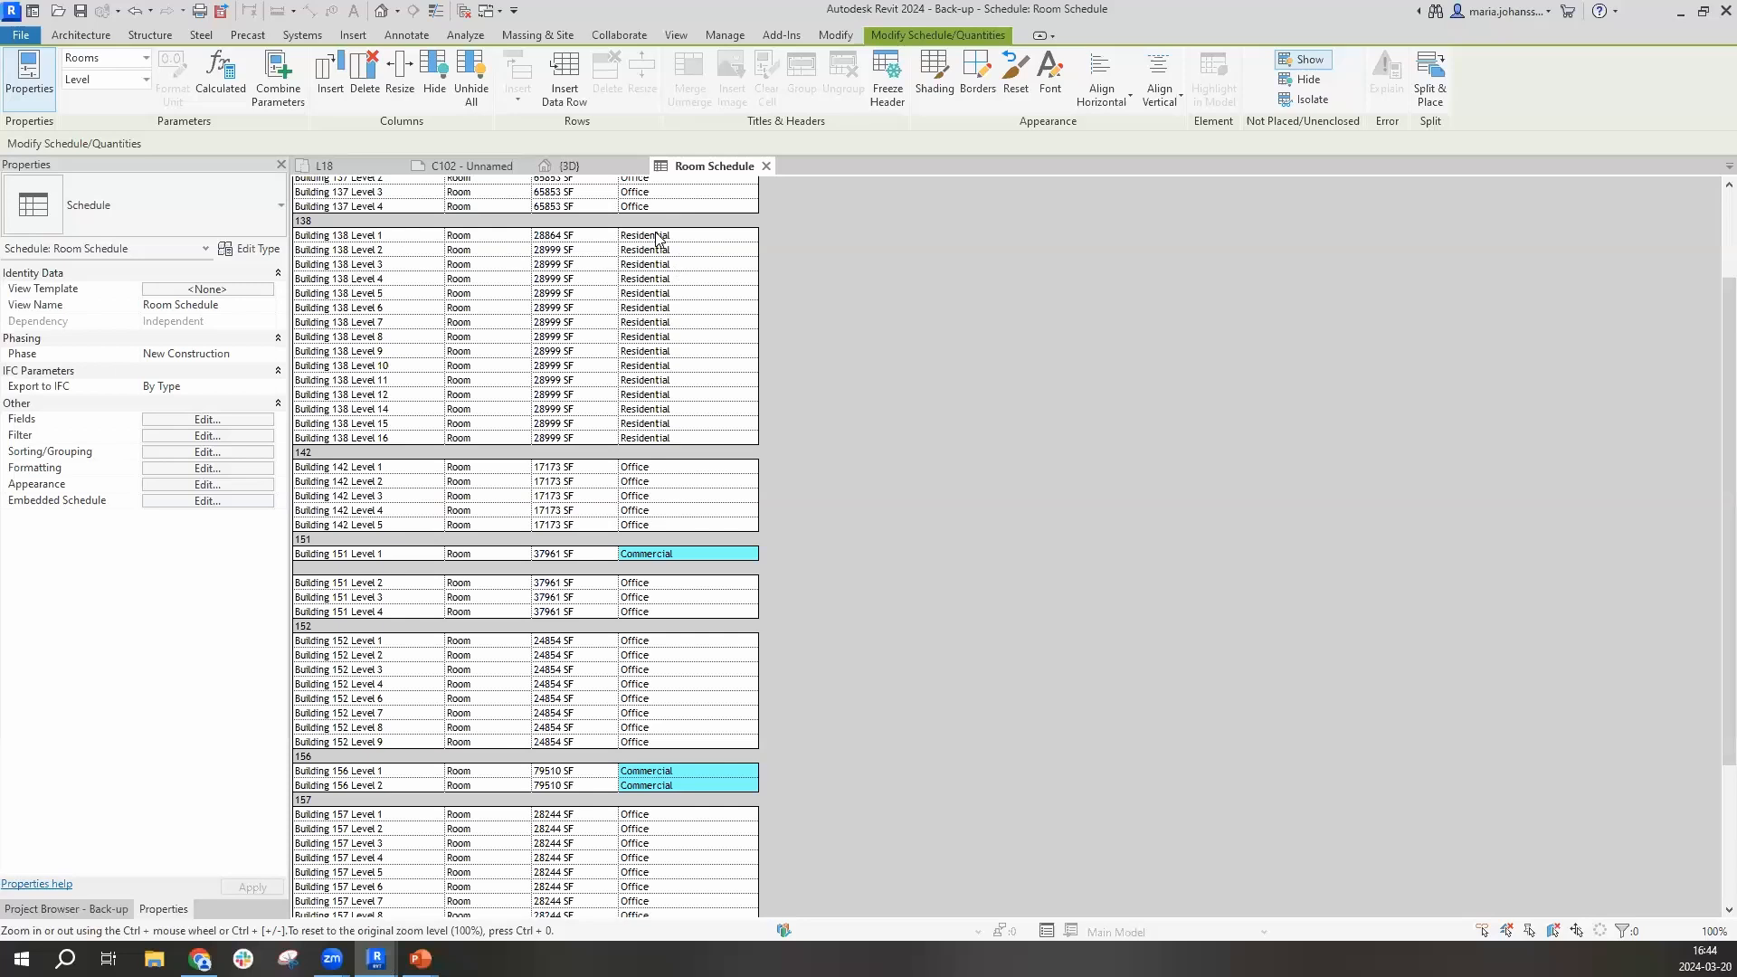